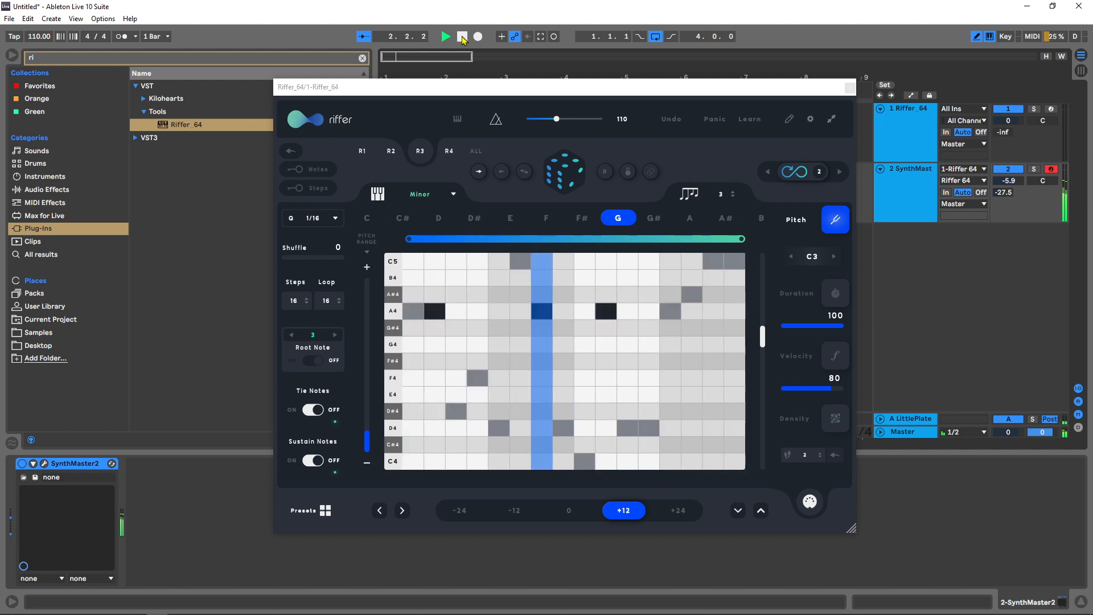
Stop the transport, leaving track 1 as an empty MIDI track with no Riffer loaded.
{"action": "left_click", "coordinate": [446, 36]}
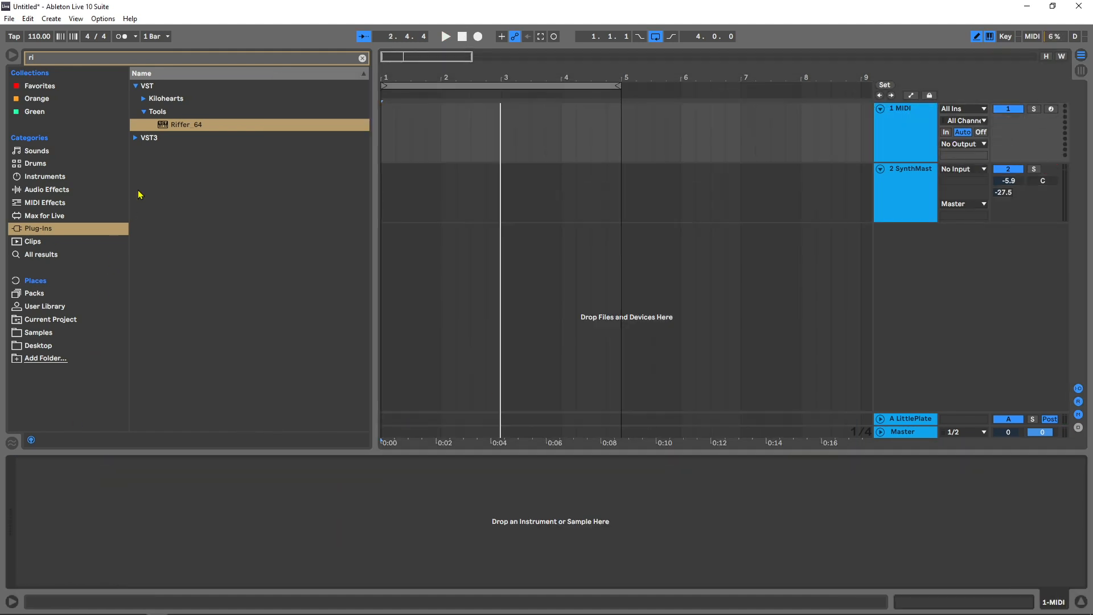
Load Riffer 64 on track 1 and route SynthMaster's MIDI From to 1-Riffer 64, tapping the Riffer 64 device.
{"action": "double_click", "coordinate": [186, 125]}
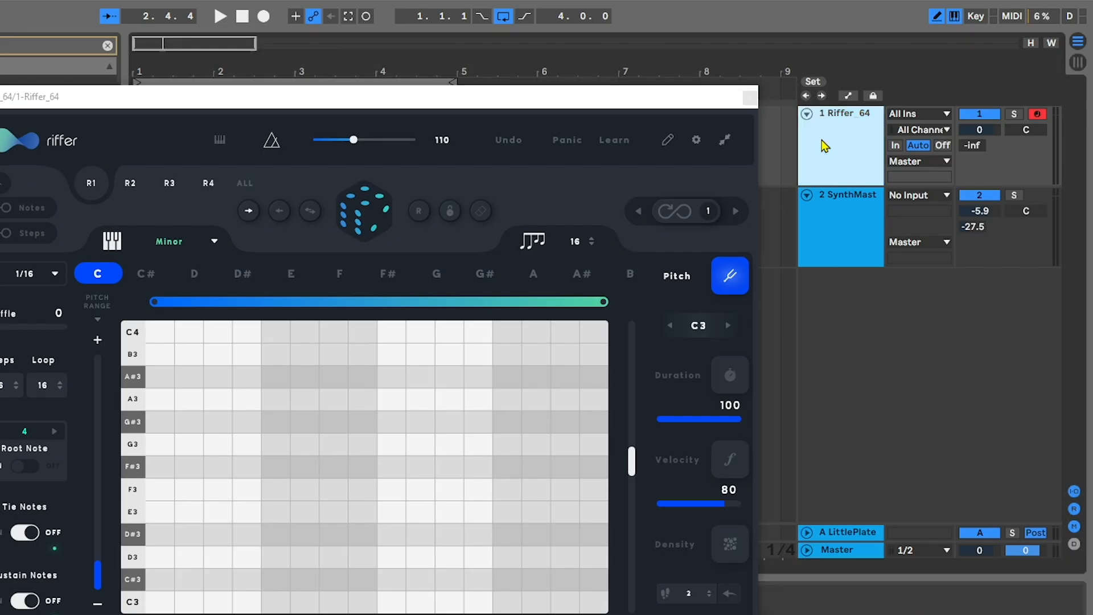
{"action": "left_click", "coordinate": [840, 231]}
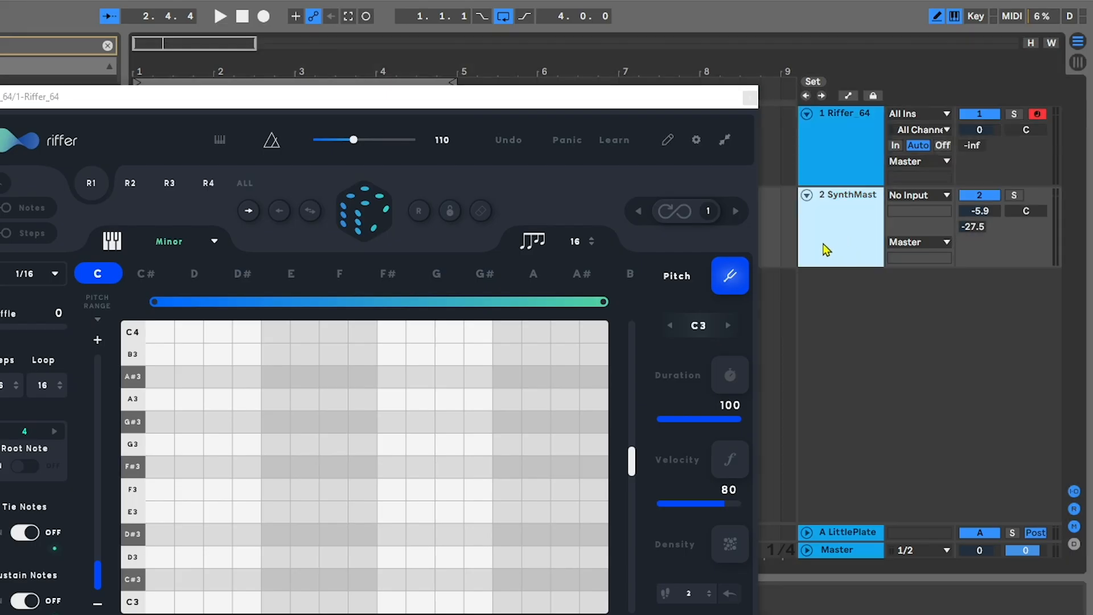
{"action": "mouse_move", "coordinate": [788, 220]}
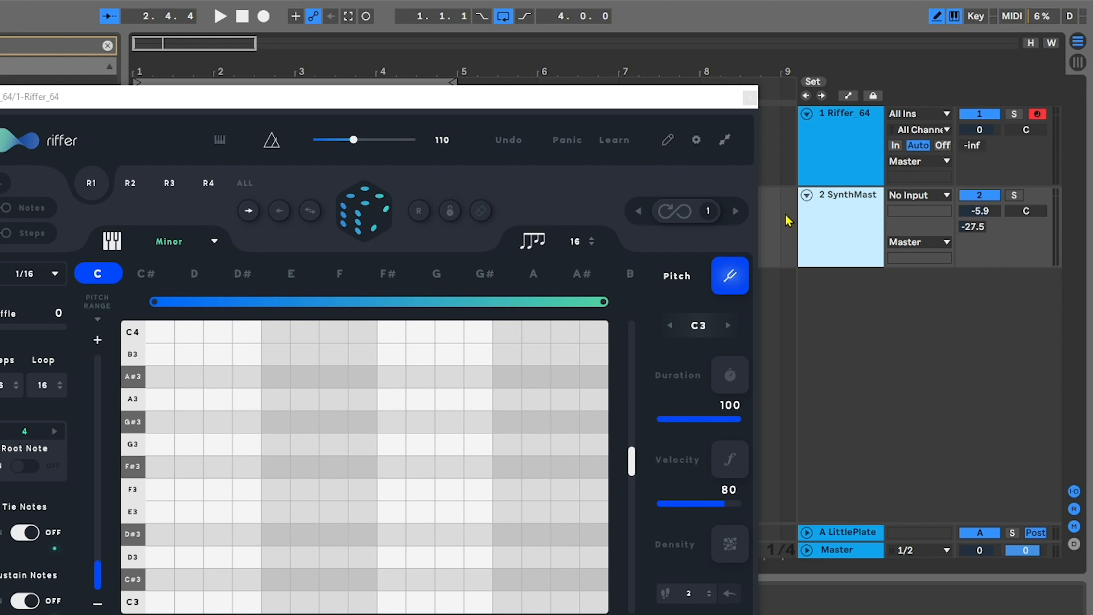
{"action": "left_click", "coordinate": [918, 195]}
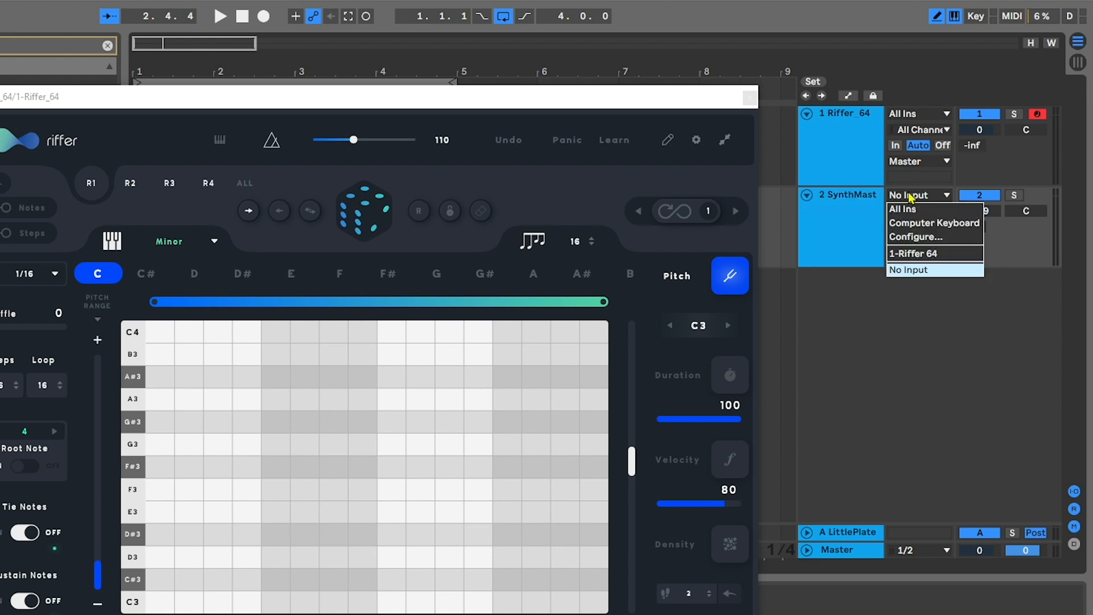
{"action": "left_click", "coordinate": [913, 253]}
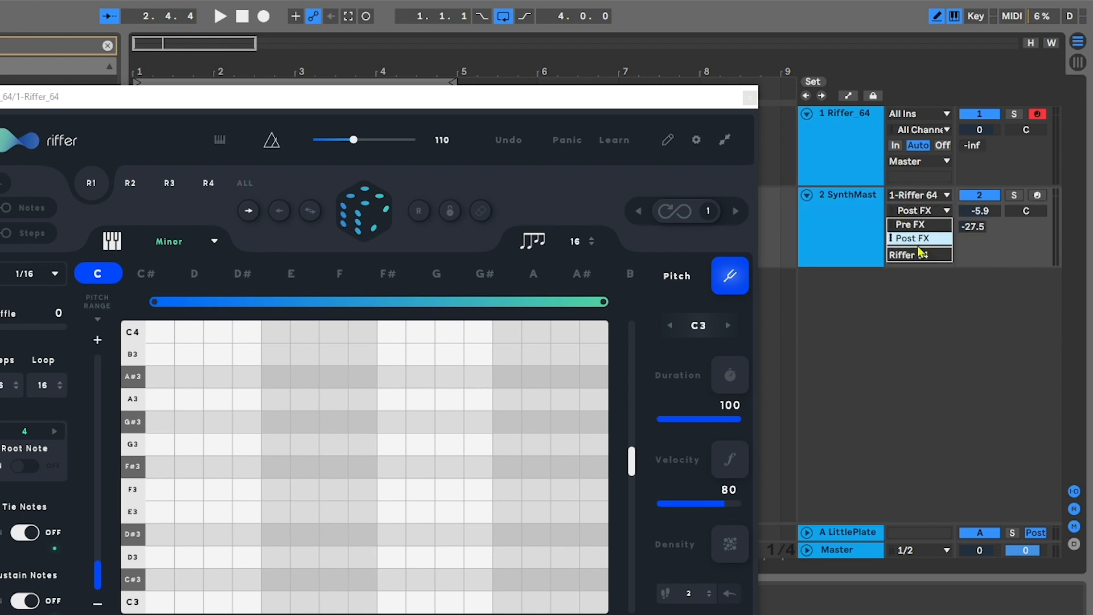
{"action": "left_click", "coordinate": [909, 254]}
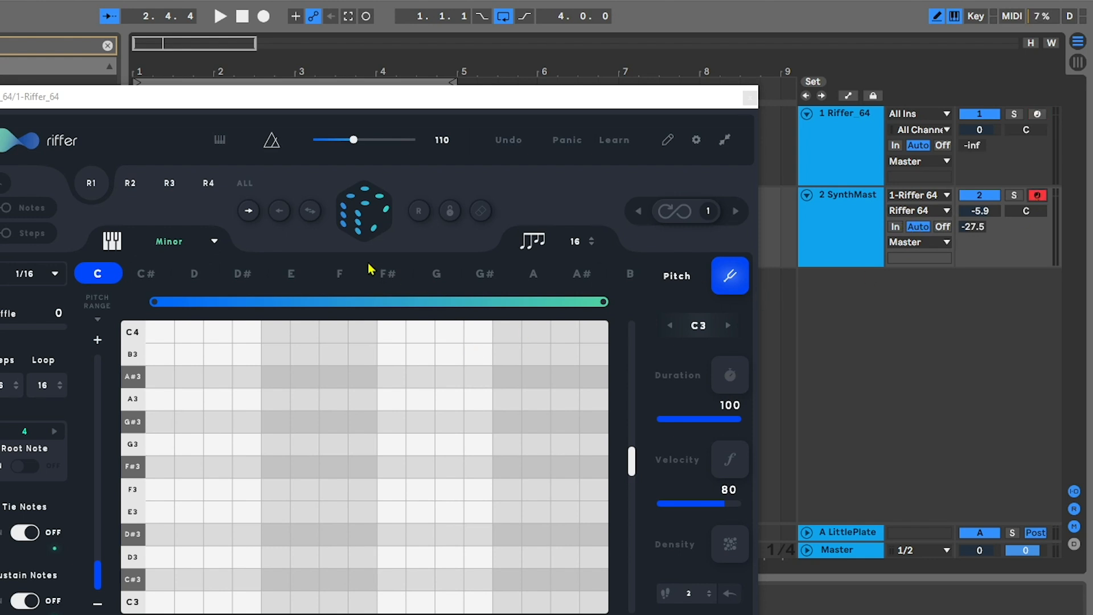
{"action": "left_click", "coordinate": [363, 210]}
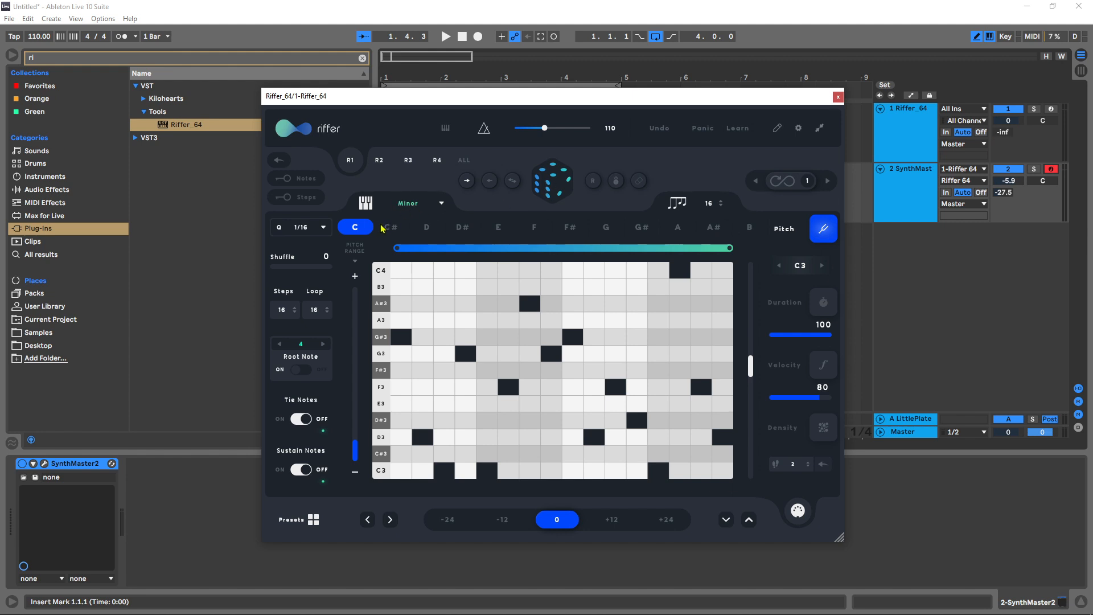
Set the riff's root note to G and keep the scale on Minor.
{"action": "left_click", "coordinate": [606, 228]}
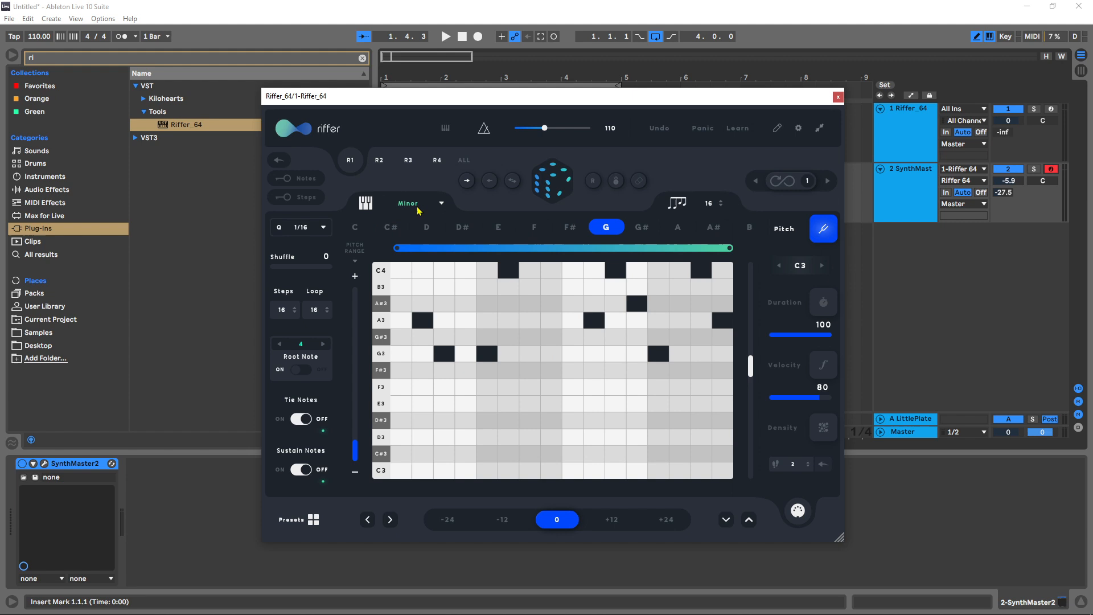
{"action": "left_click", "coordinate": [418, 202]}
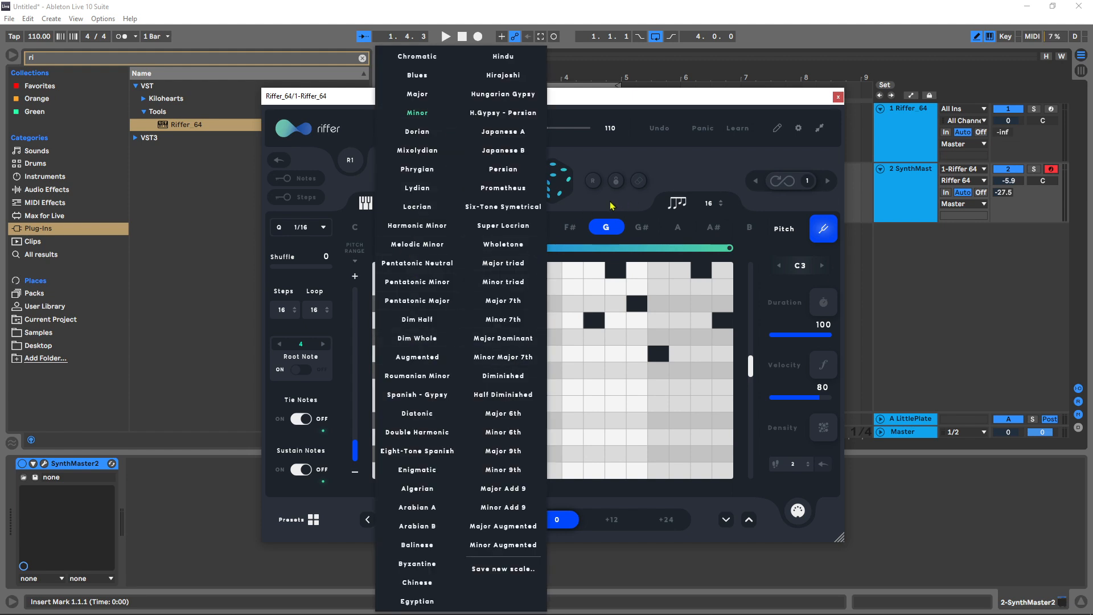
{"action": "left_click", "coordinate": [417, 113]}
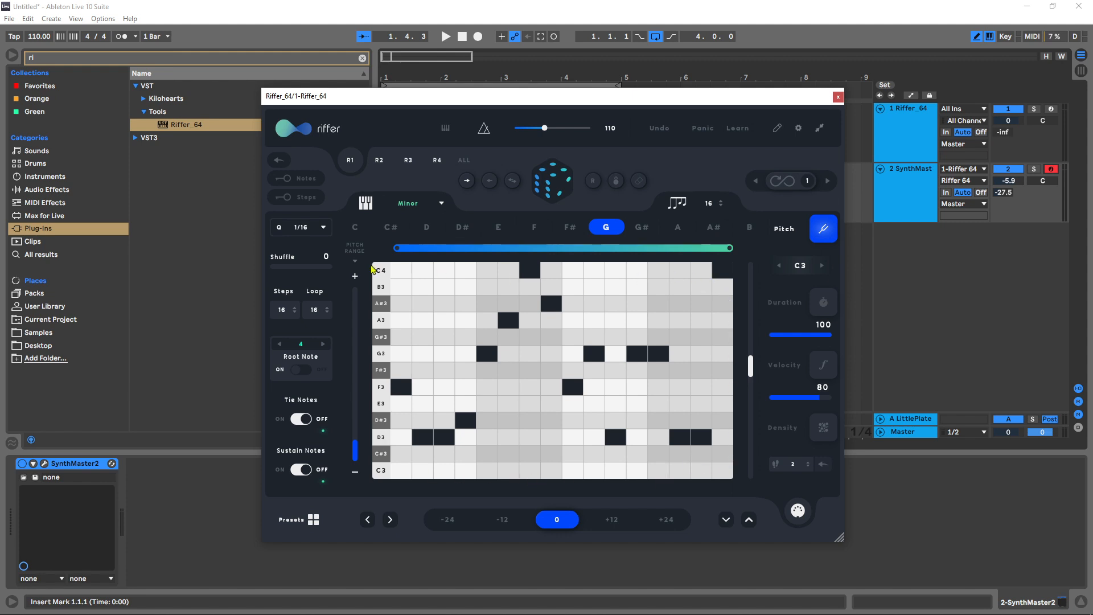
{"action": "mouse_move", "coordinate": [613, 404]}
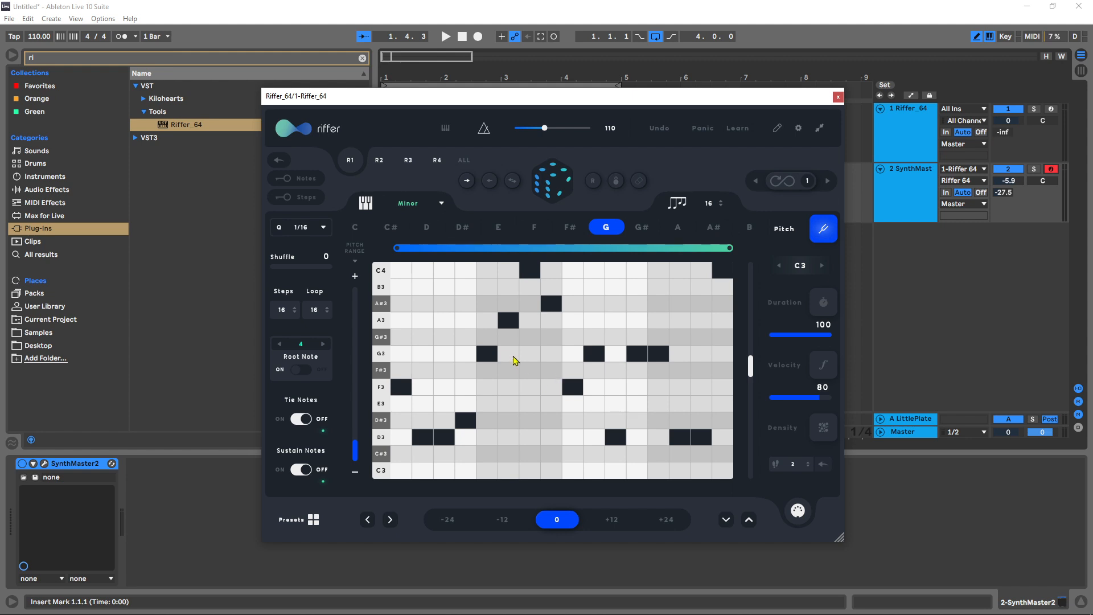
{"action": "mouse_move", "coordinate": [323, 311]}
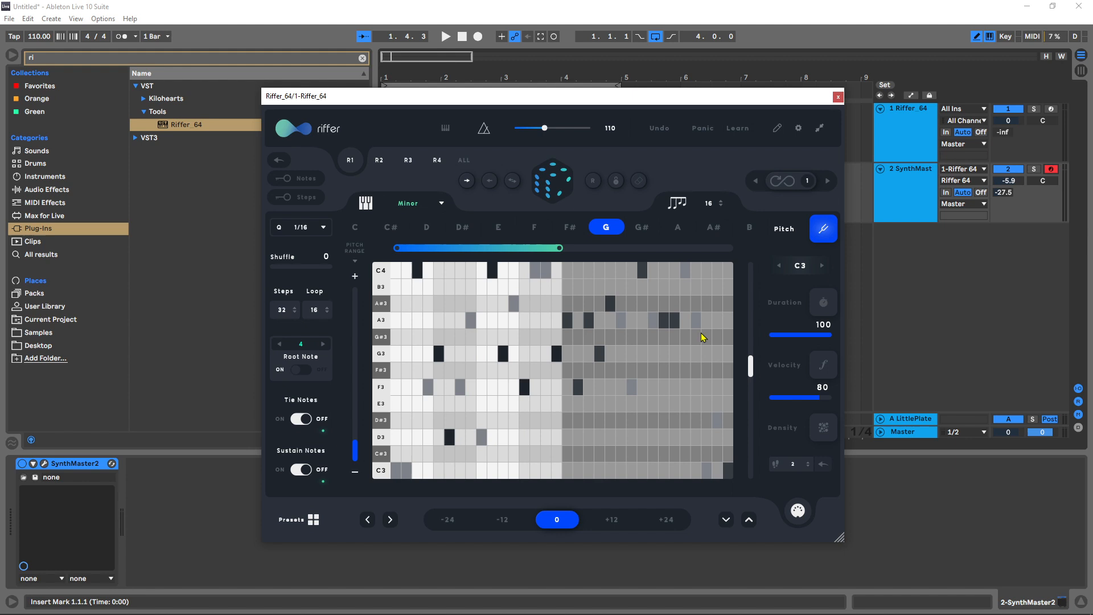
{"action": "mouse_move", "coordinate": [274, 332]}
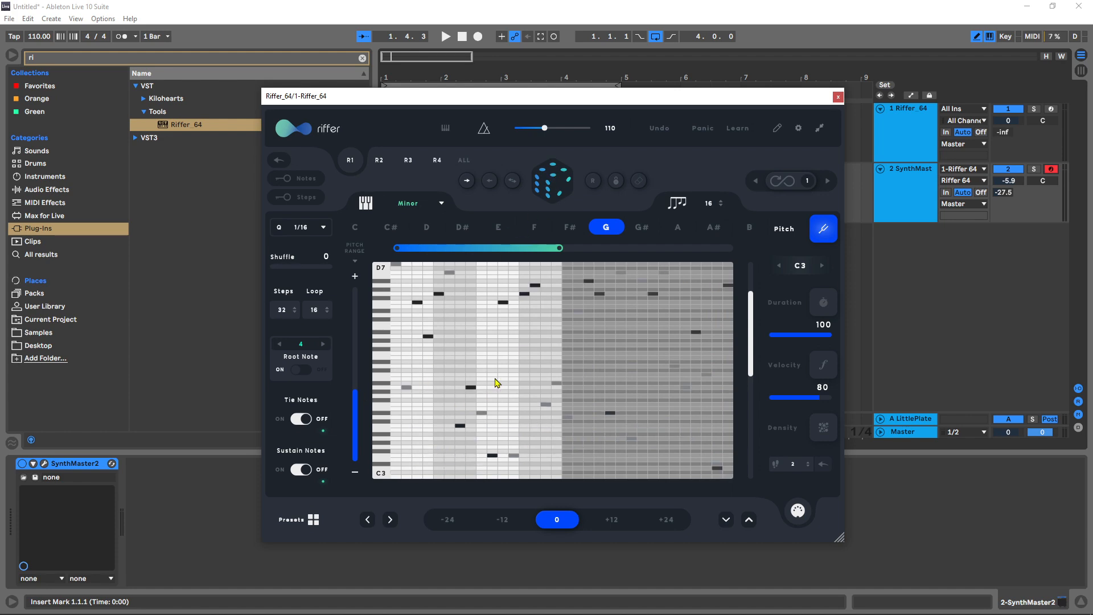
With playback running, cut the riff to 16 steps within C3–C4 at note value 8 and randomize a new pattern.
{"action": "left_click", "coordinate": [446, 36]}
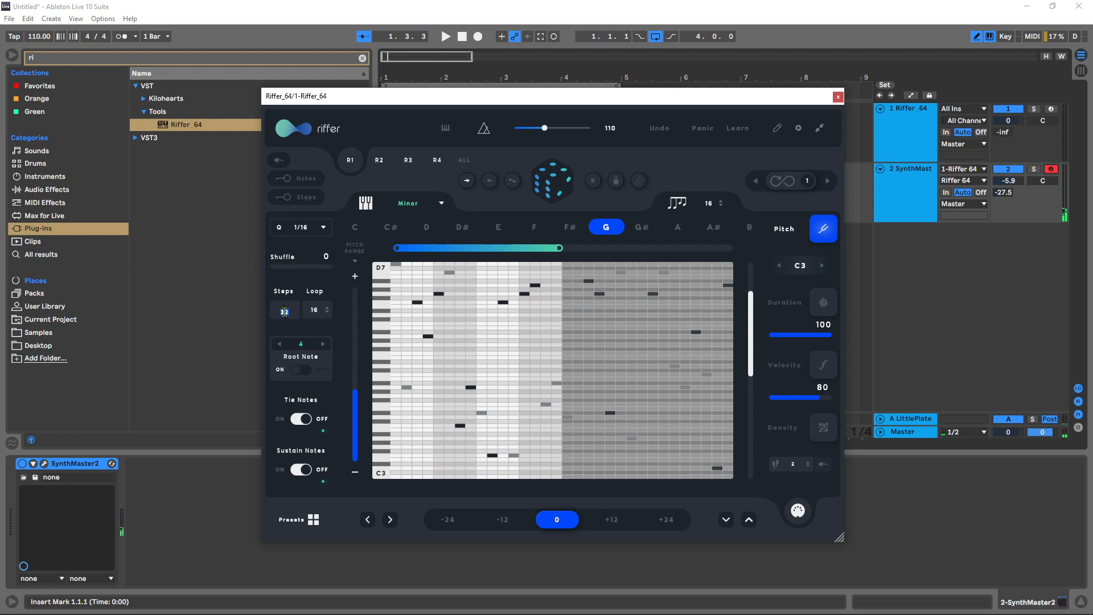
{"action": "left_click", "coordinate": [283, 309]}
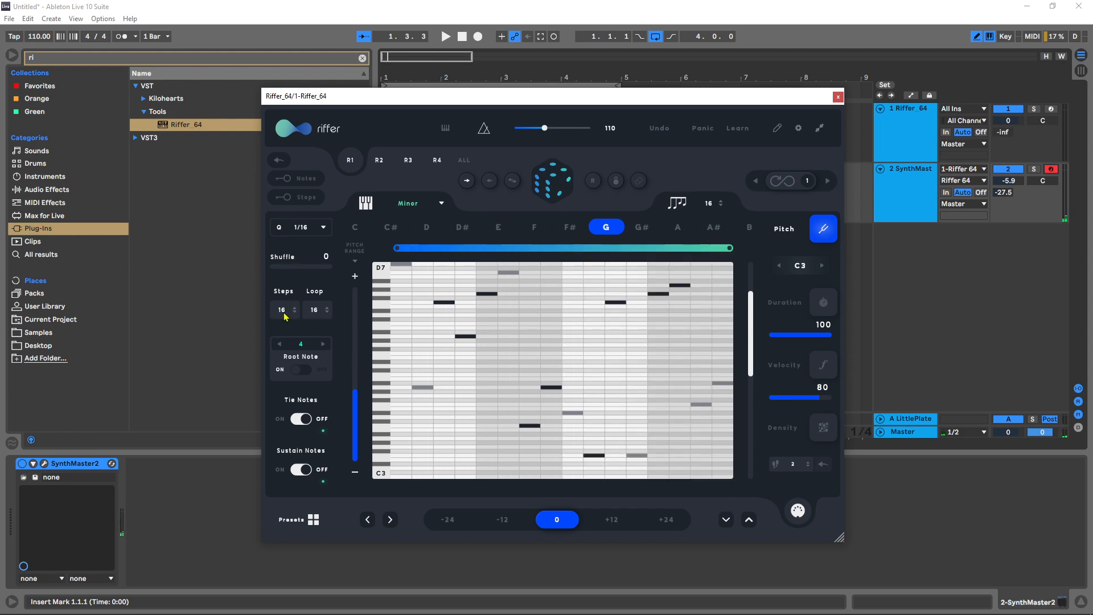
{"action": "mouse_move", "coordinate": [359, 309]}
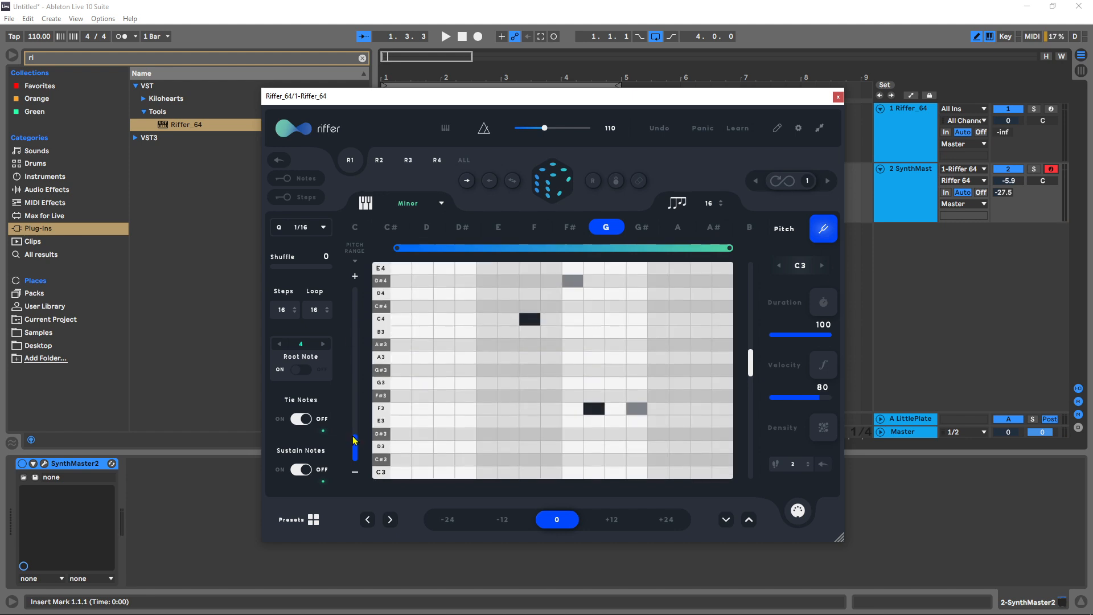
{"action": "left_click", "coordinate": [553, 180]}
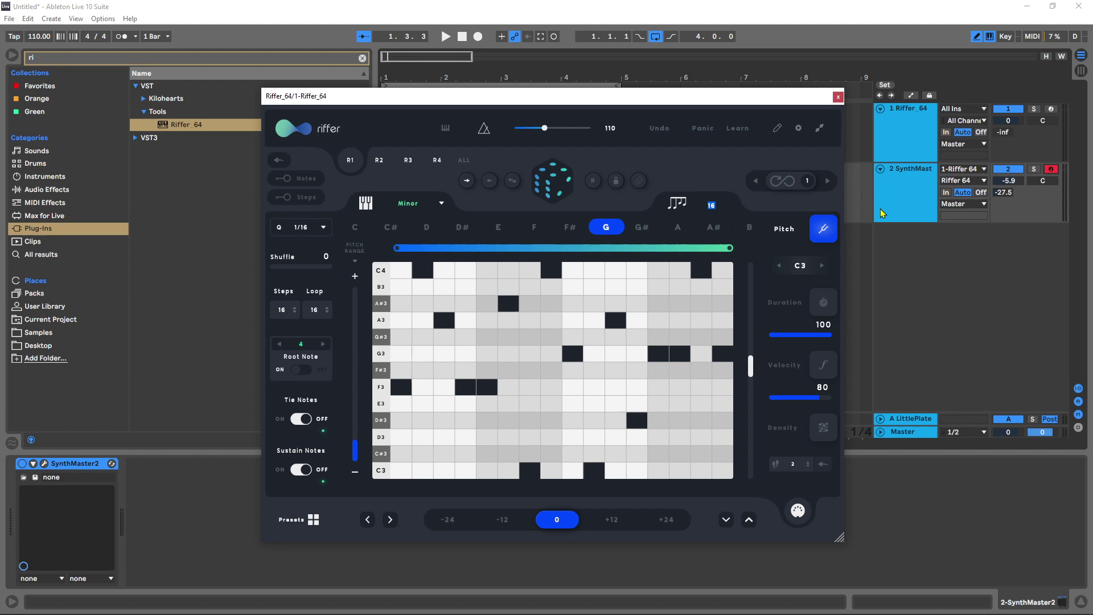
{"action": "left_click", "coordinate": [721, 206]}
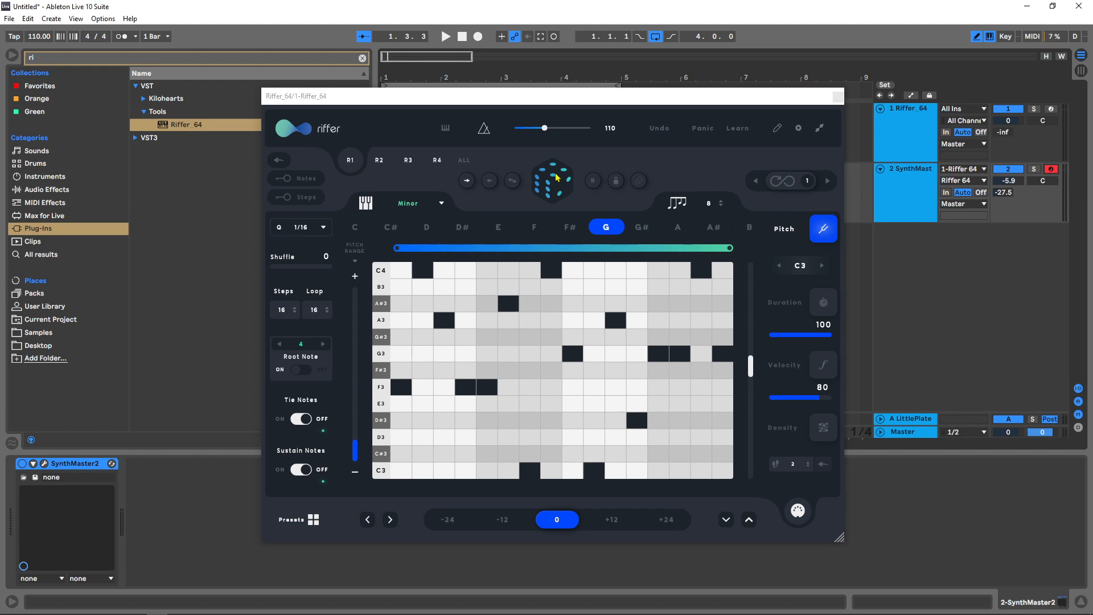
{"action": "left_click", "coordinate": [445, 36]}
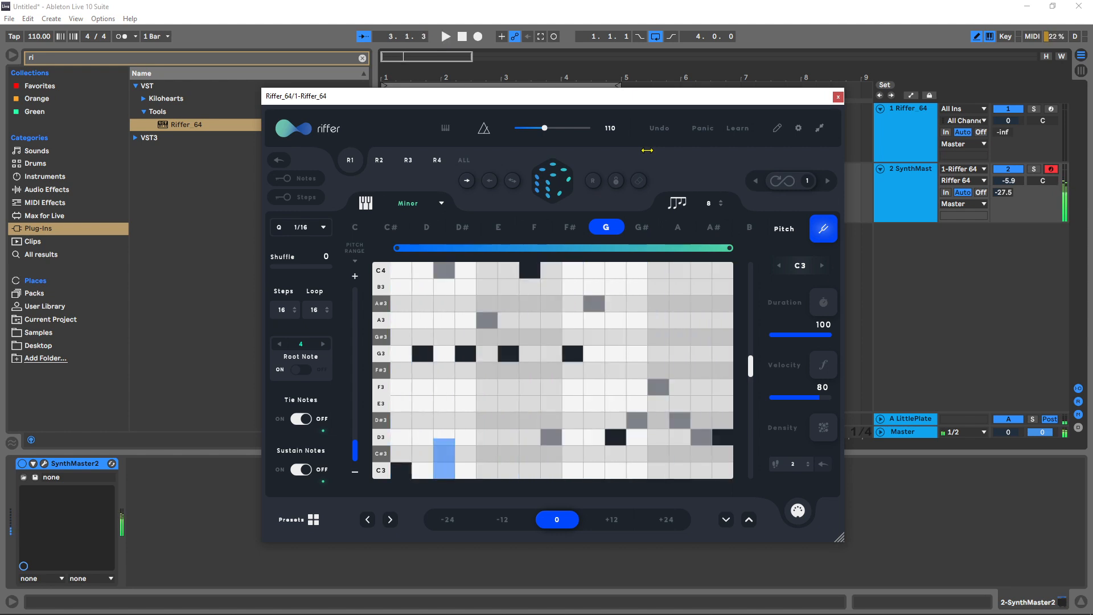
{"action": "left_click", "coordinate": [444, 459]}
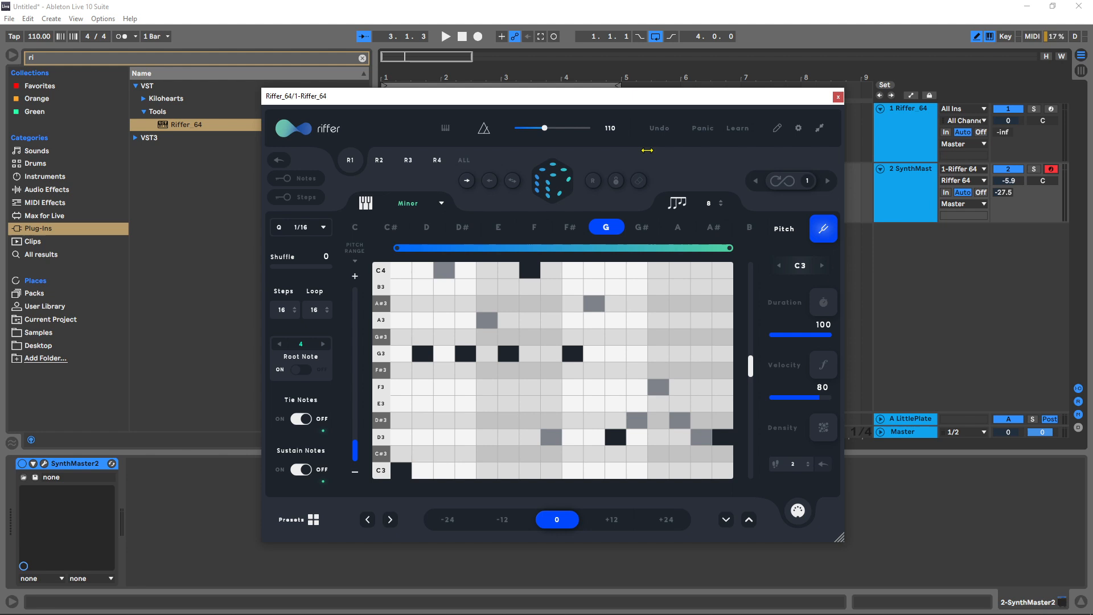
{"action": "mouse_move", "coordinate": [686, 167]}
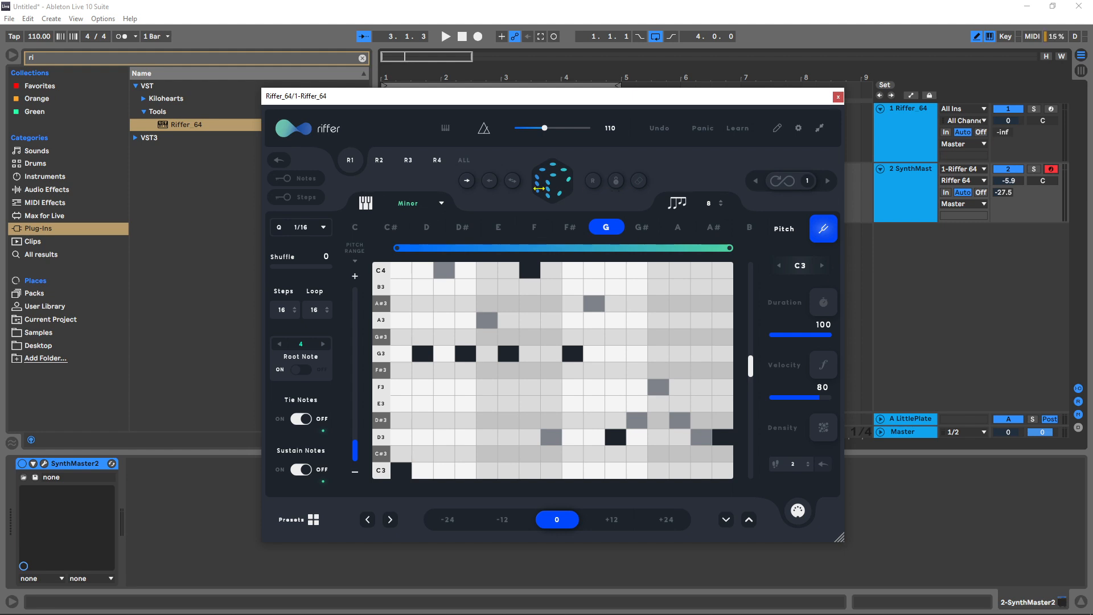
{"action": "left_click", "coordinate": [379, 160]}
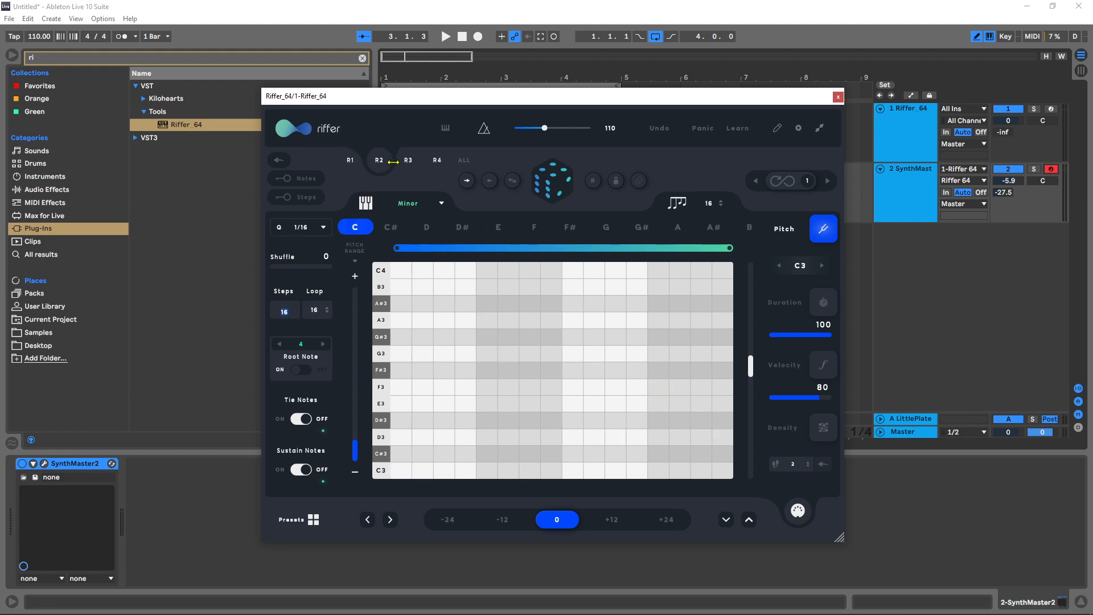
{"action": "left_click", "coordinate": [408, 160]}
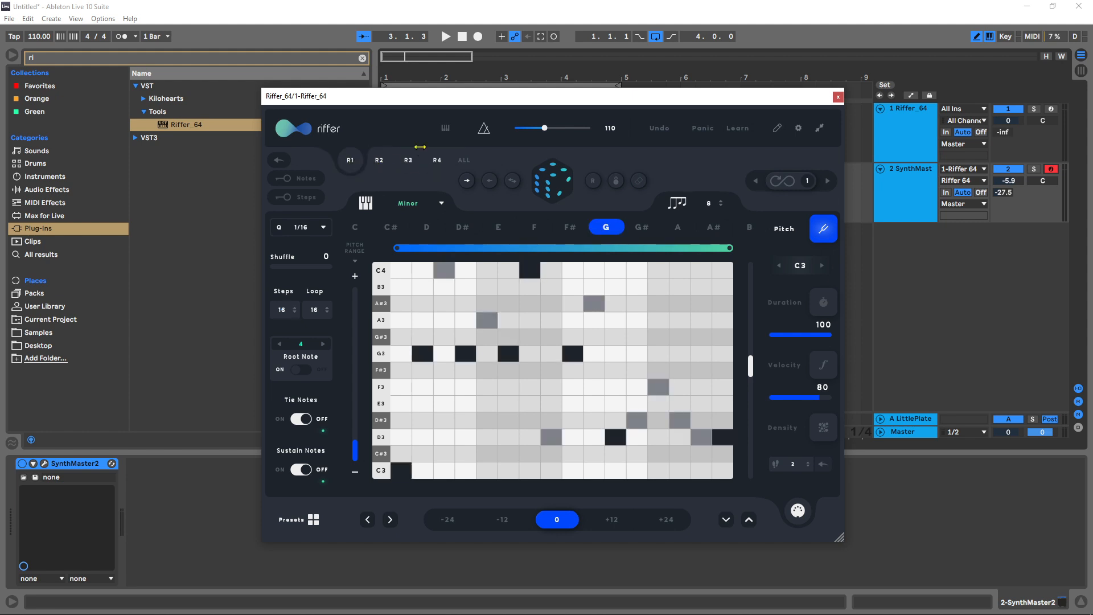
{"action": "mouse_move", "coordinate": [681, 155]}
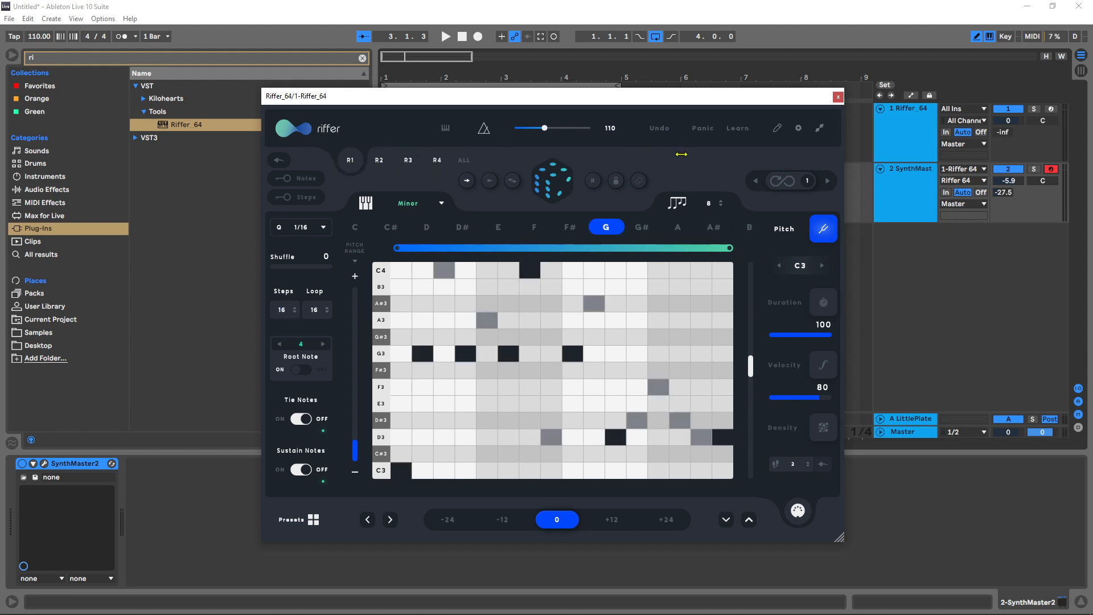
{"action": "left_click", "coordinate": [738, 128]}
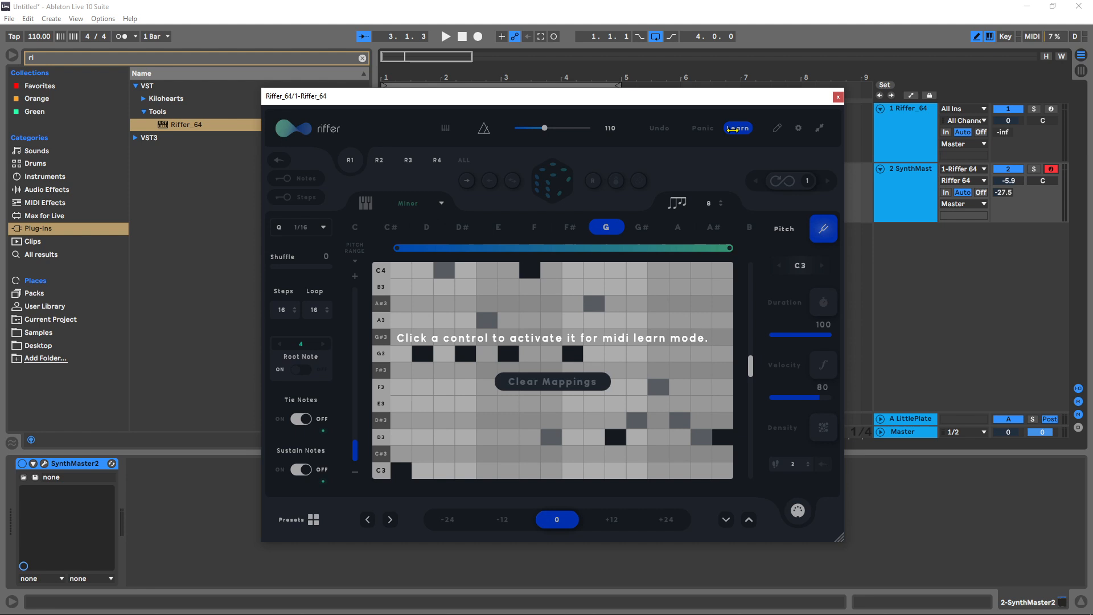
{"action": "left_click", "coordinate": [738, 128]}
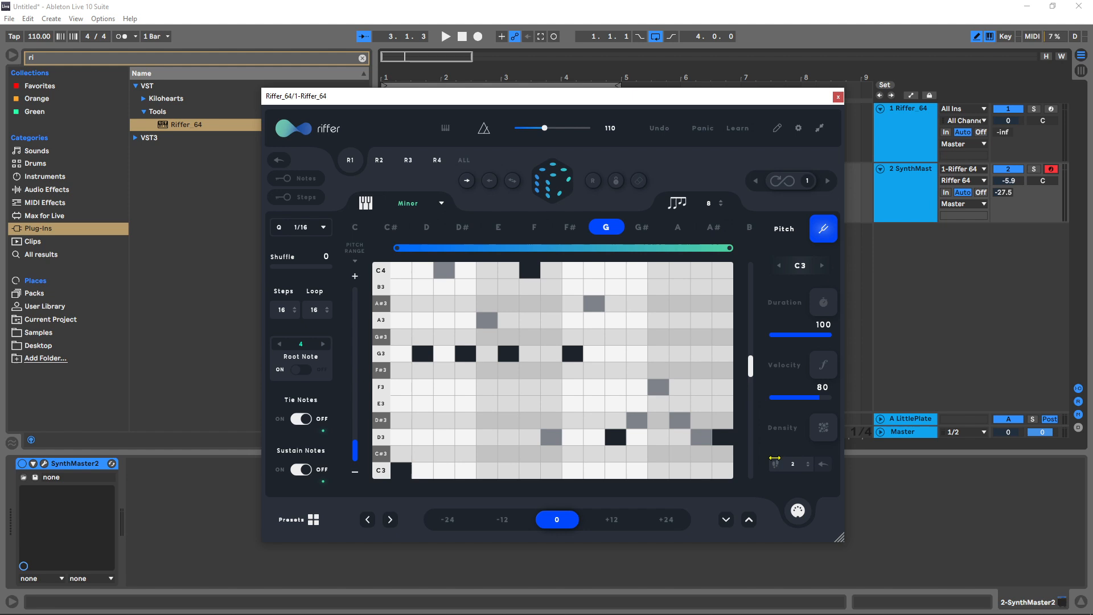
{"action": "mouse_move", "coordinate": [825, 432]}
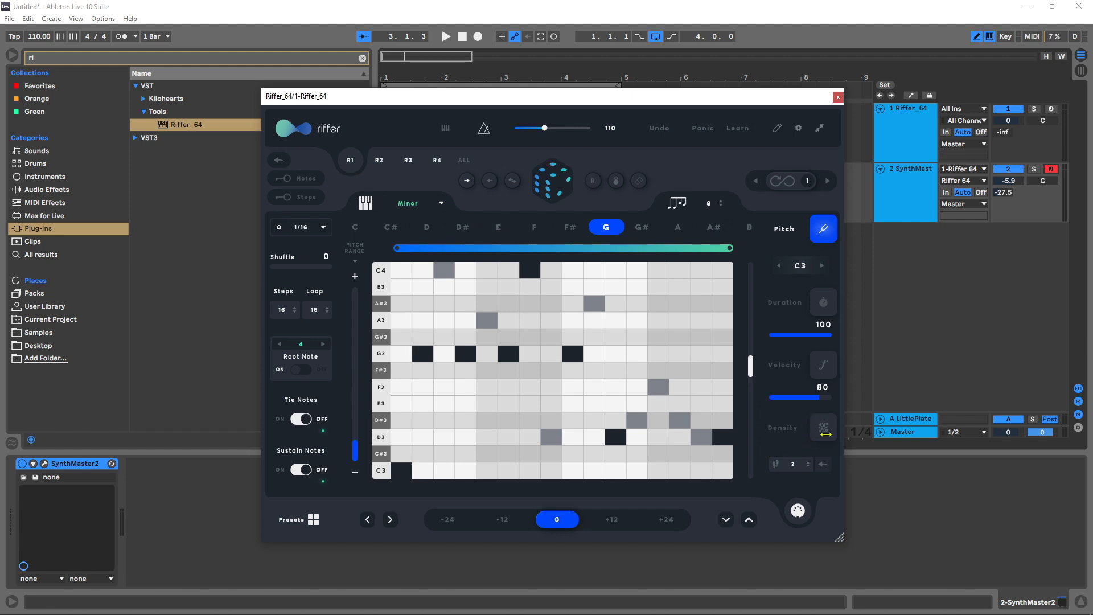
Look over the velocity and pitch pages, then move to the Density page and audition a randomized riff.
{"action": "left_click", "coordinate": [823, 365]}
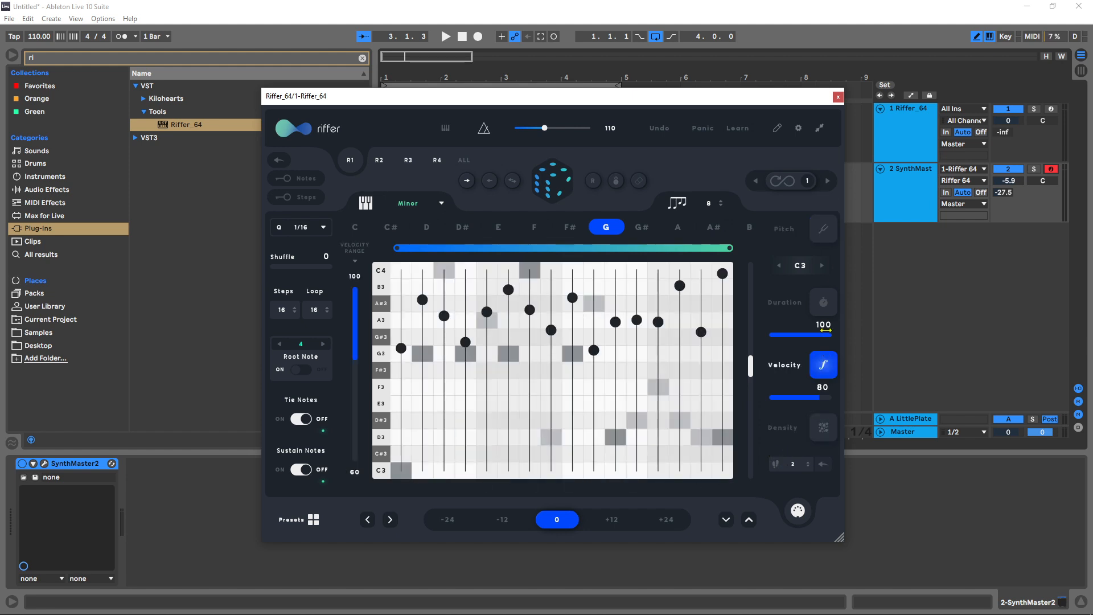
{"action": "left_click", "coordinate": [824, 228]}
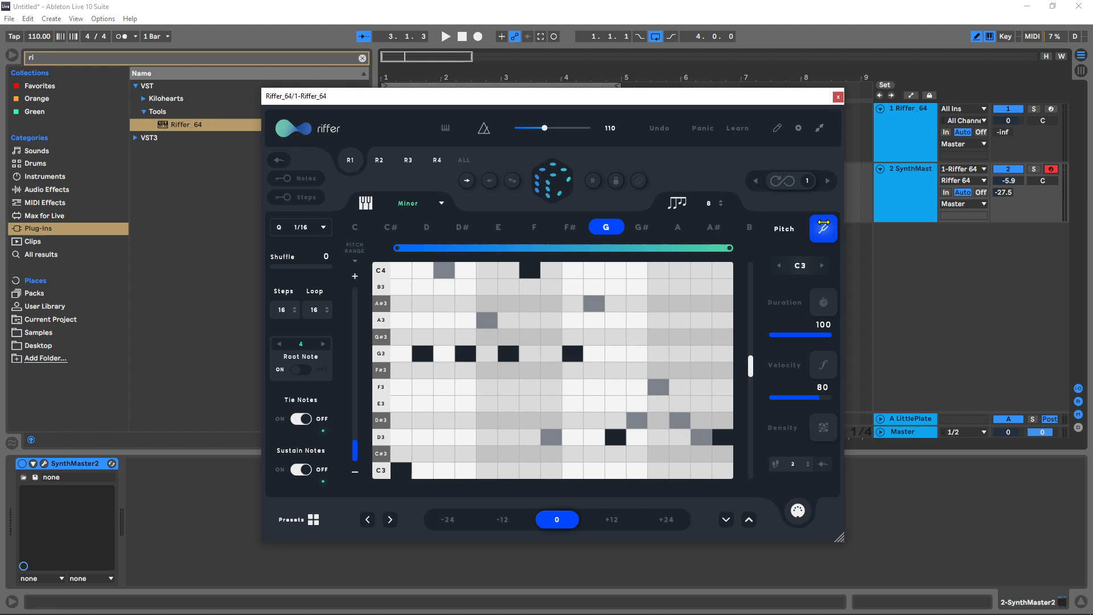
{"action": "left_click", "coordinate": [824, 427]}
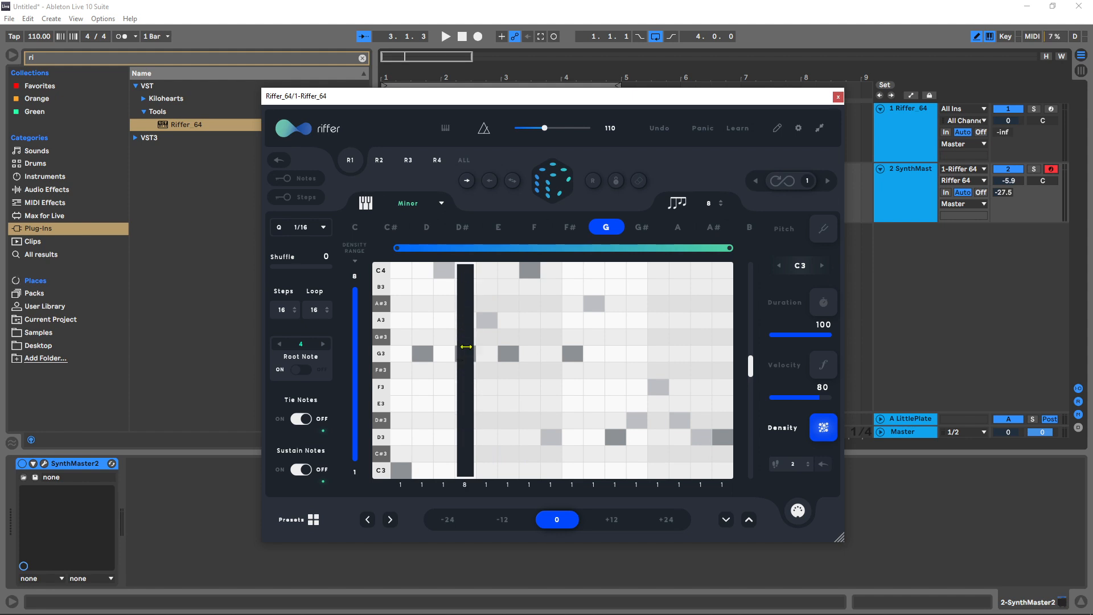
{"action": "mouse_move", "coordinate": [501, 353]}
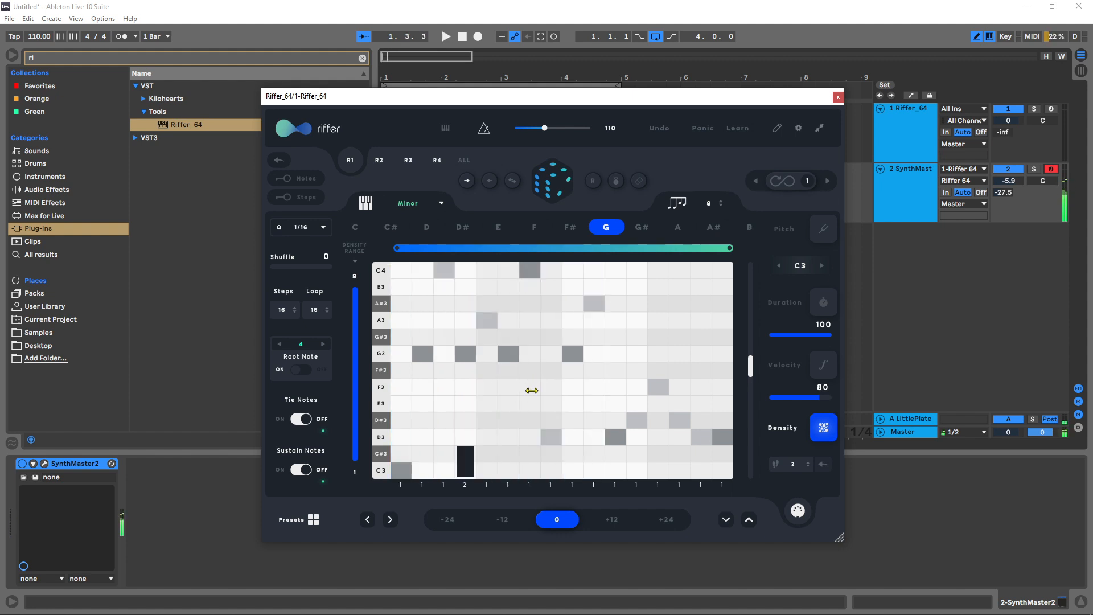
{"action": "left_click", "coordinate": [551, 180]}
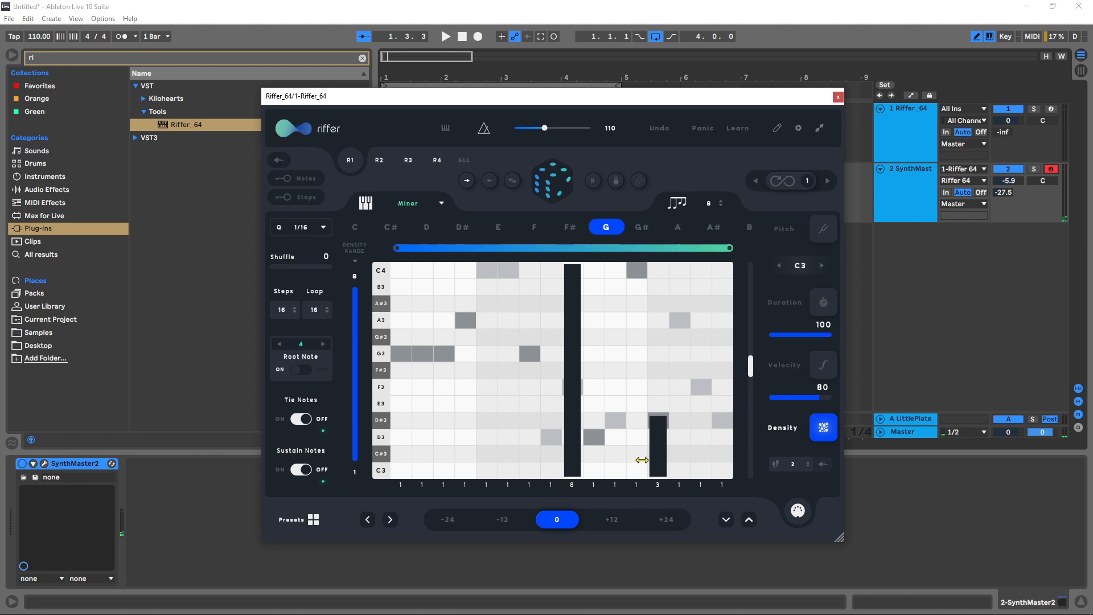
{"action": "mouse_move", "coordinate": [379, 303]}
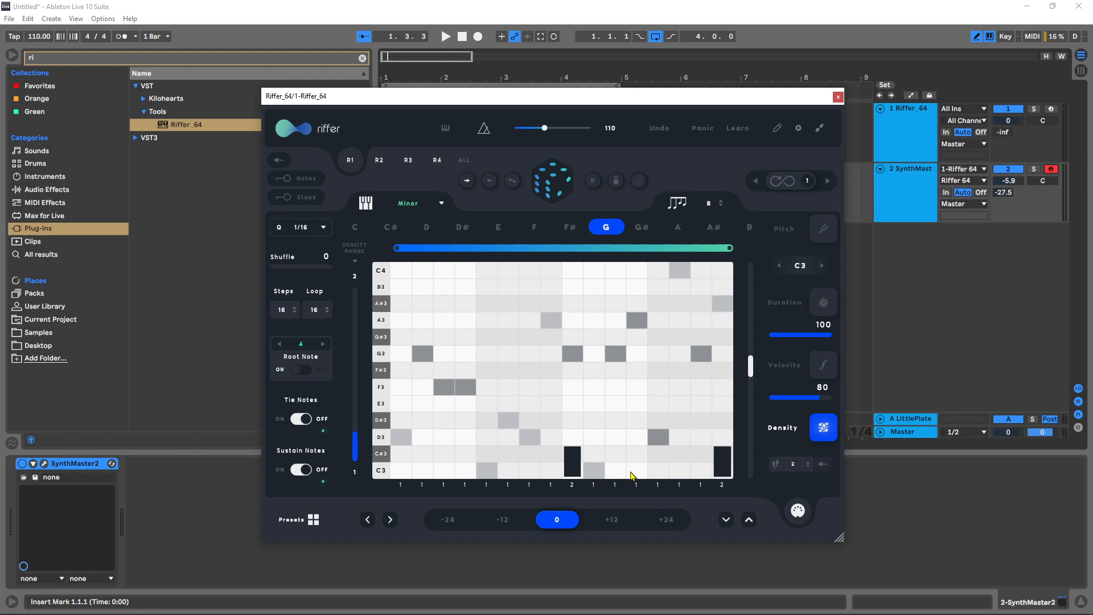
{"action": "mouse_move", "coordinate": [544, 463]}
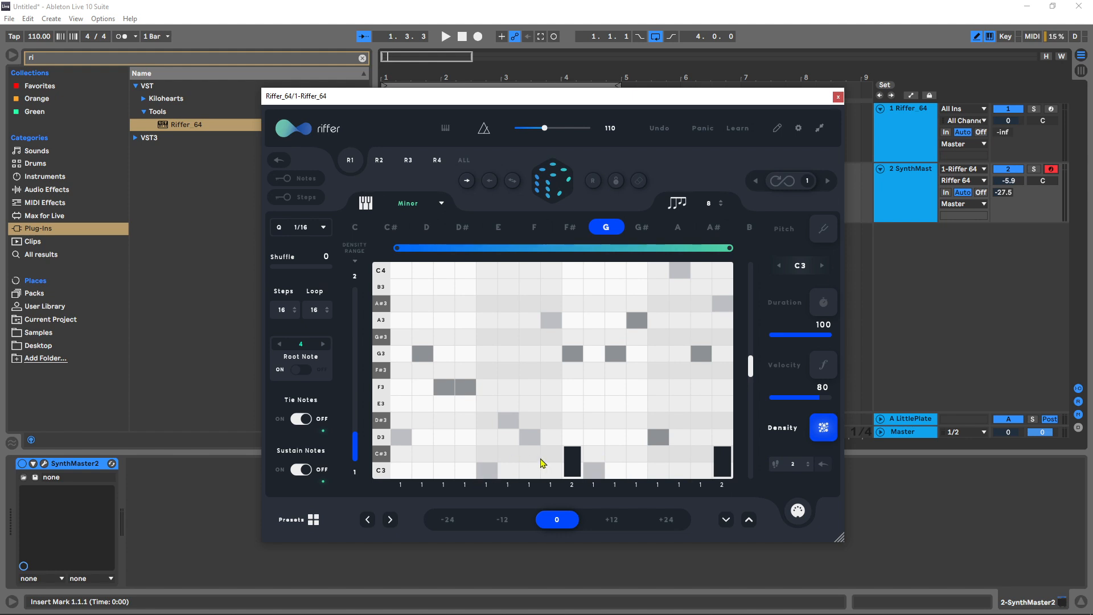
{"action": "left_click", "coordinate": [445, 35]}
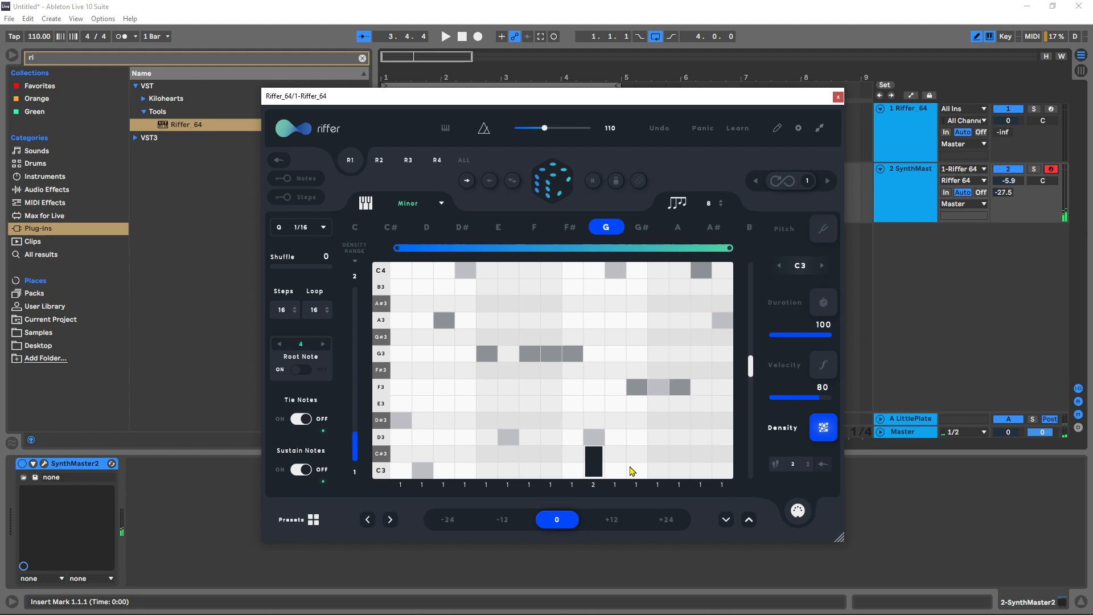
Double the note density on step 15 only, lock the density settings, and randomize a fresh riff while playing.
{"action": "left_click", "coordinate": [593, 462]}
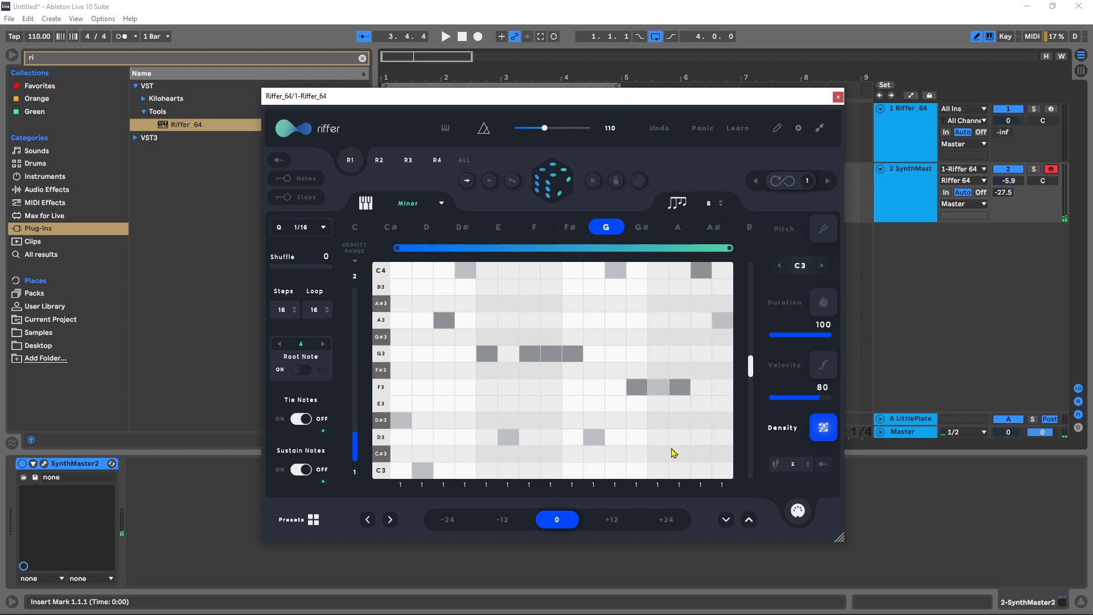
{"action": "left_click", "coordinate": [679, 460]}
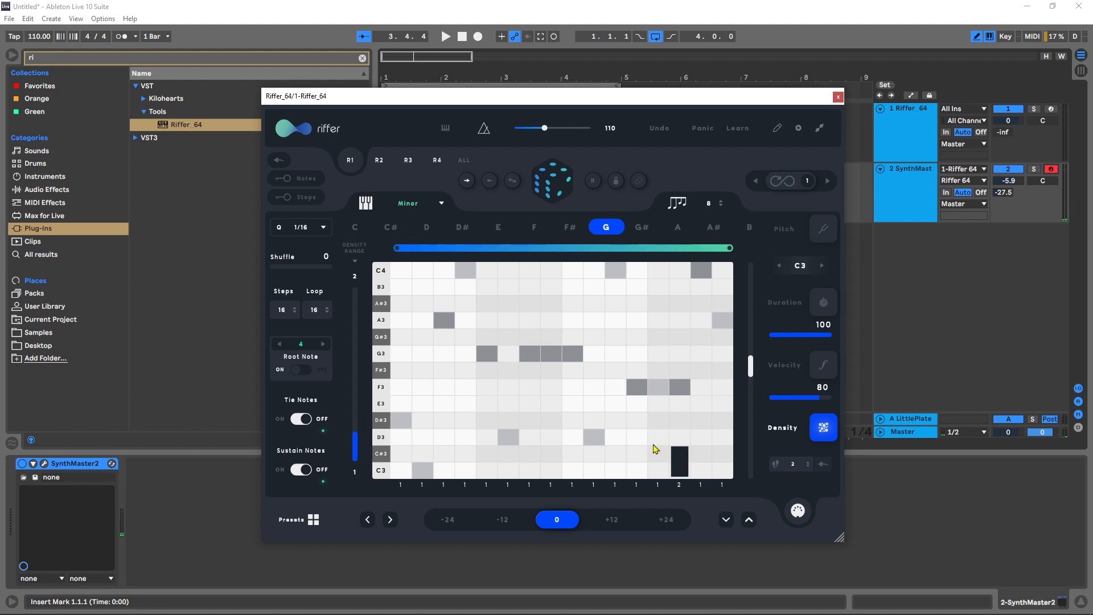
{"action": "mouse_move", "coordinate": [715, 468]}
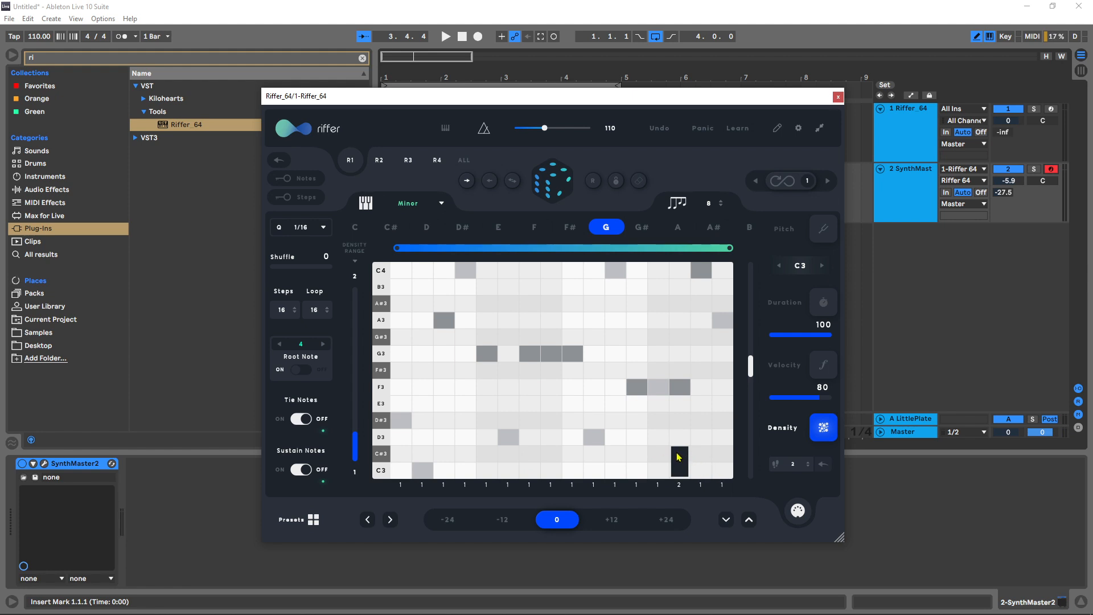
{"action": "mouse_move", "coordinate": [675, 452]}
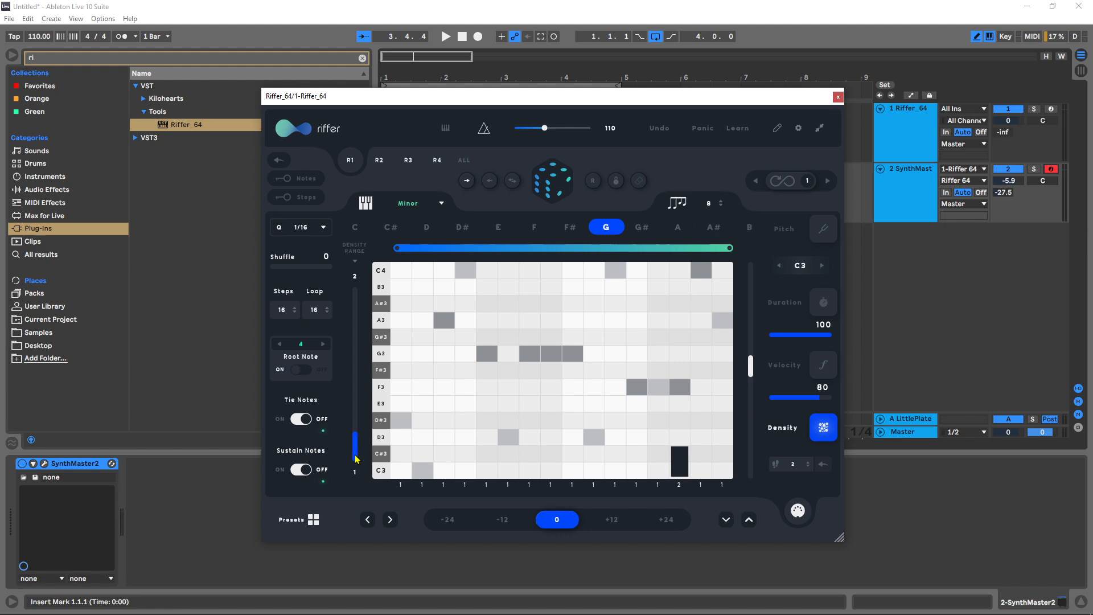
{"action": "mouse_move", "coordinate": [646, 199]}
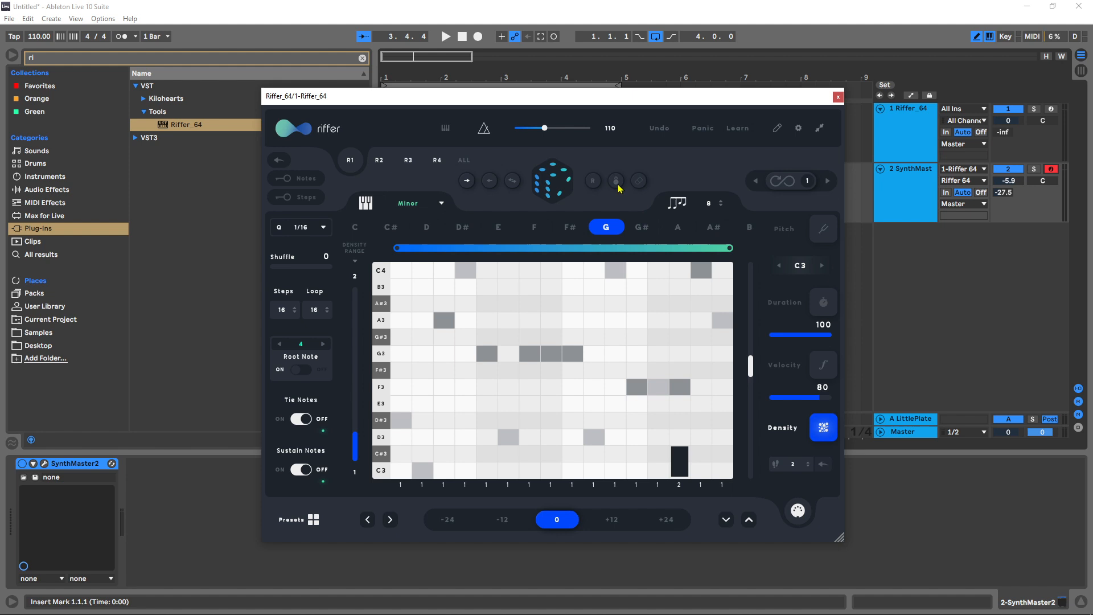
{"action": "left_click", "coordinate": [615, 180]}
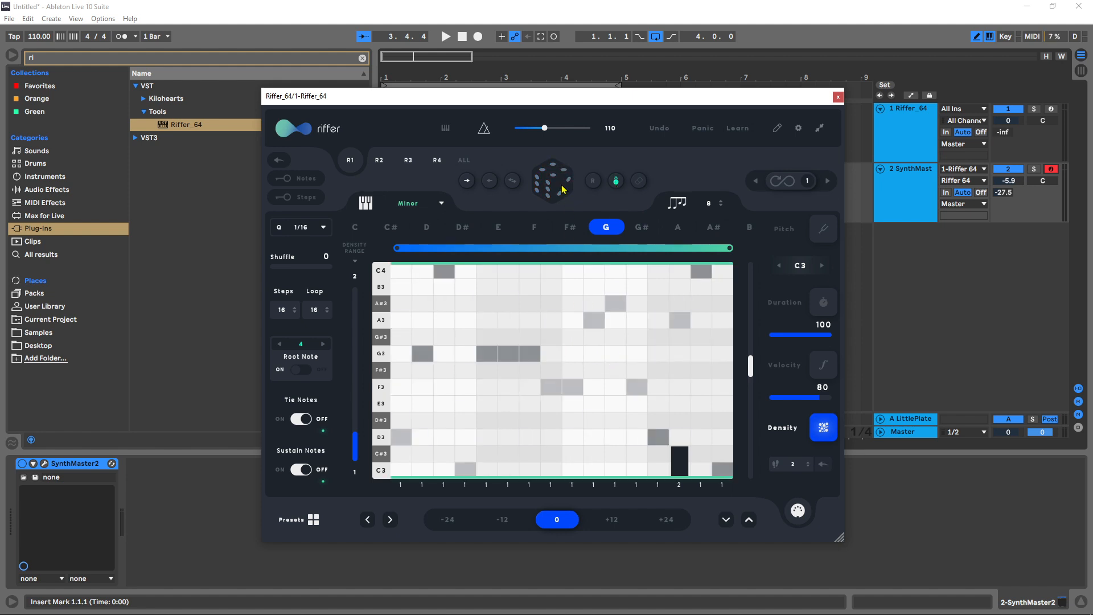
{"action": "left_click", "coordinate": [552, 181]}
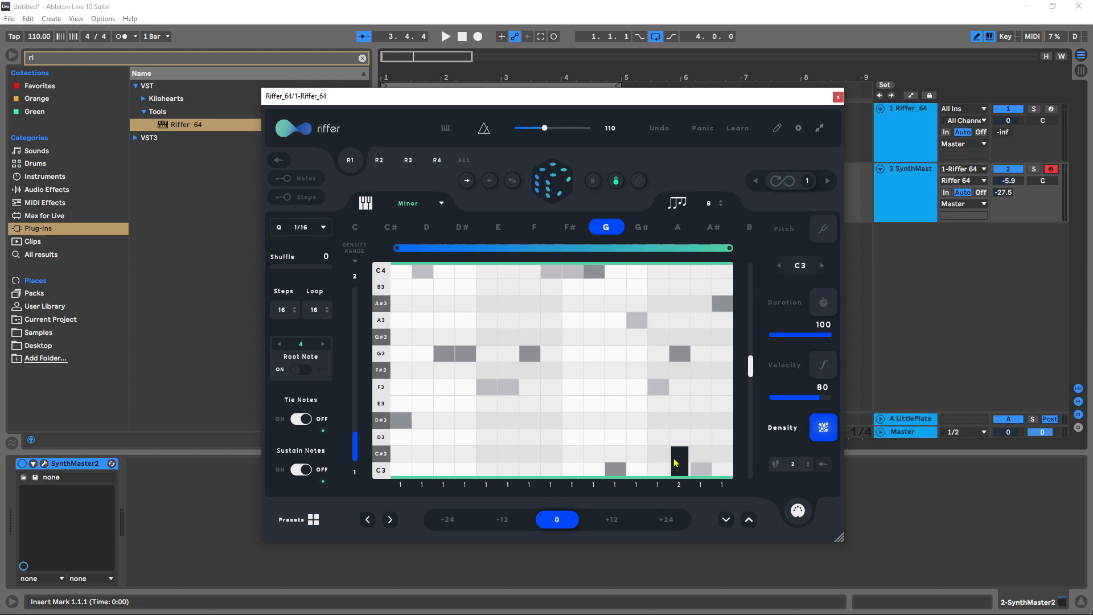
{"action": "mouse_move", "coordinate": [683, 429]}
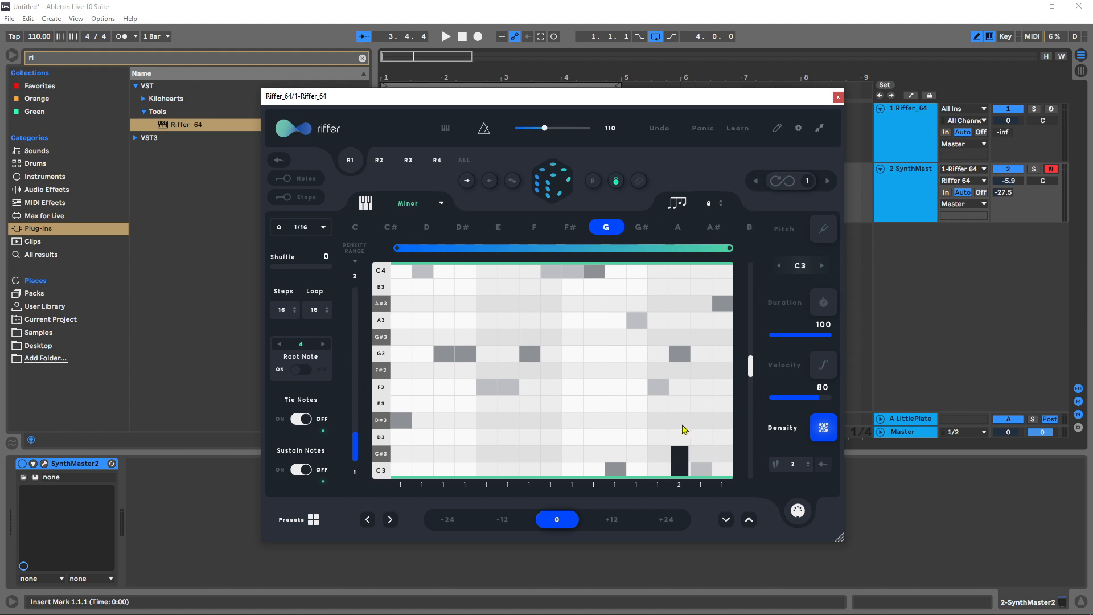
{"action": "left_click", "coordinate": [446, 36]}
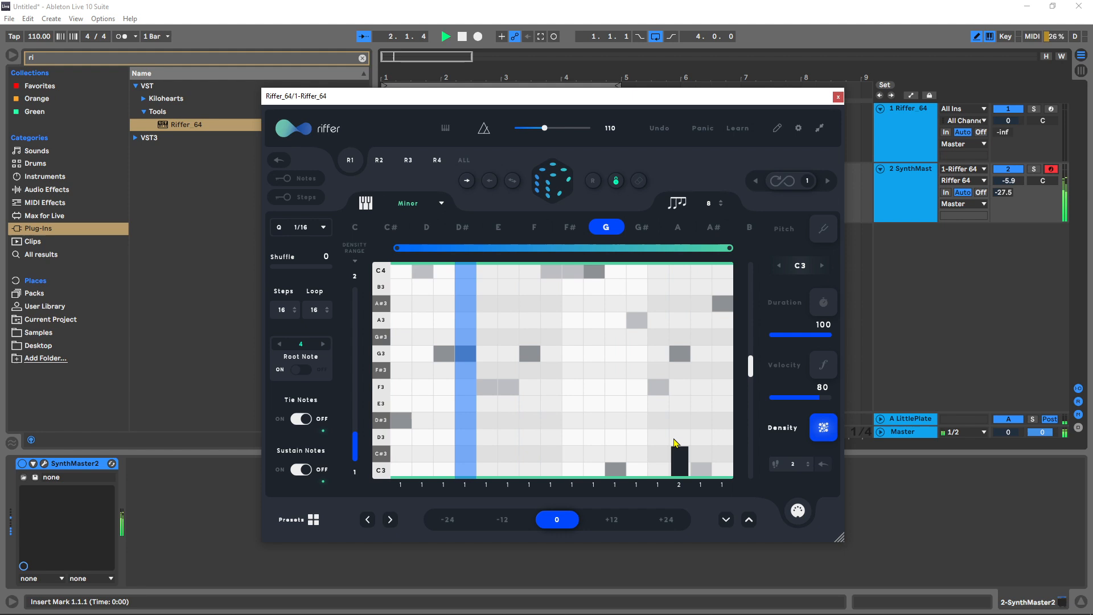
Glance at the Velocity page, then return Riffer to its pitch grid for the current riff.
{"action": "left_click", "coordinate": [823, 364]}
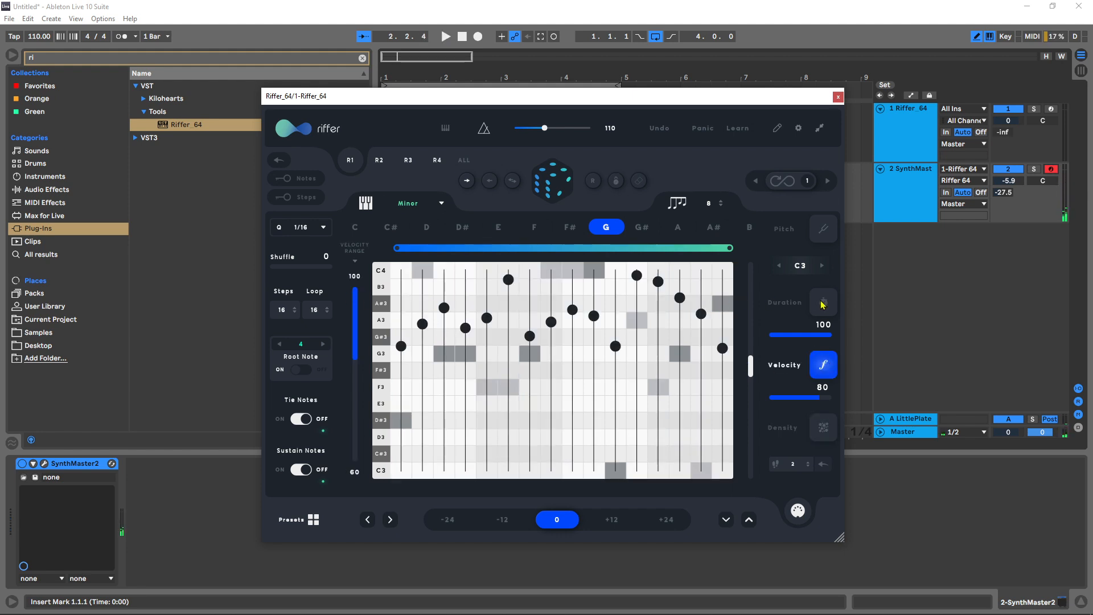
{"action": "left_click", "coordinate": [824, 228]}
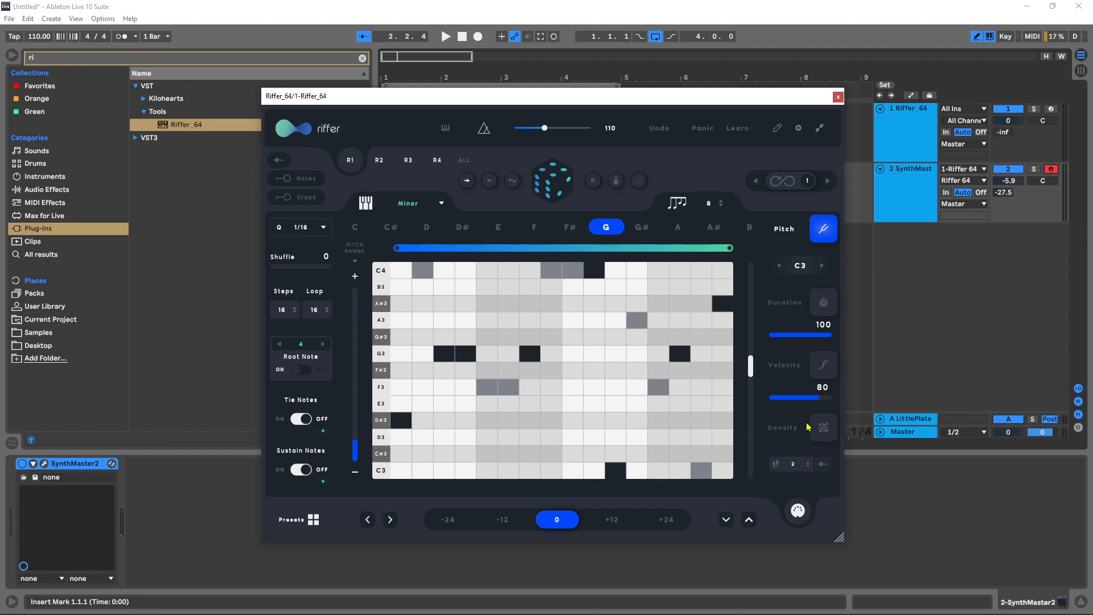
{"action": "mouse_move", "coordinate": [780, 415]}
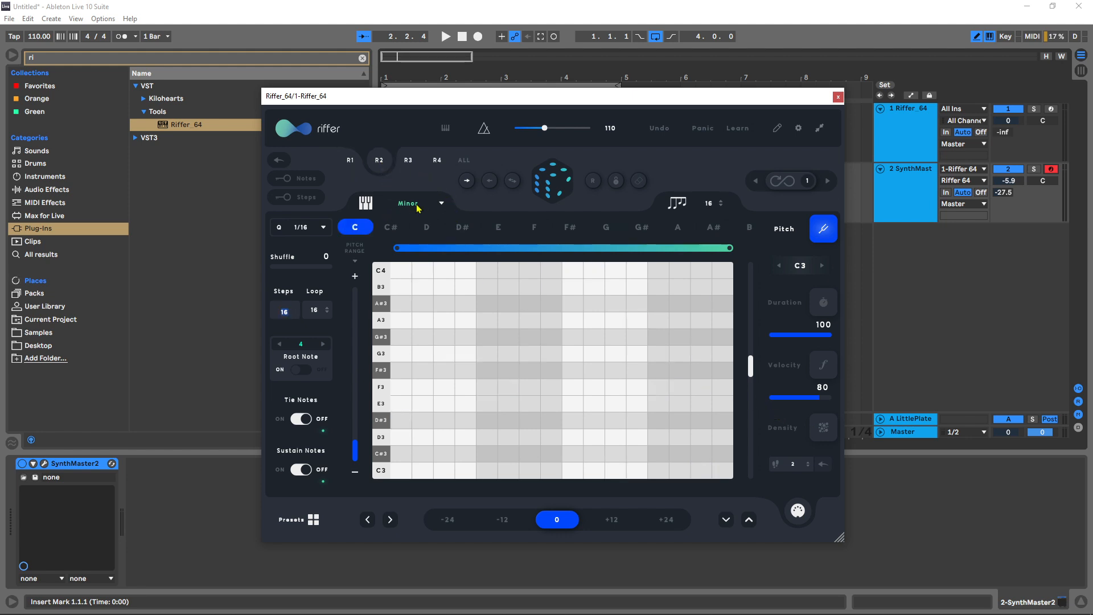
{"action": "mouse_move", "coordinate": [630, 241]}
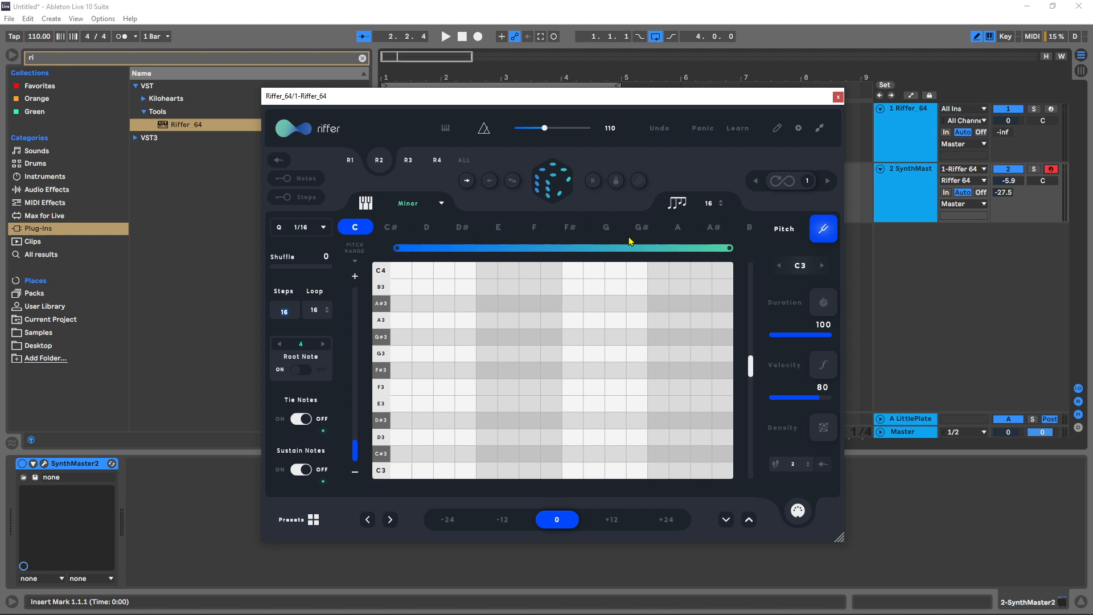
Set the second page's root key to G and shift its riff down one octave to C2–C3 with the -12 button.
{"action": "left_click", "coordinate": [605, 227]}
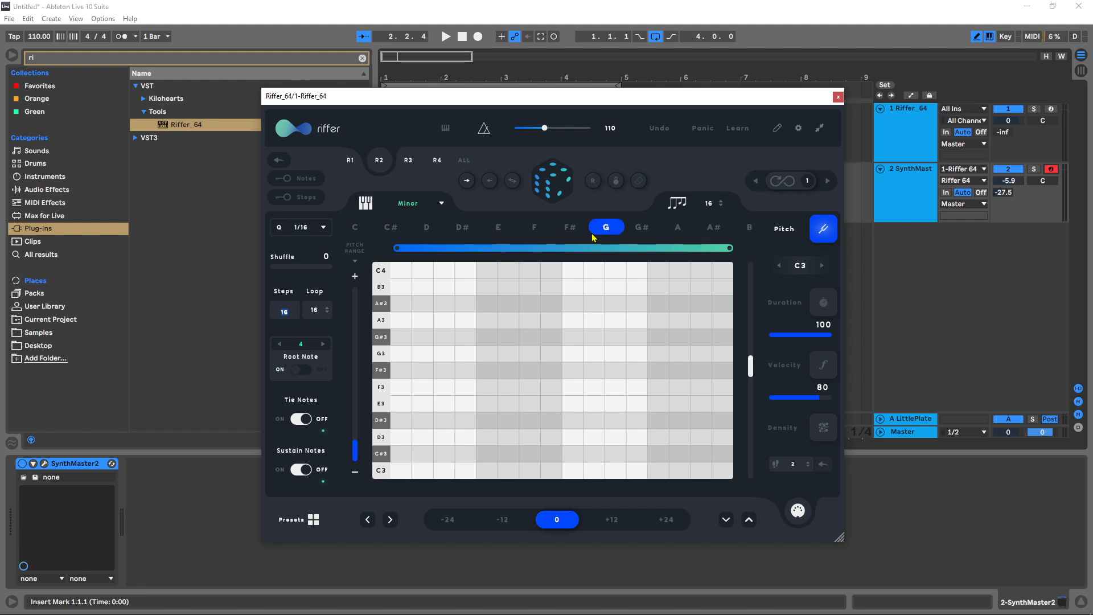
{"action": "mouse_move", "coordinate": [694, 218]}
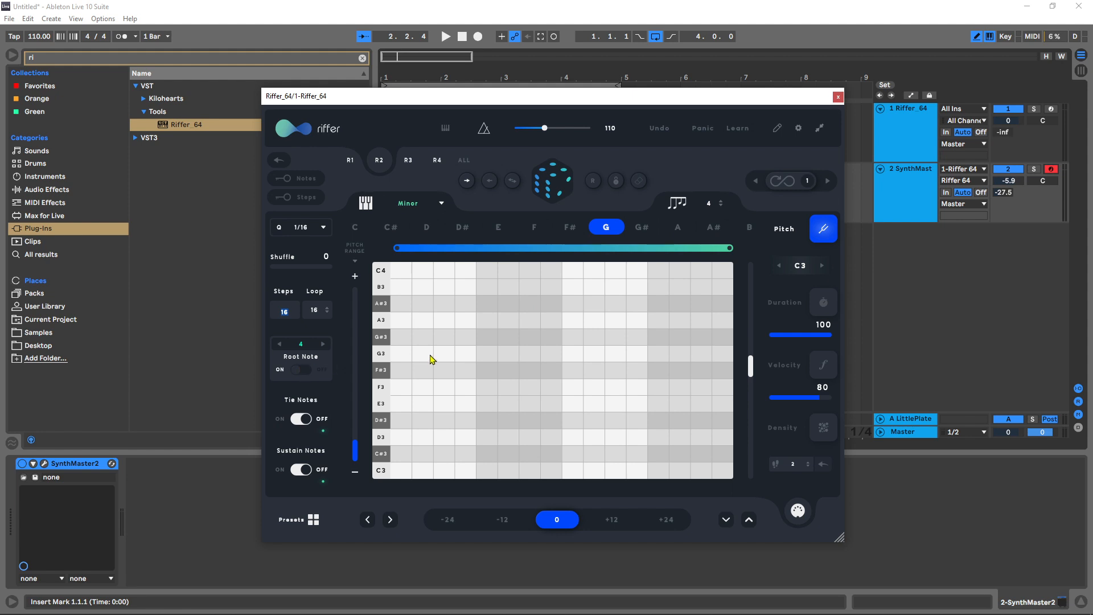
{"action": "mouse_move", "coordinate": [548, 189]}
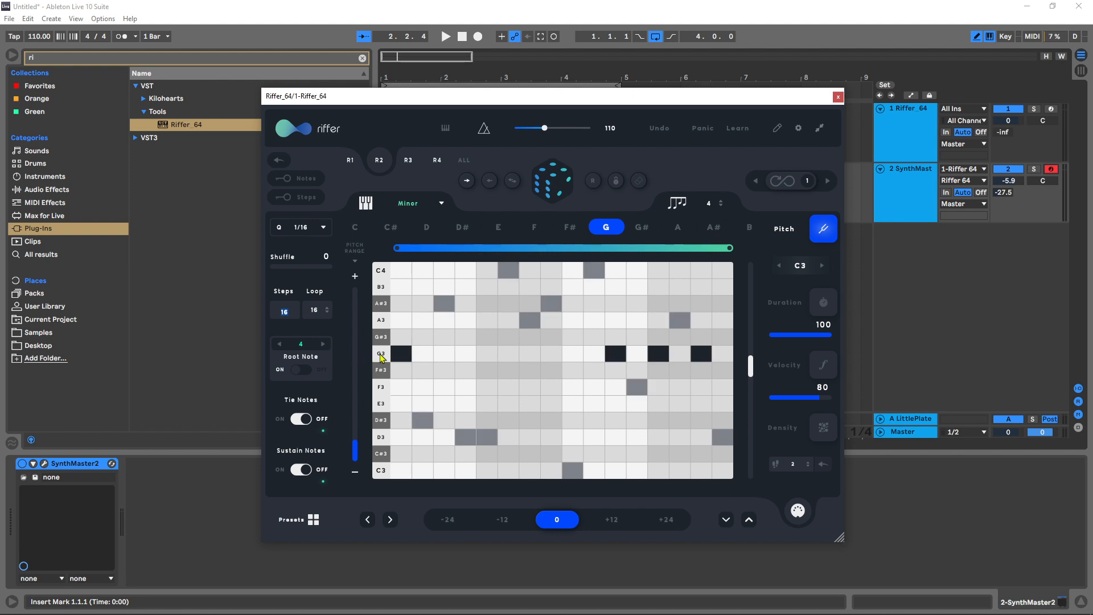
{"action": "mouse_move", "coordinate": [720, 366]}
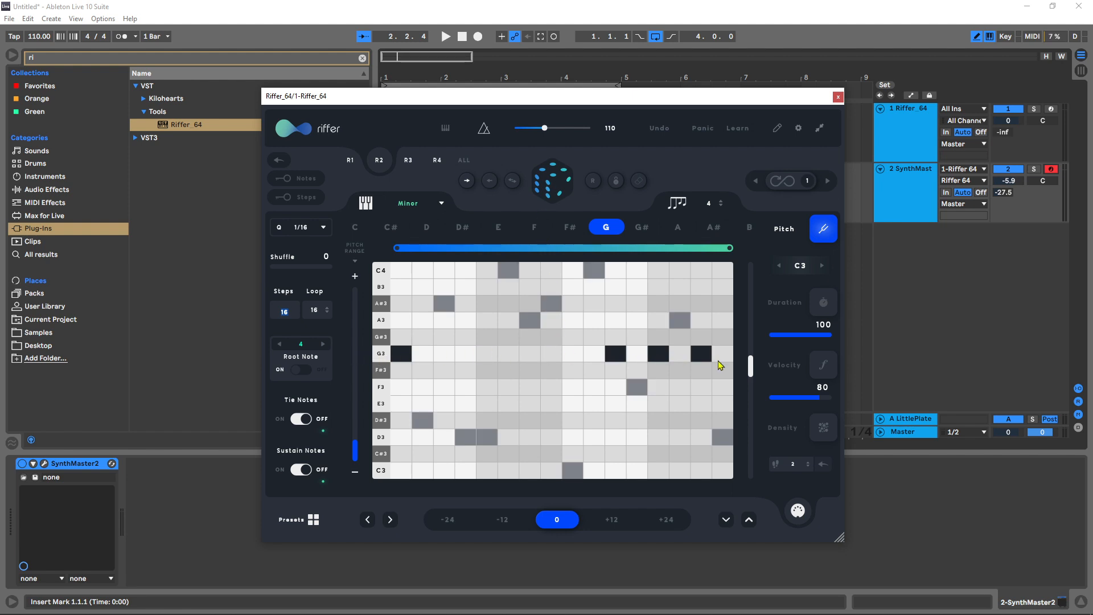
{"action": "mouse_move", "coordinate": [682, 357]}
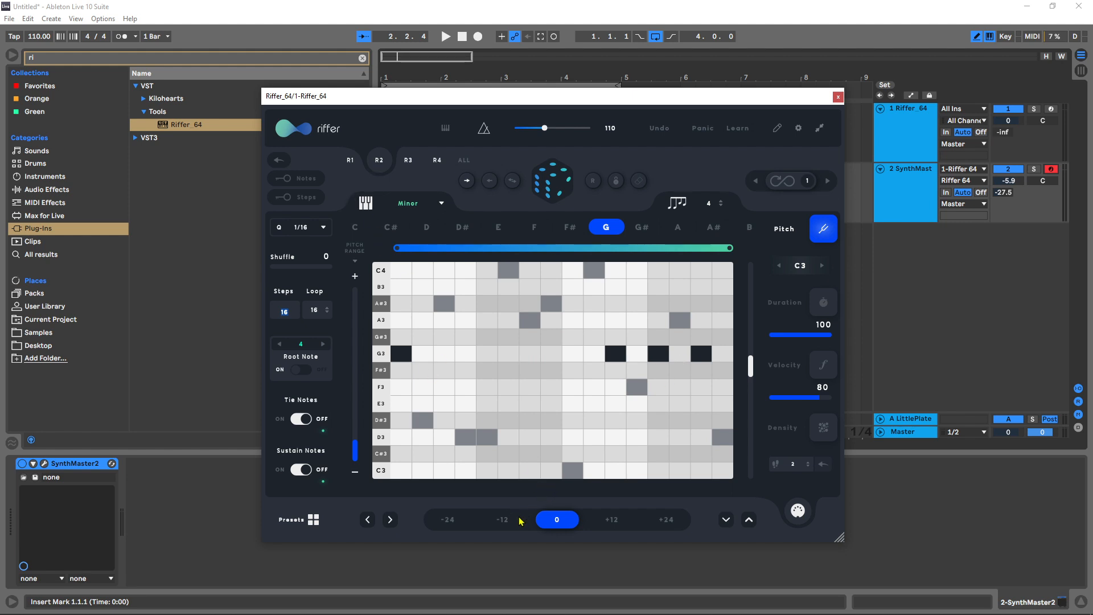
{"action": "left_click", "coordinate": [503, 520]}
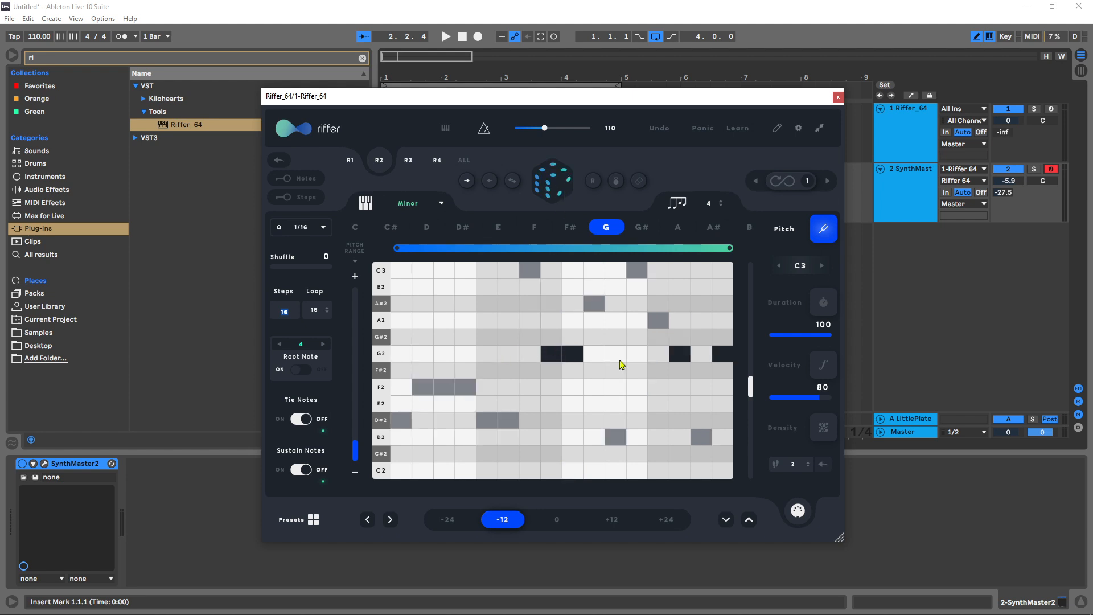
Audition the bass riff, check its density lane, then turn Tie Notes on so repeated G2 steps join into longer notes.
{"action": "left_click", "coordinate": [445, 36]}
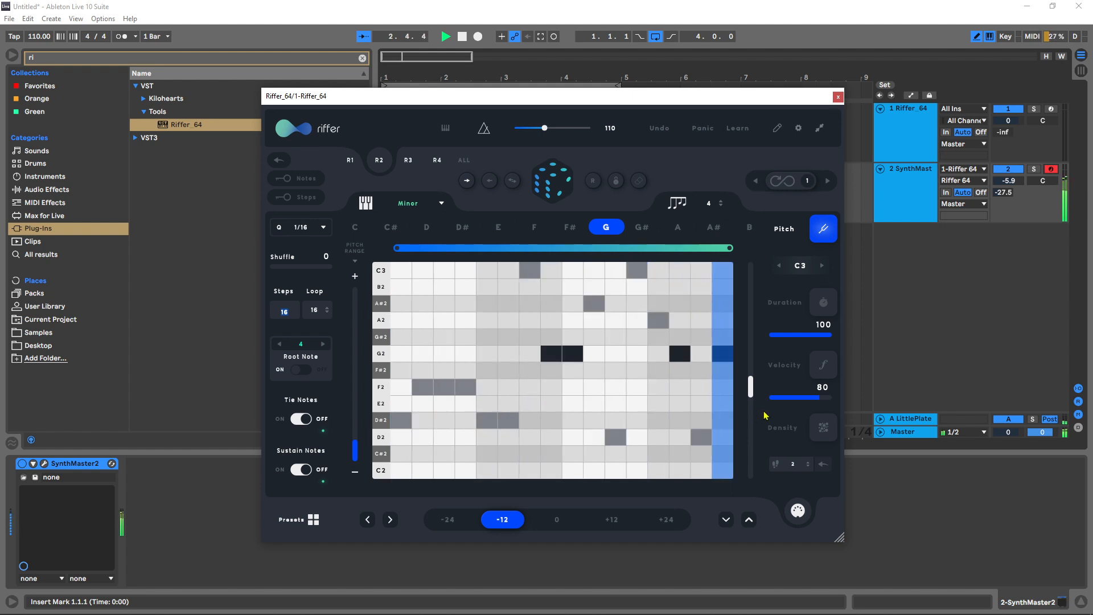
{"action": "left_click", "coordinate": [478, 37]}
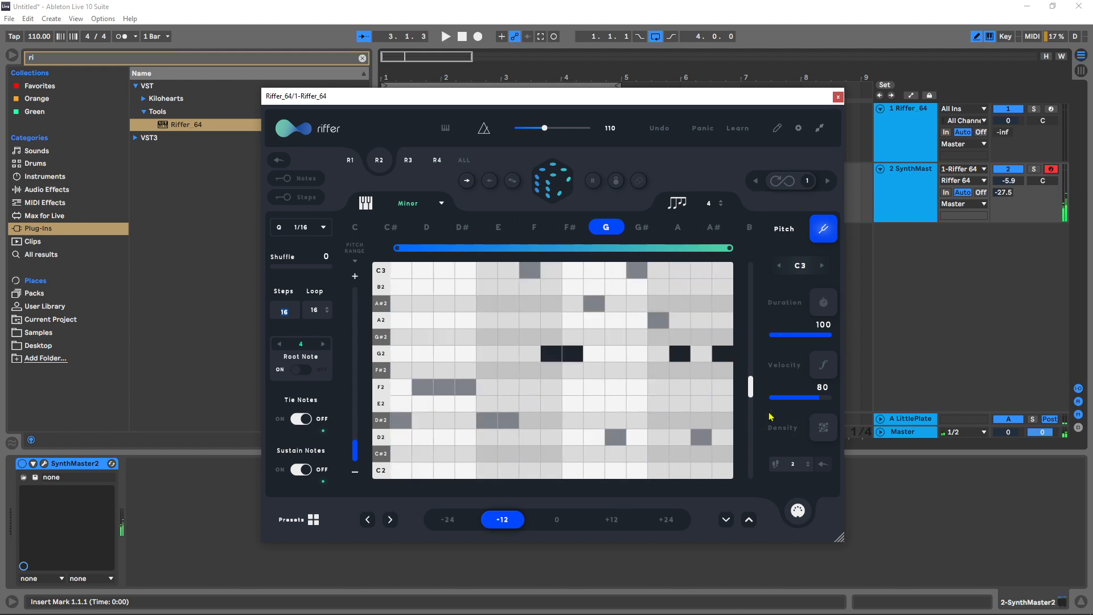
{"action": "left_click", "coordinate": [823, 426]}
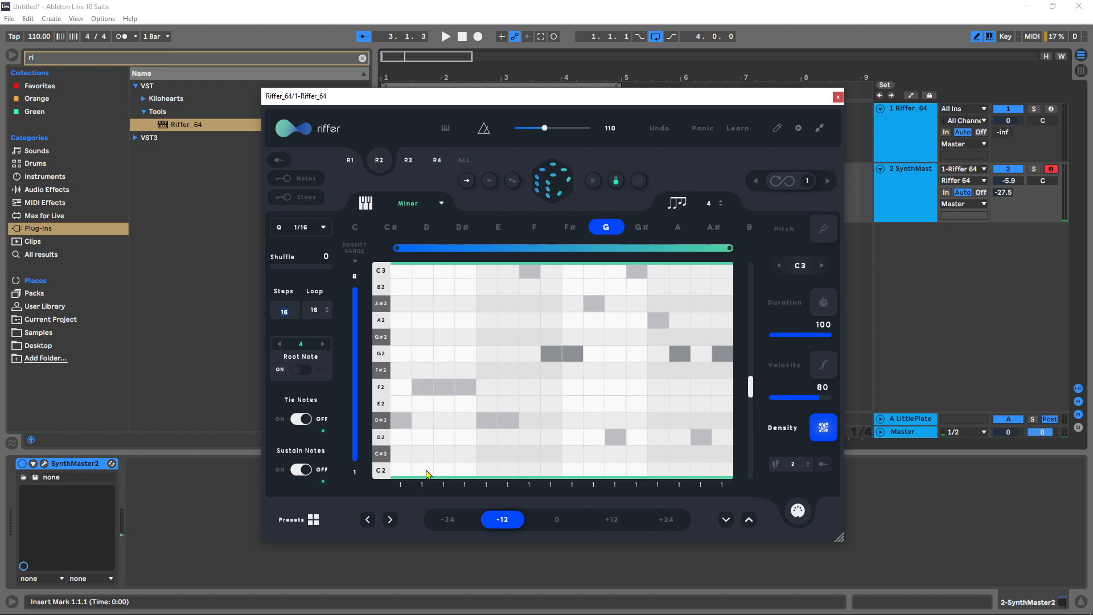
{"action": "mouse_move", "coordinate": [654, 444]}
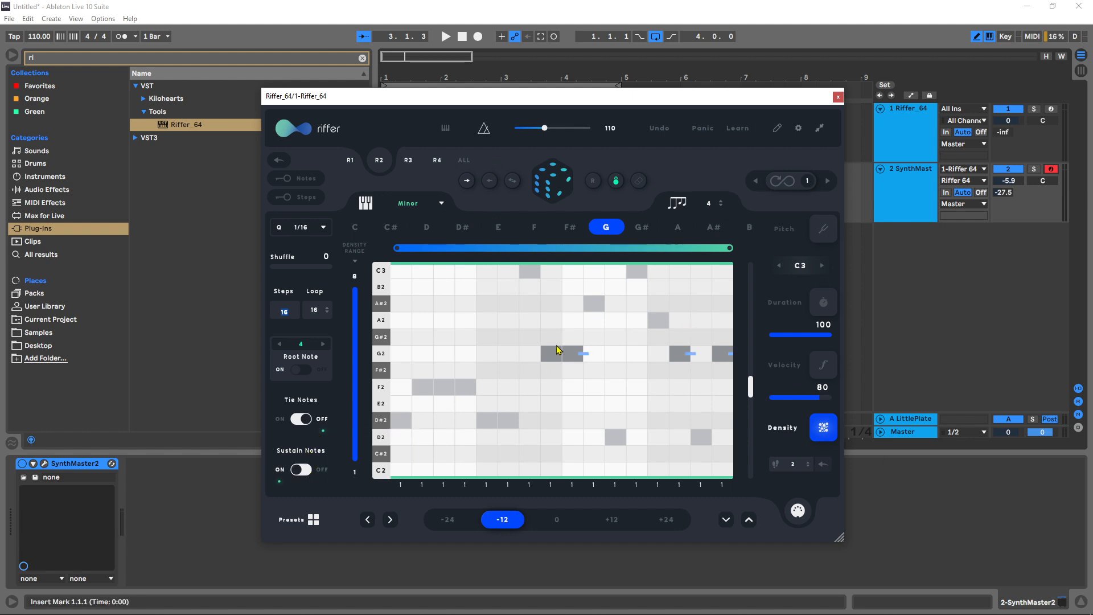
{"action": "mouse_move", "coordinate": [597, 372]}
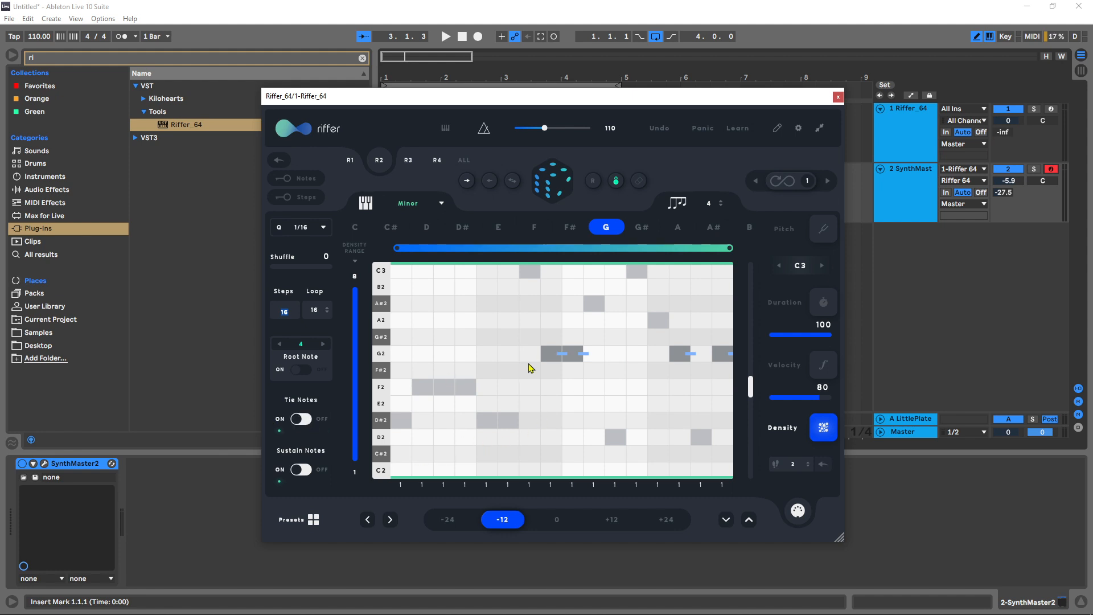
{"action": "left_click", "coordinate": [823, 229]}
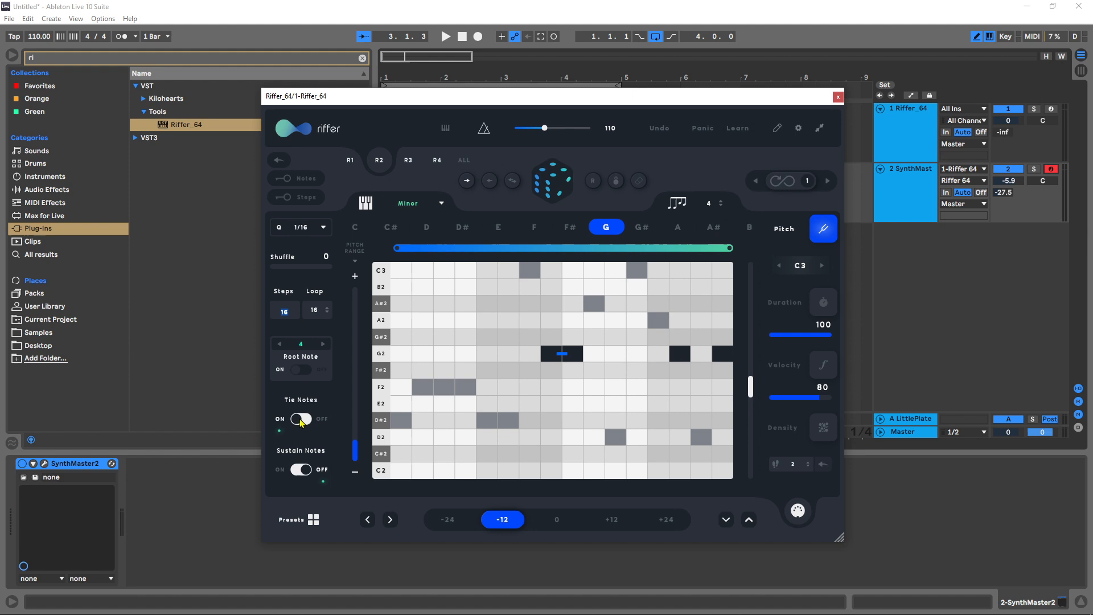
{"action": "left_click", "coordinate": [300, 419]}
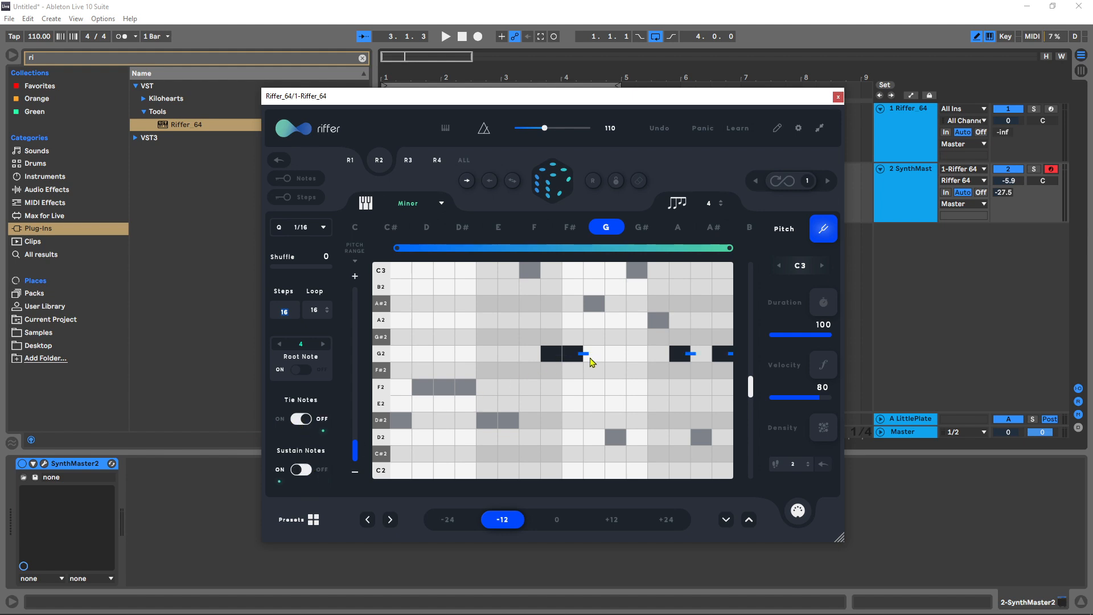
{"action": "left_click", "coordinate": [301, 420]}
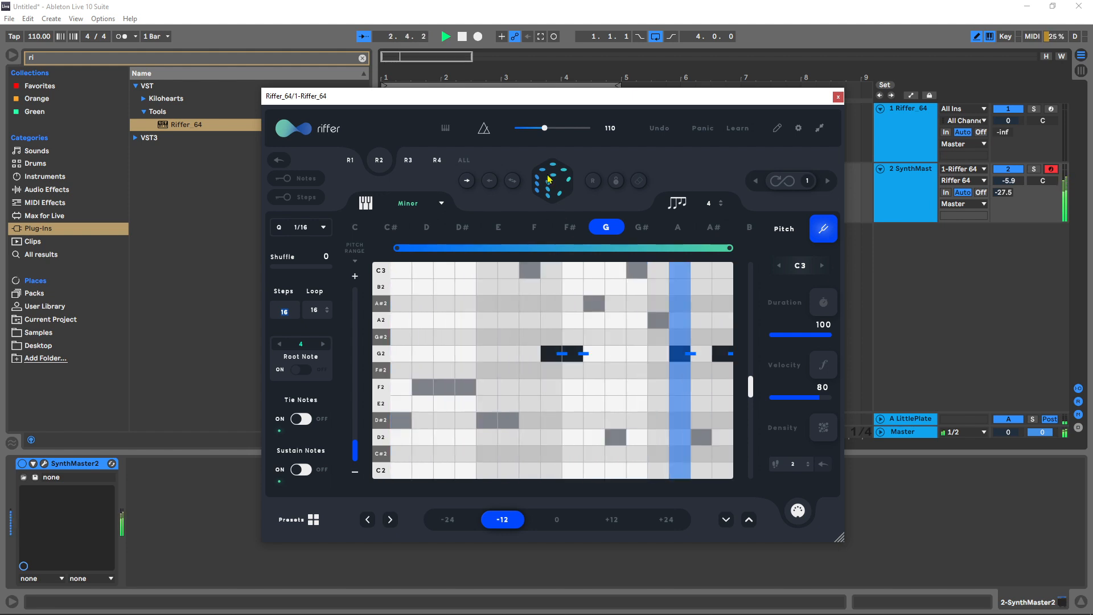
Randomize the bass riff a few times, then drop it two octaves to C1–C2 with -24 and randomize again.
{"action": "left_click", "coordinate": [552, 179]}
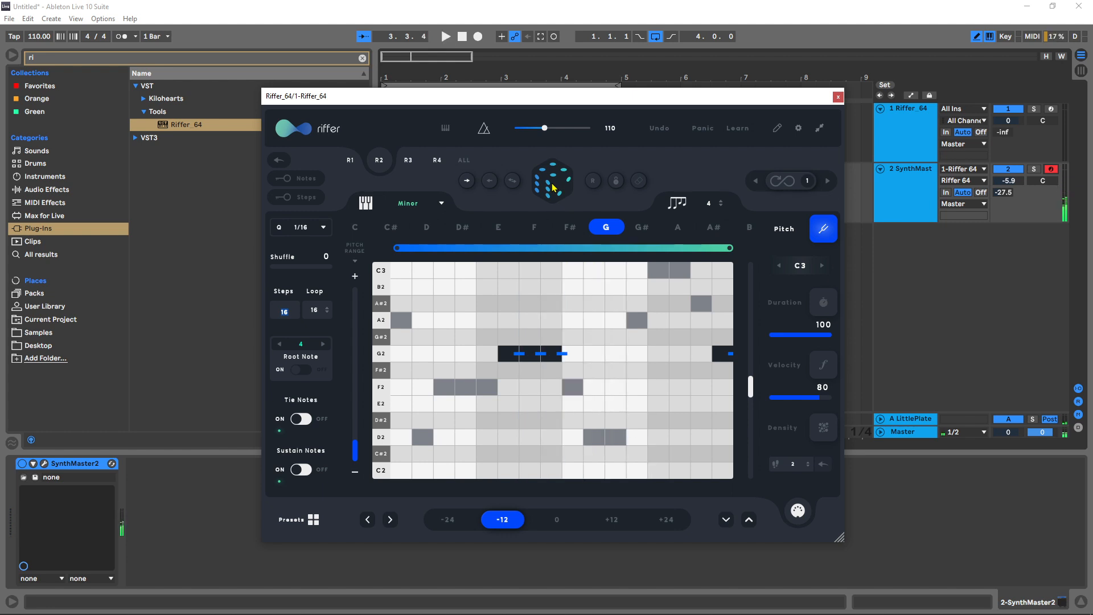
{"action": "left_click", "coordinate": [551, 180]}
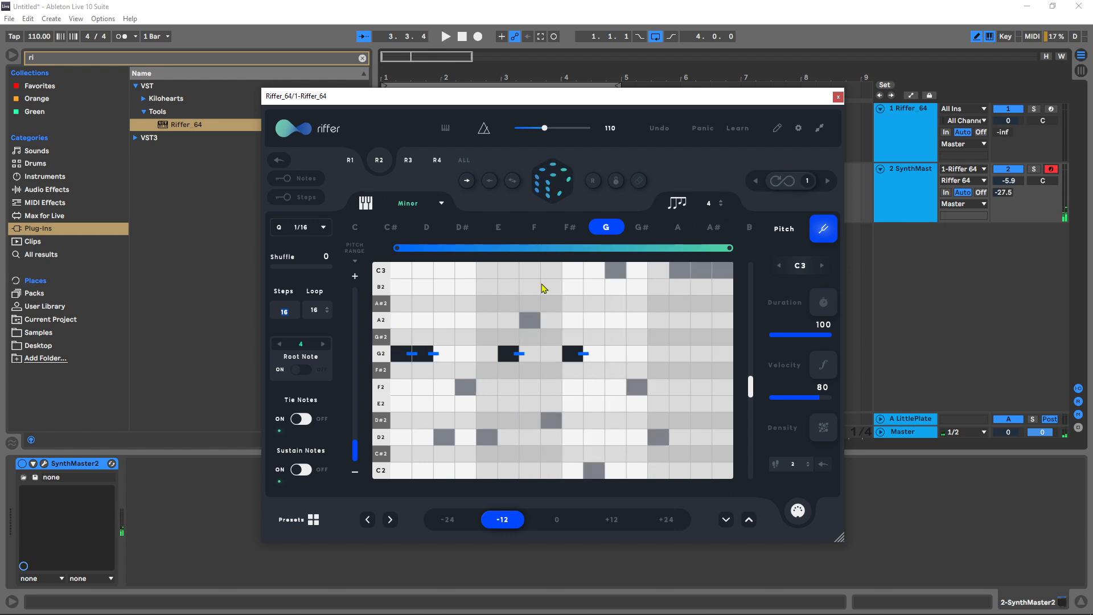
{"action": "left_click", "coordinate": [444, 36]}
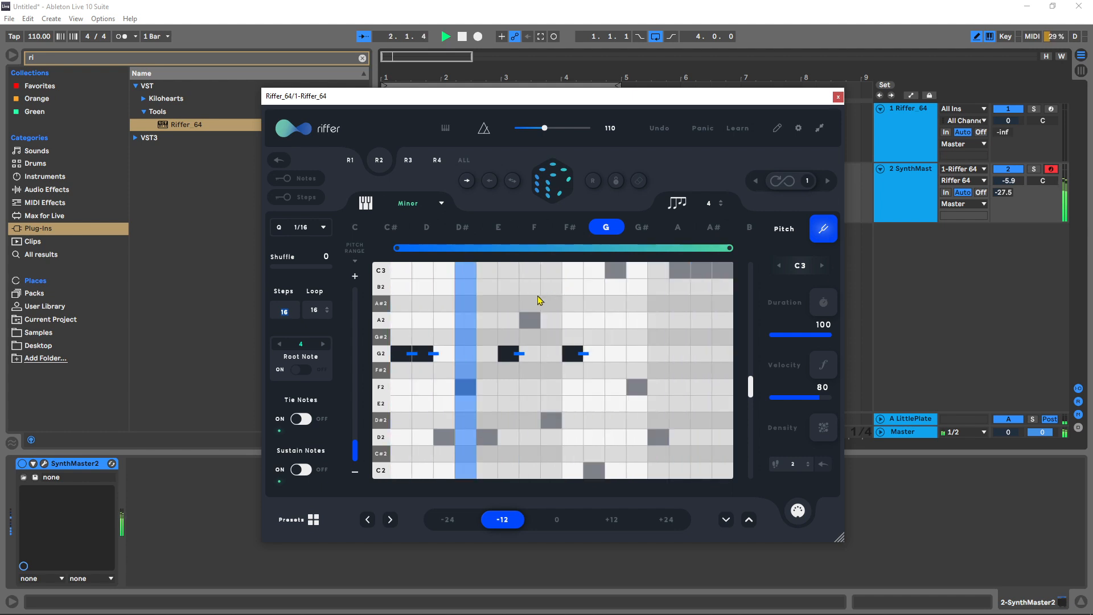
{"action": "left_click", "coordinate": [447, 519]}
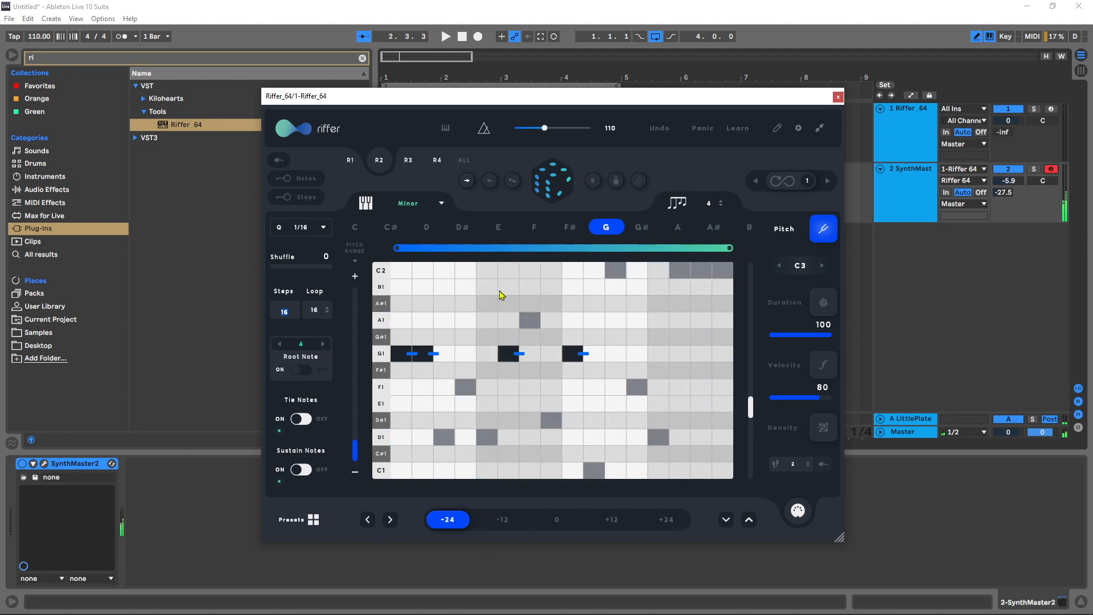
{"action": "left_click", "coordinate": [552, 180]}
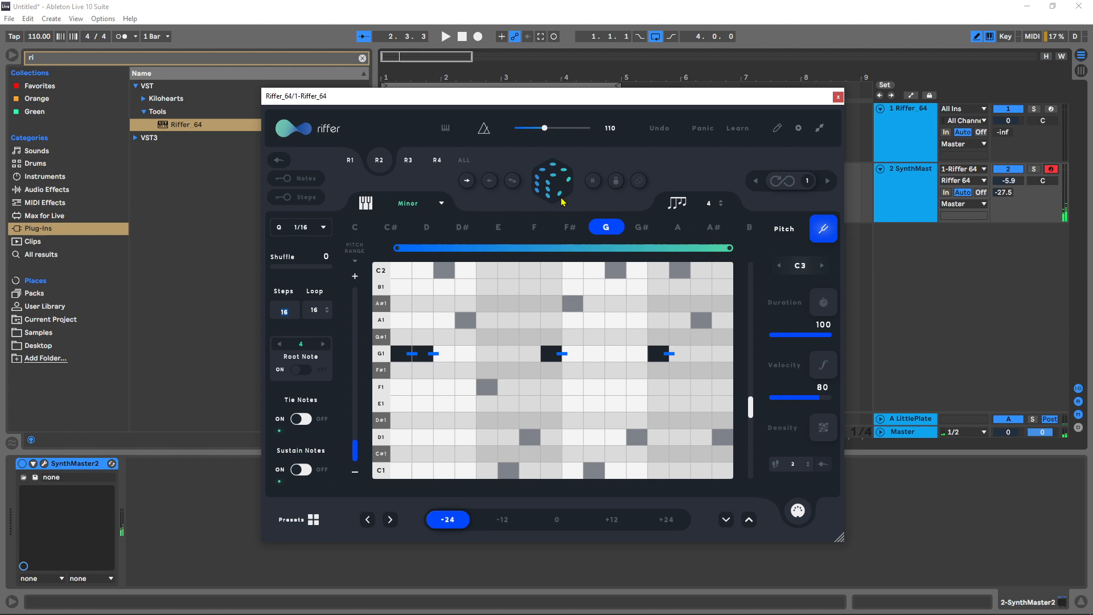
{"action": "left_click", "coordinate": [446, 37]}
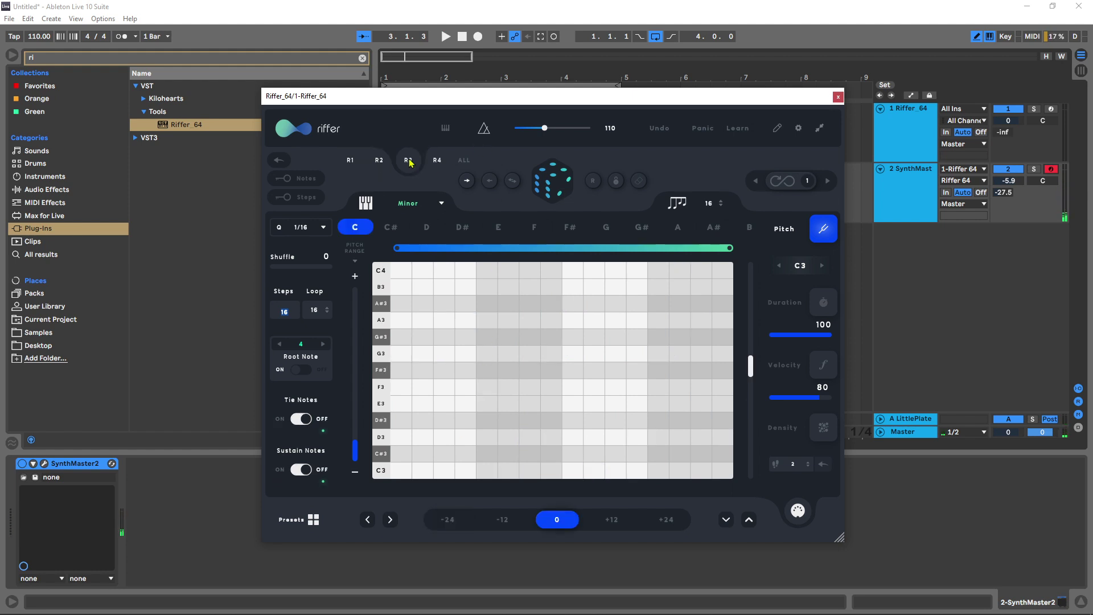
On page R3, raise the riff one octave to C4–C5, set the key to G, and randomize a high riff a couple of times.
{"action": "left_click", "coordinate": [408, 160]}
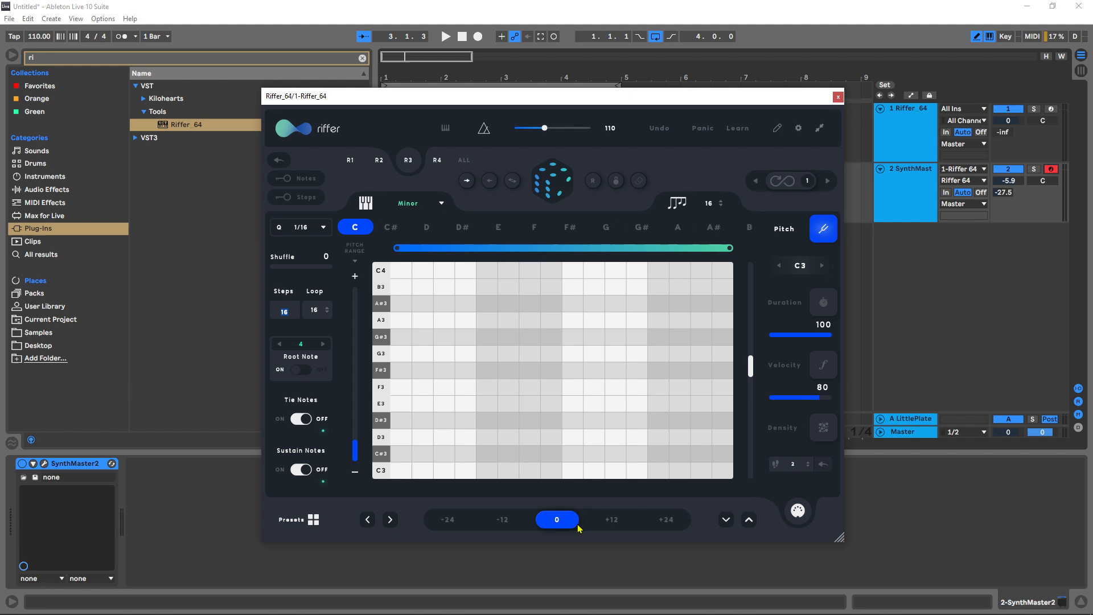
{"action": "left_click", "coordinate": [612, 519]}
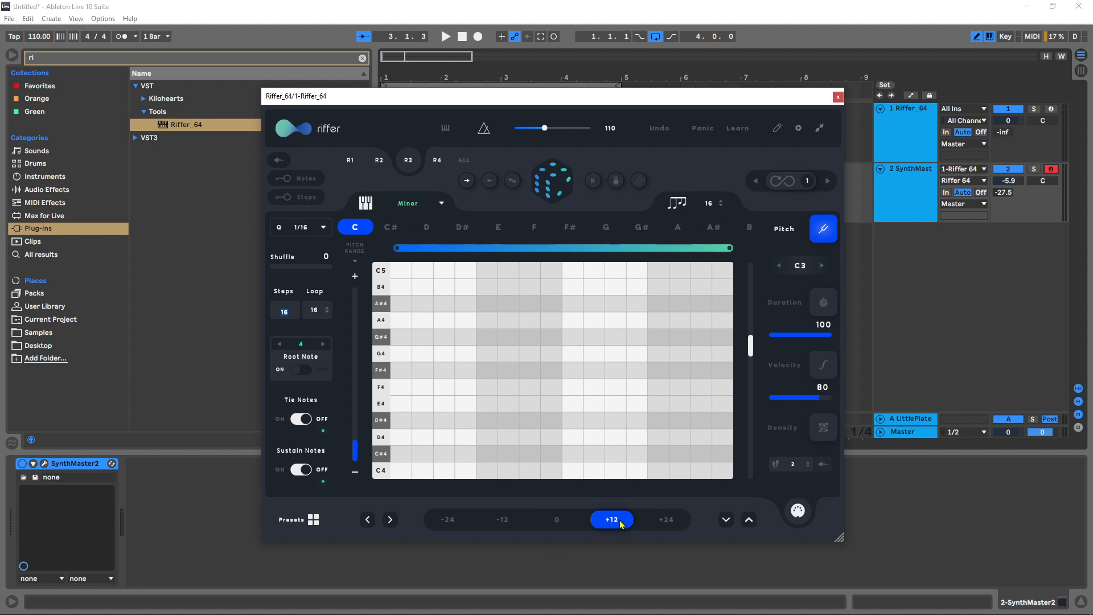
{"action": "left_click", "coordinate": [606, 227]}
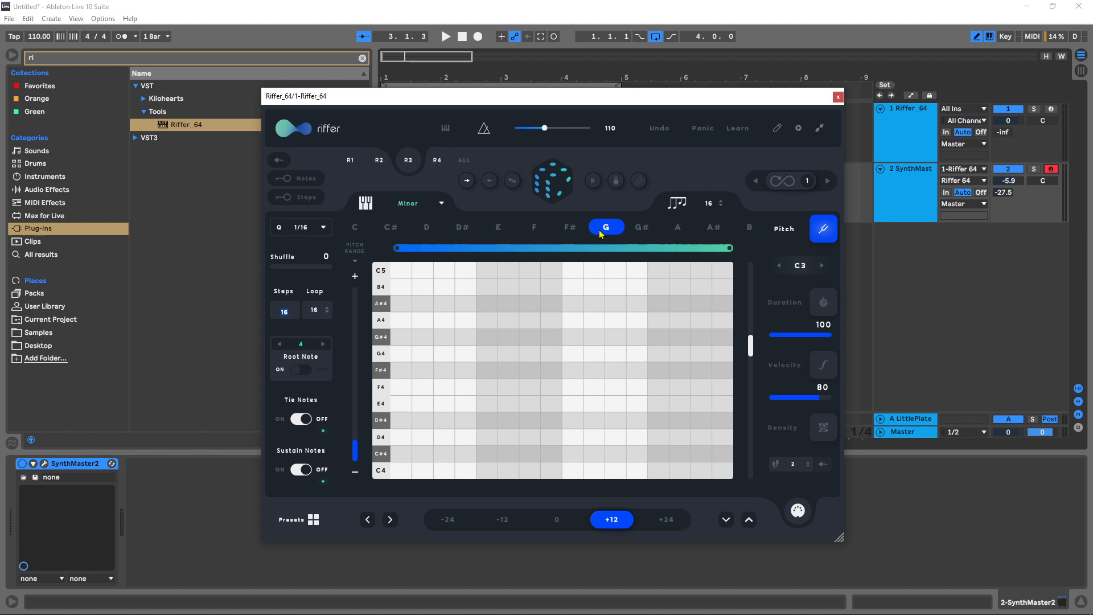
{"action": "mouse_move", "coordinate": [826, 312]}
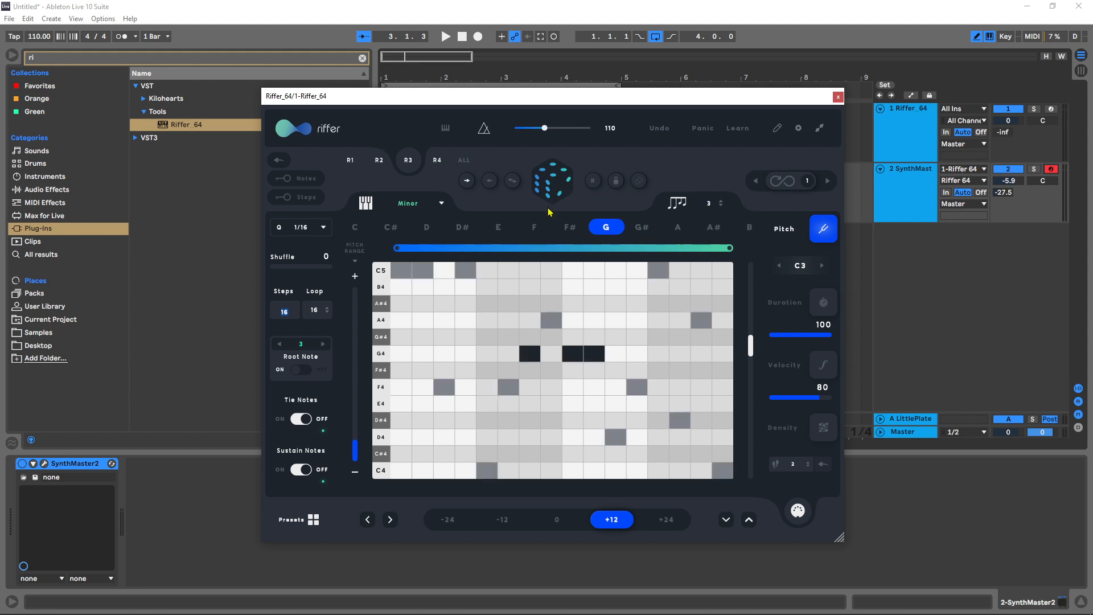
{"action": "left_click", "coordinate": [445, 35]}
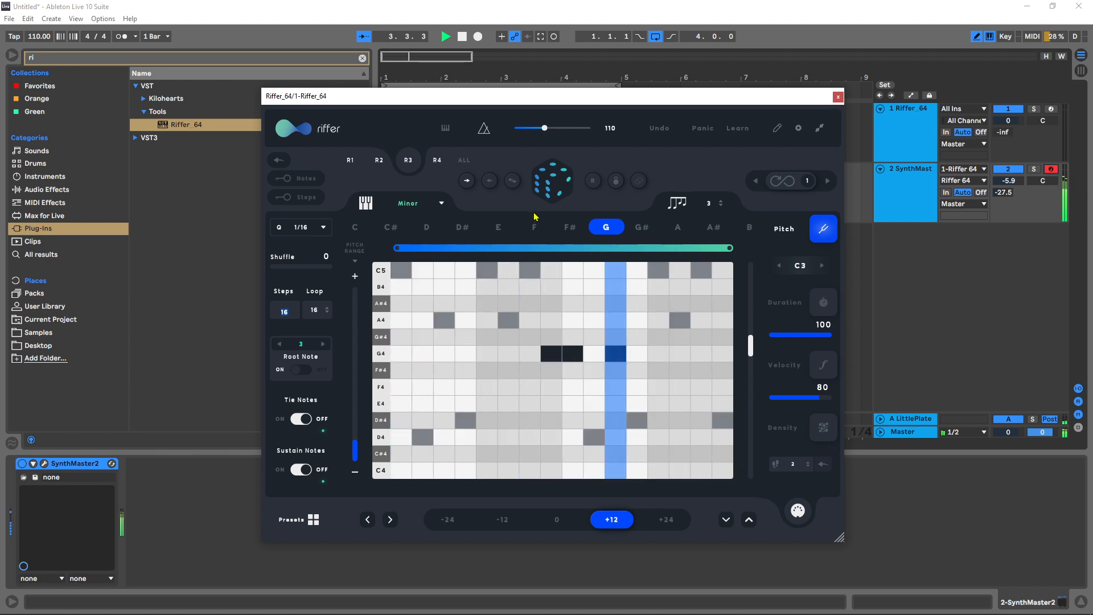
{"action": "left_click", "coordinate": [302, 370]}
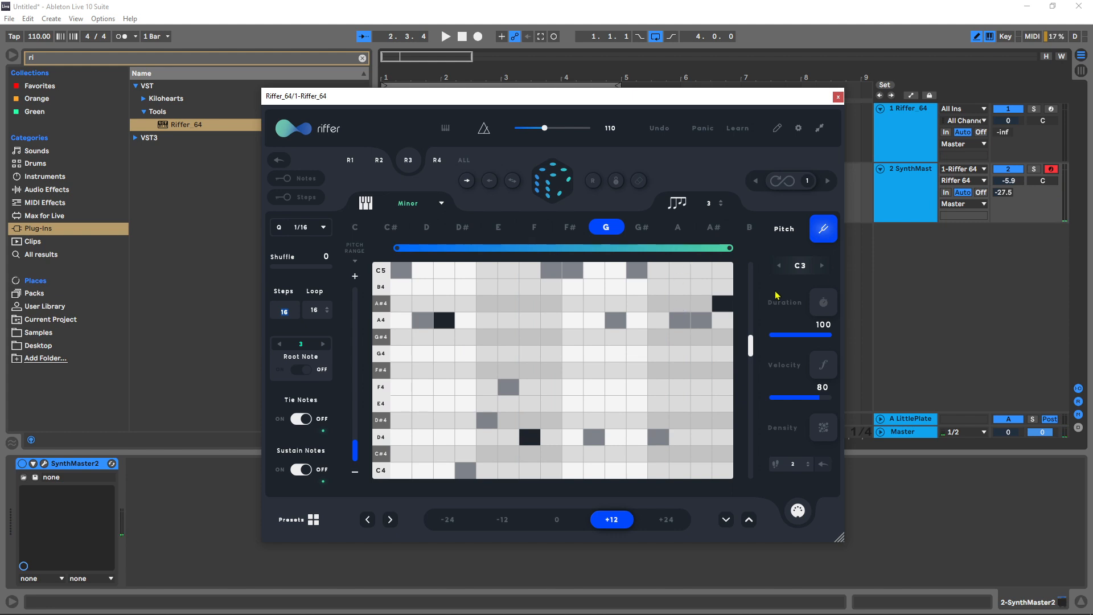
Show the third riff's velocities and randomize them within the 47–74 range.
{"action": "left_click", "coordinate": [823, 365]}
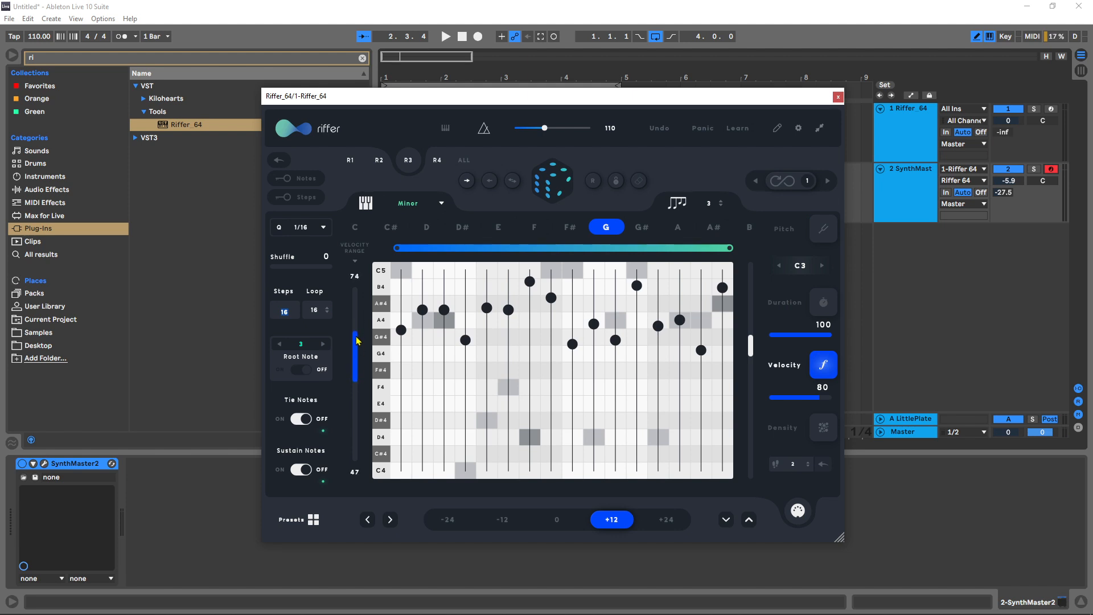
{"action": "left_click", "coordinate": [445, 36]}
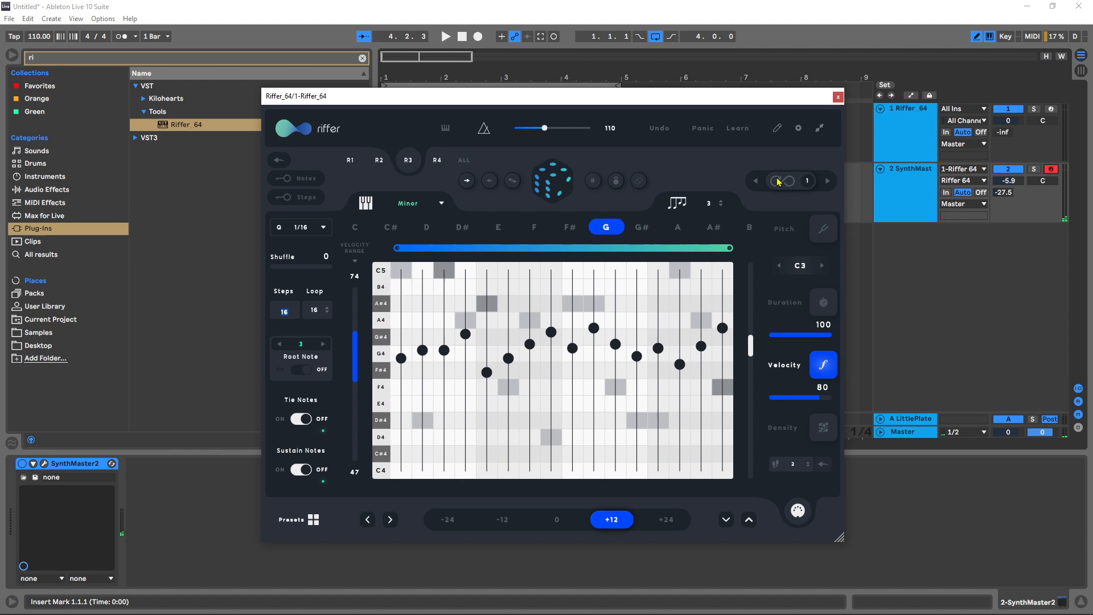
Roll a new random G minor note pattern on page R3.
{"action": "left_click", "coordinate": [787, 181]}
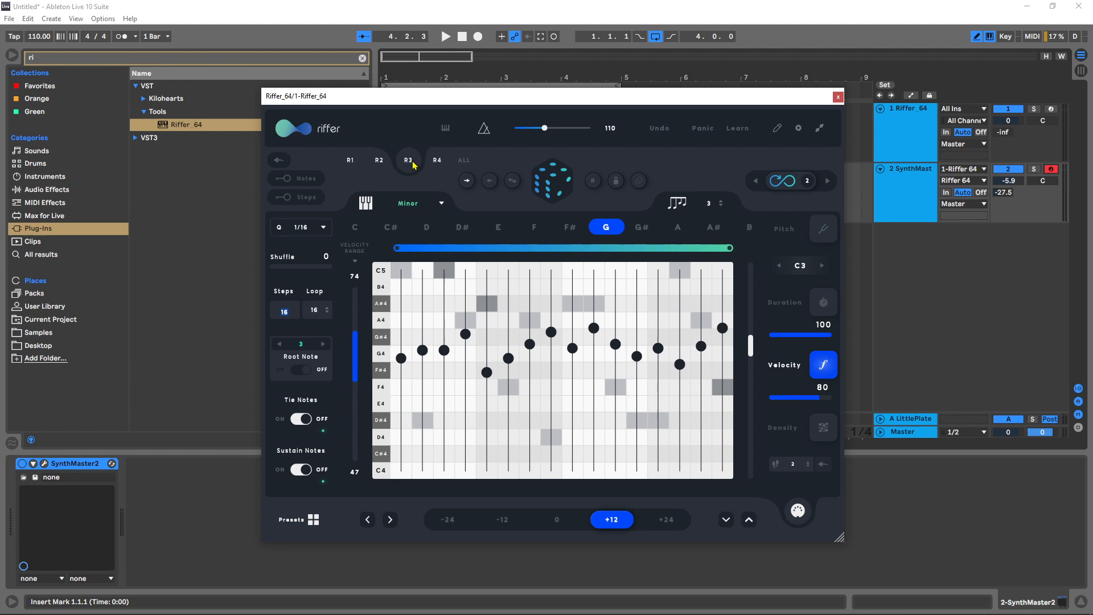
{"action": "mouse_move", "coordinate": [351, 161]}
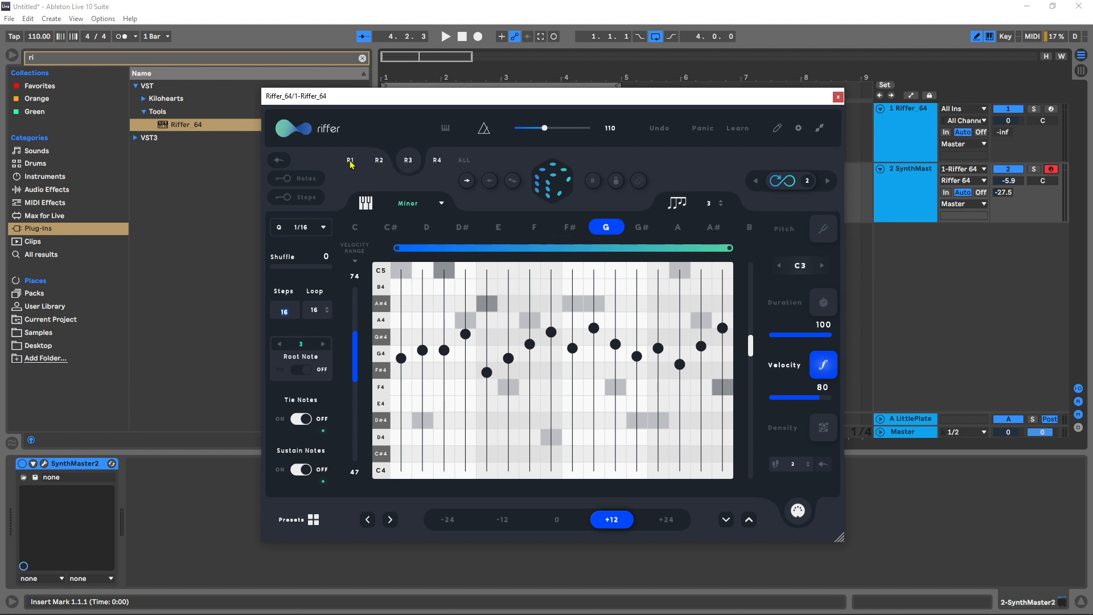
{"action": "mouse_move", "coordinate": [406, 158]}
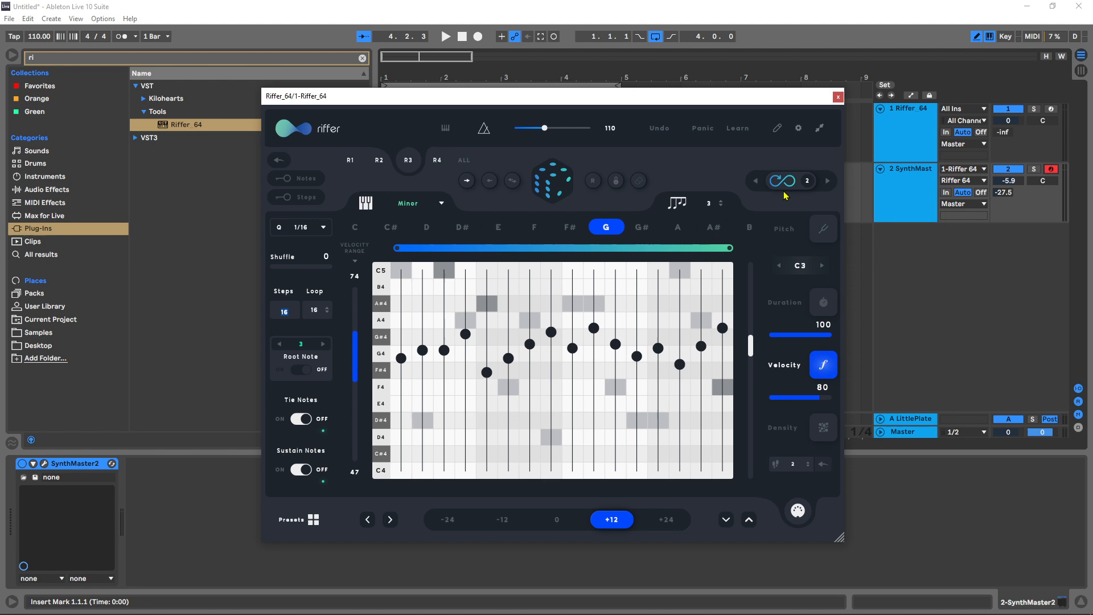
{"action": "mouse_move", "coordinate": [656, 243]}
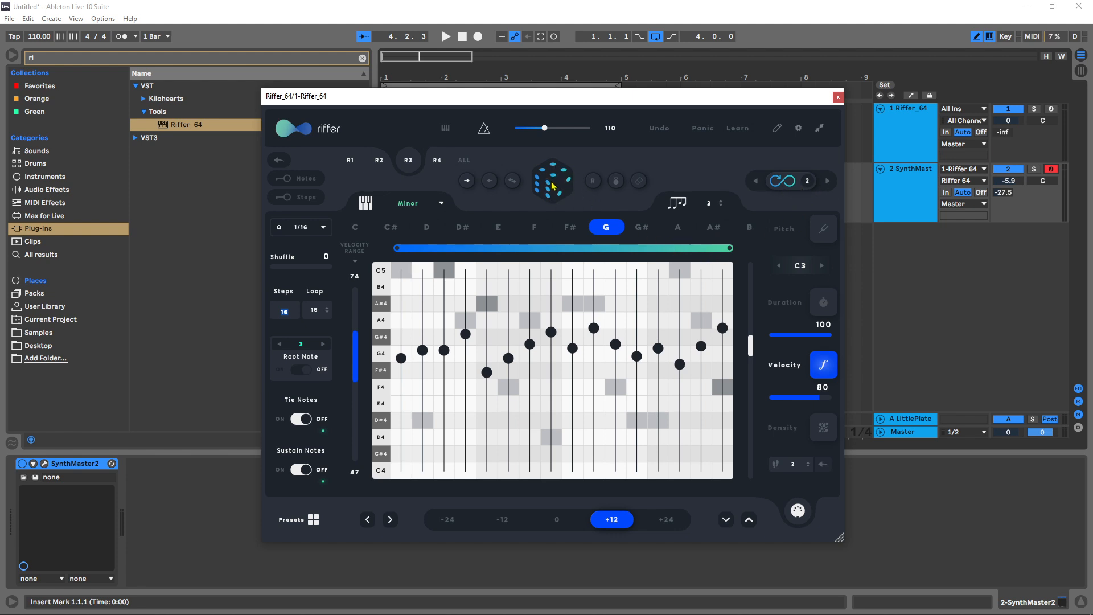
{"action": "left_click", "coordinate": [824, 229]}
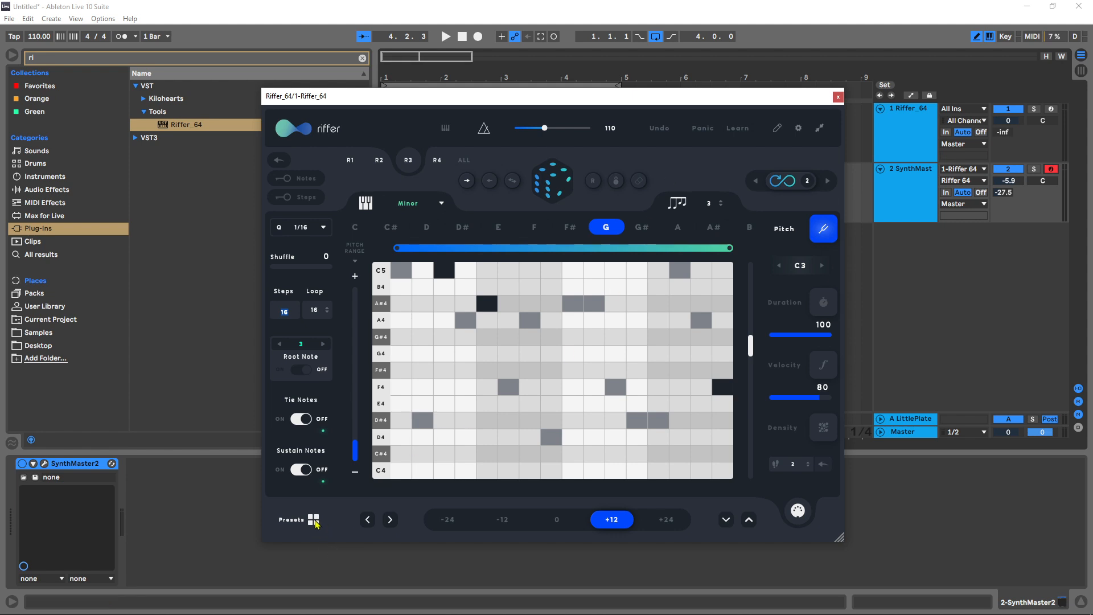
View the preset slots, then play back and stop the R3 G minor riff.
{"action": "left_click", "coordinate": [314, 519]}
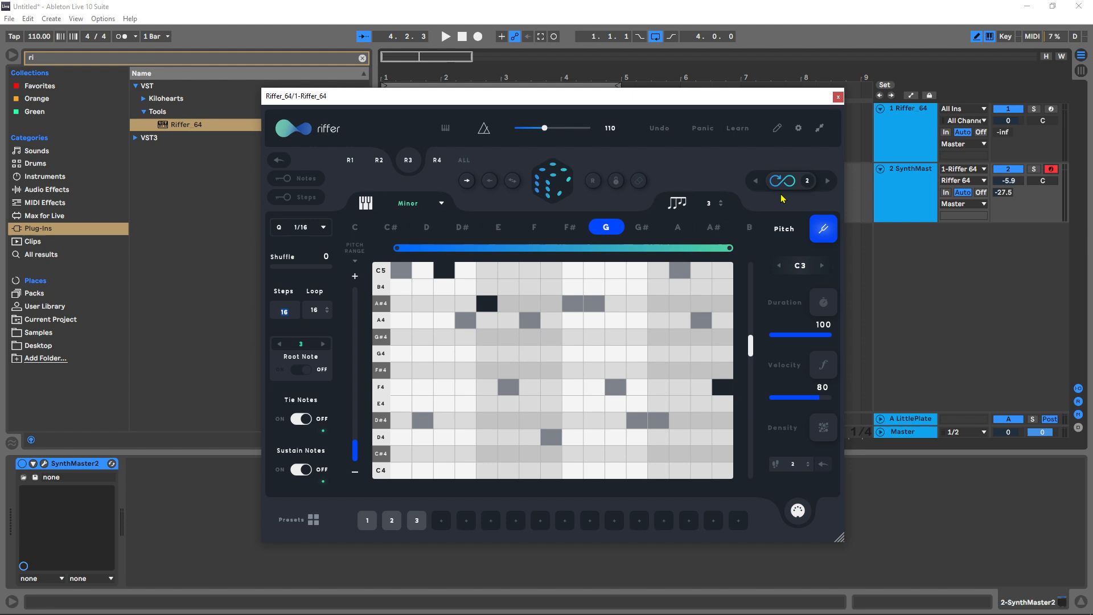
{"action": "mouse_move", "coordinate": [450, 525]}
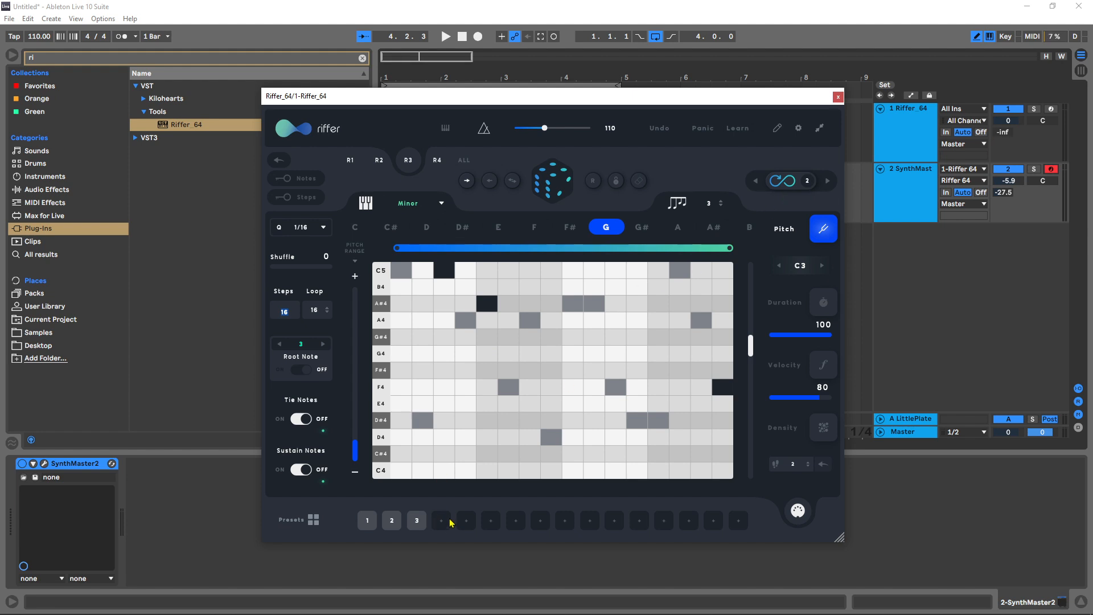
{"action": "mouse_move", "coordinate": [324, 525]}
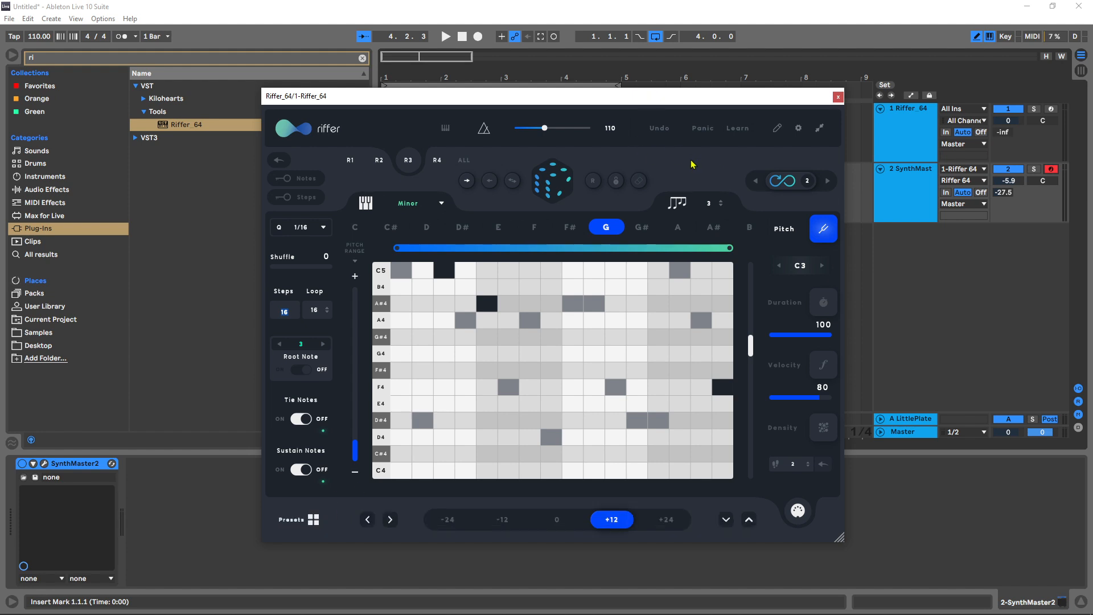
{"action": "left_click", "coordinate": [445, 36]}
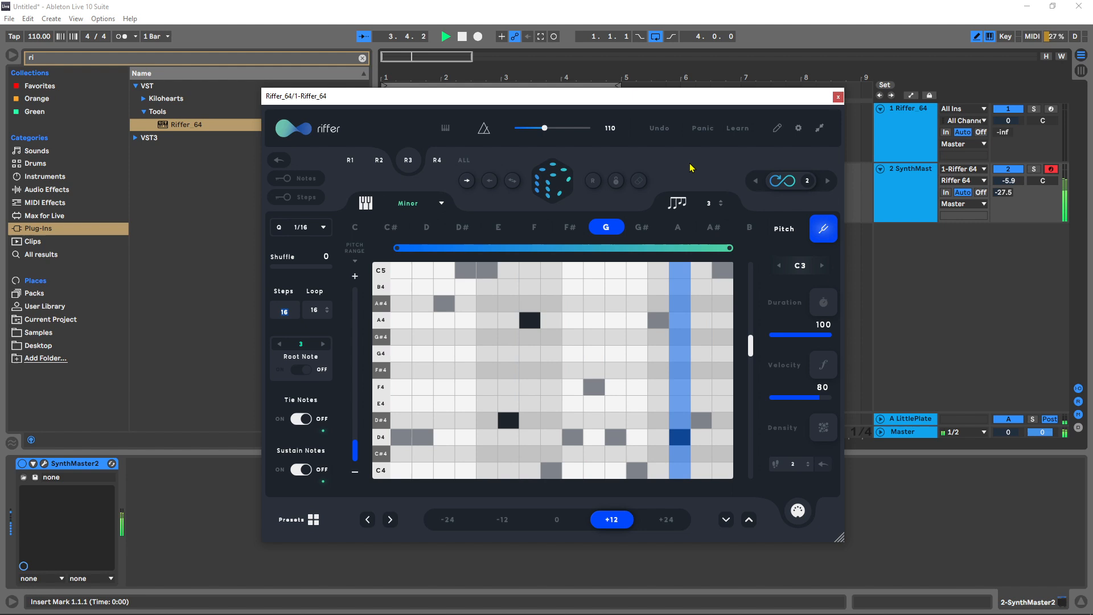
{"action": "left_click", "coordinate": [445, 37]}
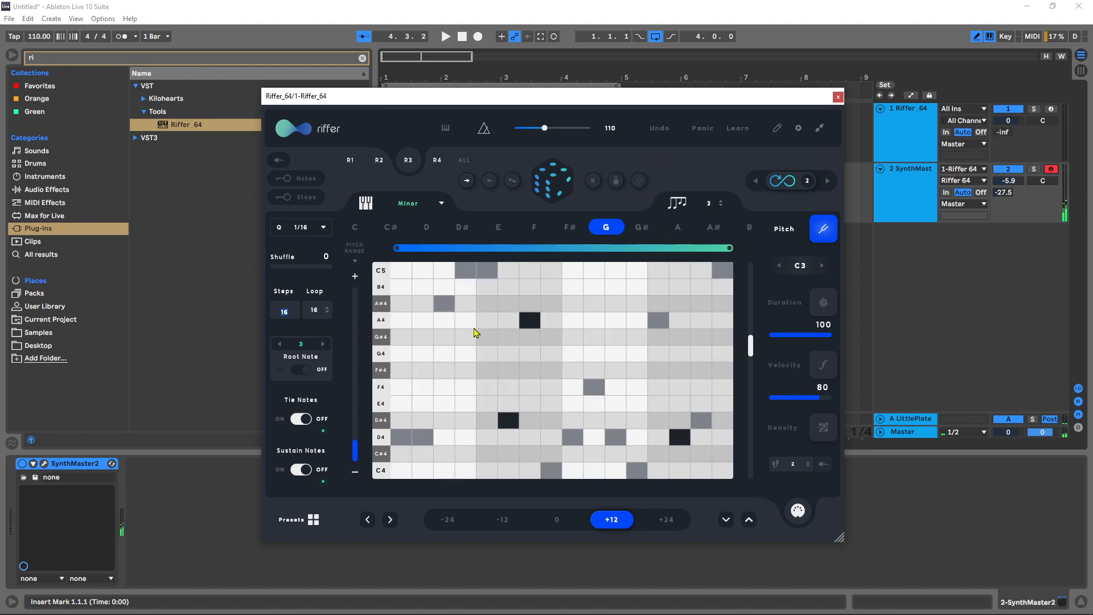
{"action": "mouse_move", "coordinate": [488, 323]}
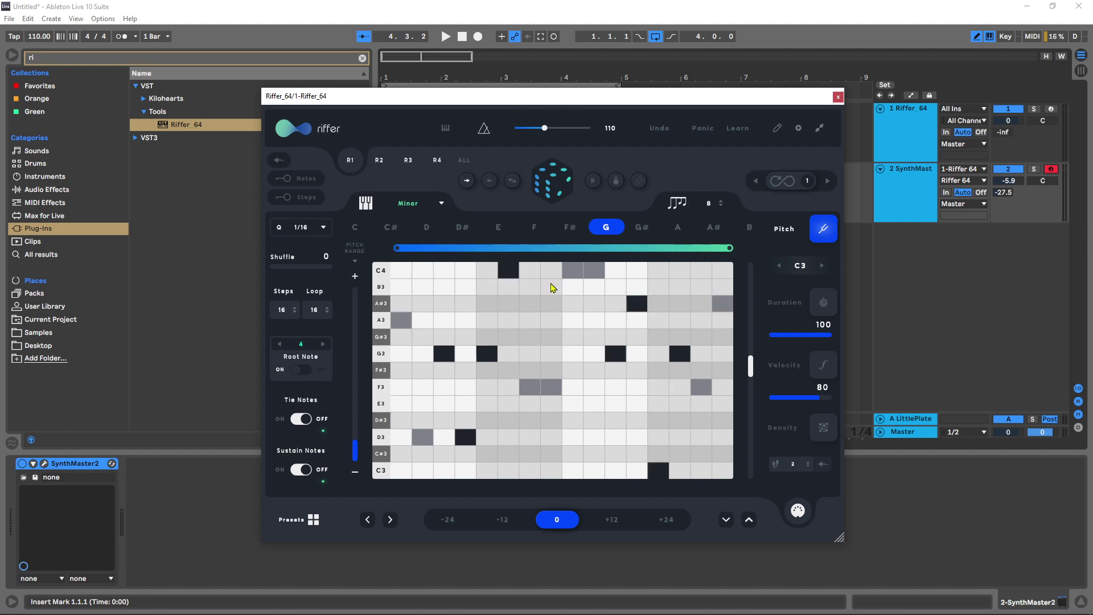
Resume playback on page R1 and roll a new riff with 60–85 velocities shown.
{"action": "left_click", "coordinate": [445, 36]}
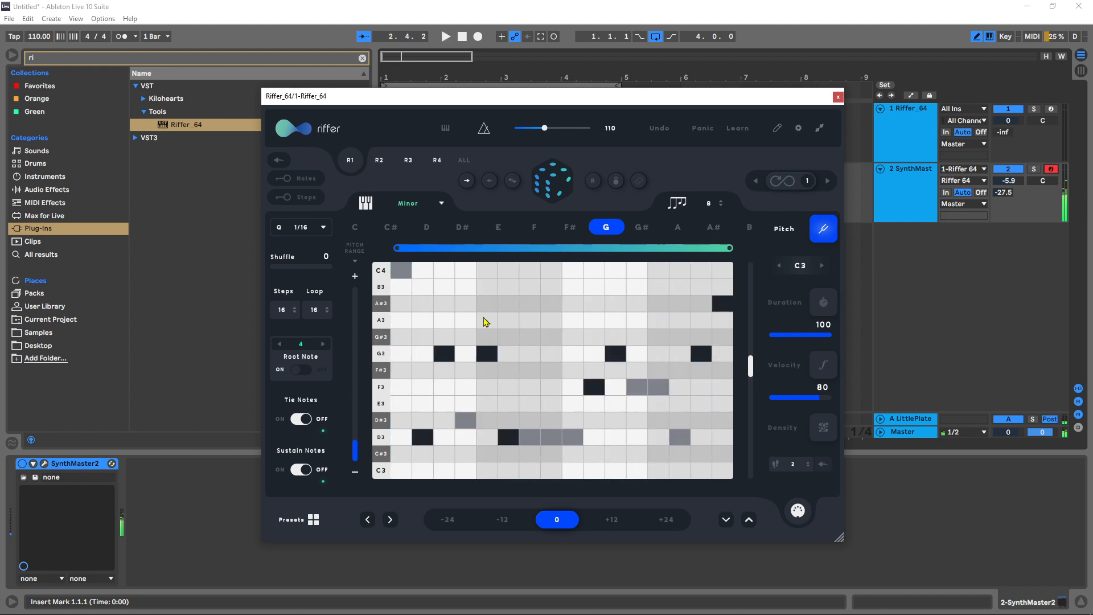
{"action": "left_click", "coordinate": [823, 364]}
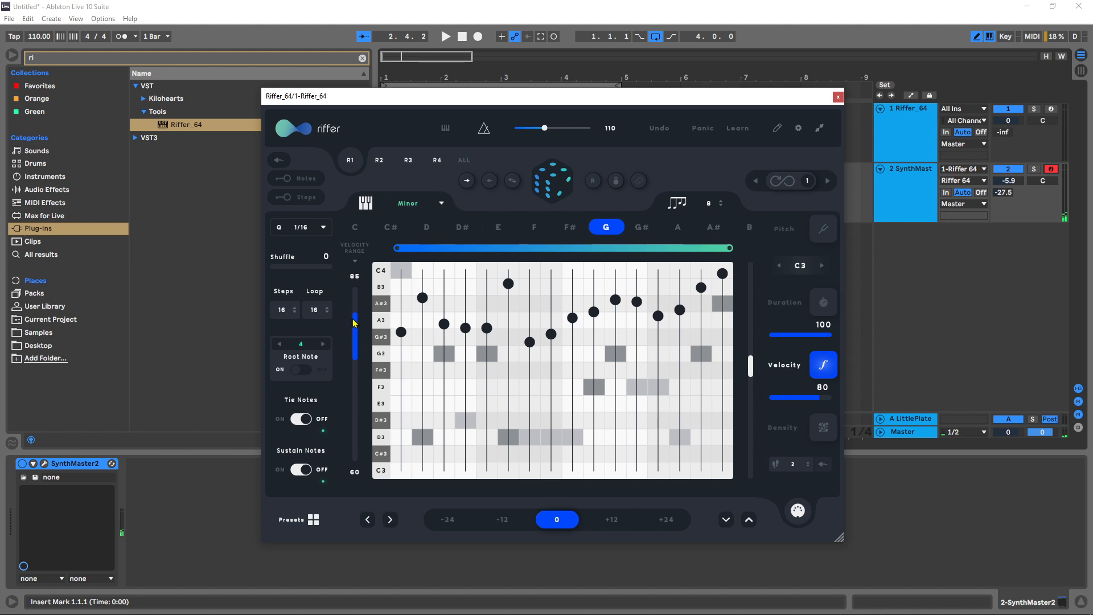
{"action": "mouse_move", "coordinate": [554, 212]}
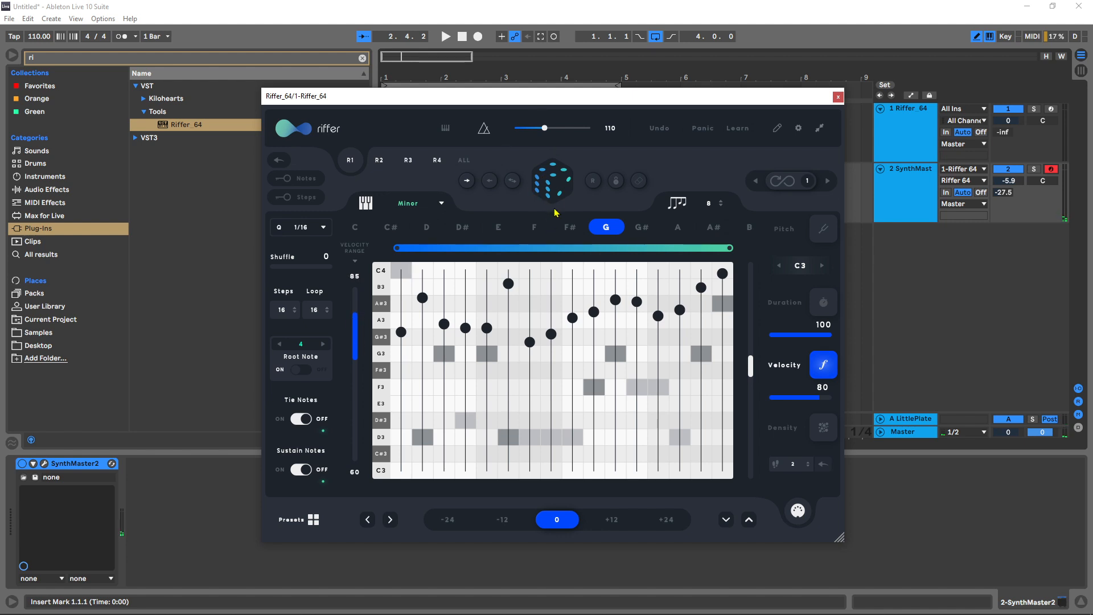
{"action": "left_click", "coordinate": [444, 35]}
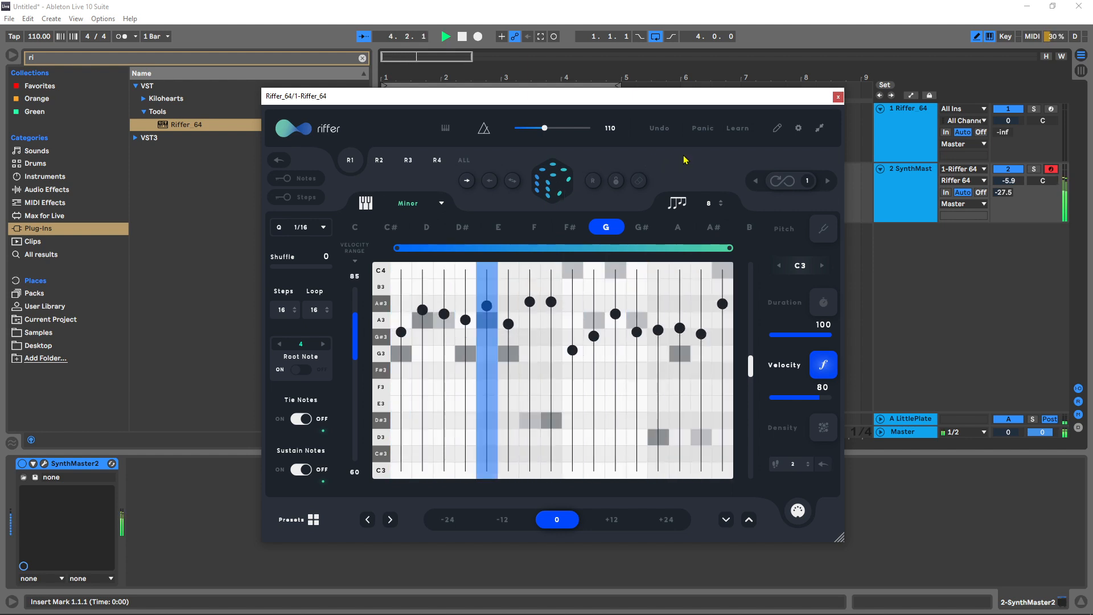
{"action": "left_click", "coordinate": [444, 35]}
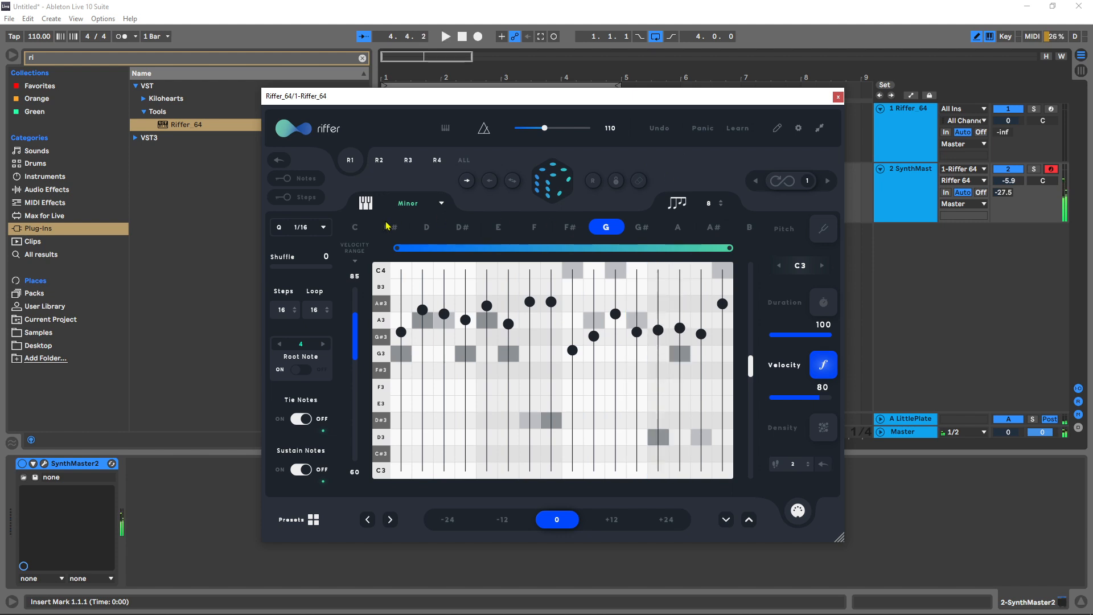
Set each Riffer page's scale to Major in the key of F.
{"action": "left_click", "coordinate": [419, 203]}
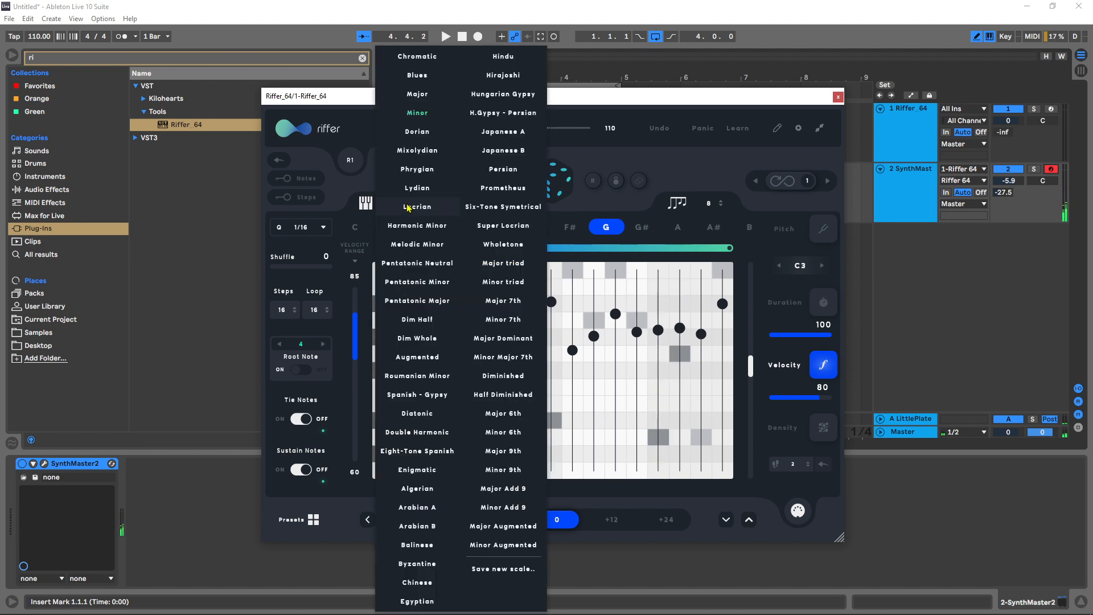
{"action": "left_click", "coordinate": [417, 93]}
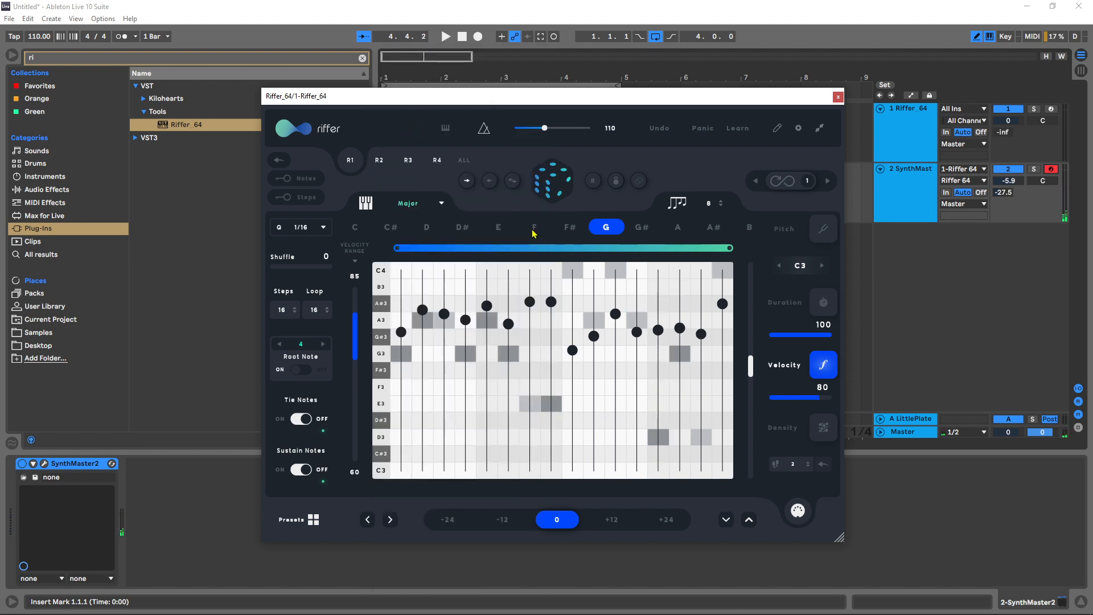
{"action": "left_click", "coordinate": [535, 227]}
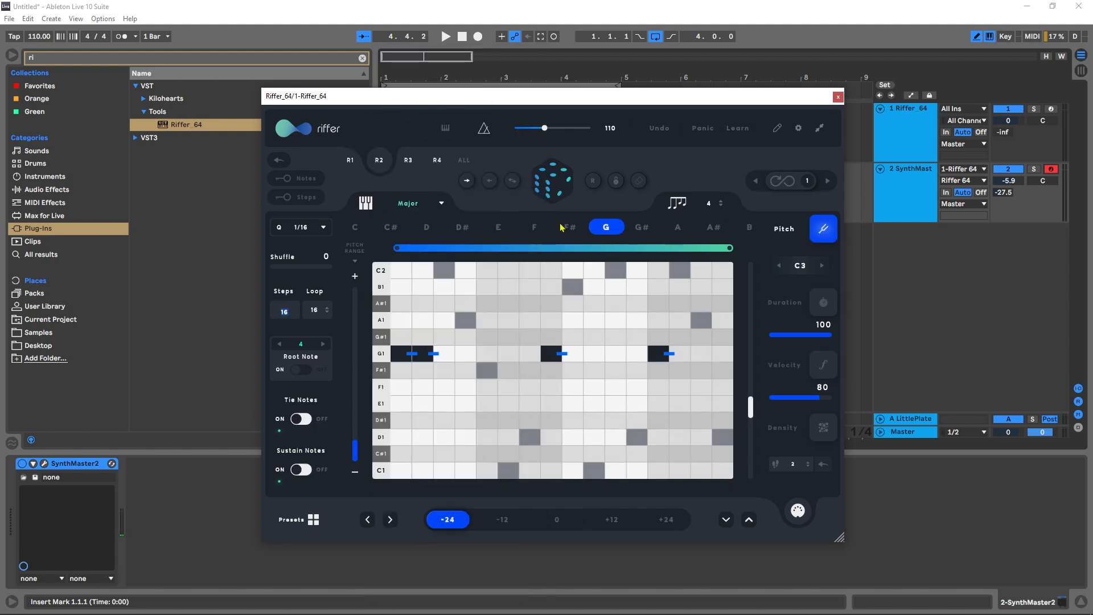
{"action": "left_click", "coordinate": [407, 203]}
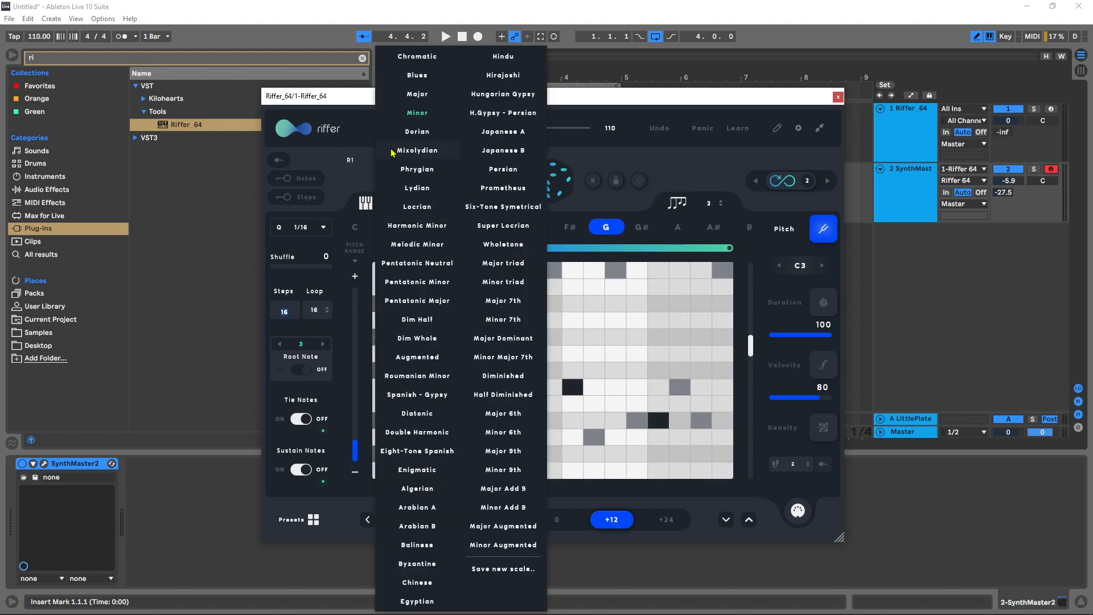
{"action": "left_click", "coordinate": [416, 94]}
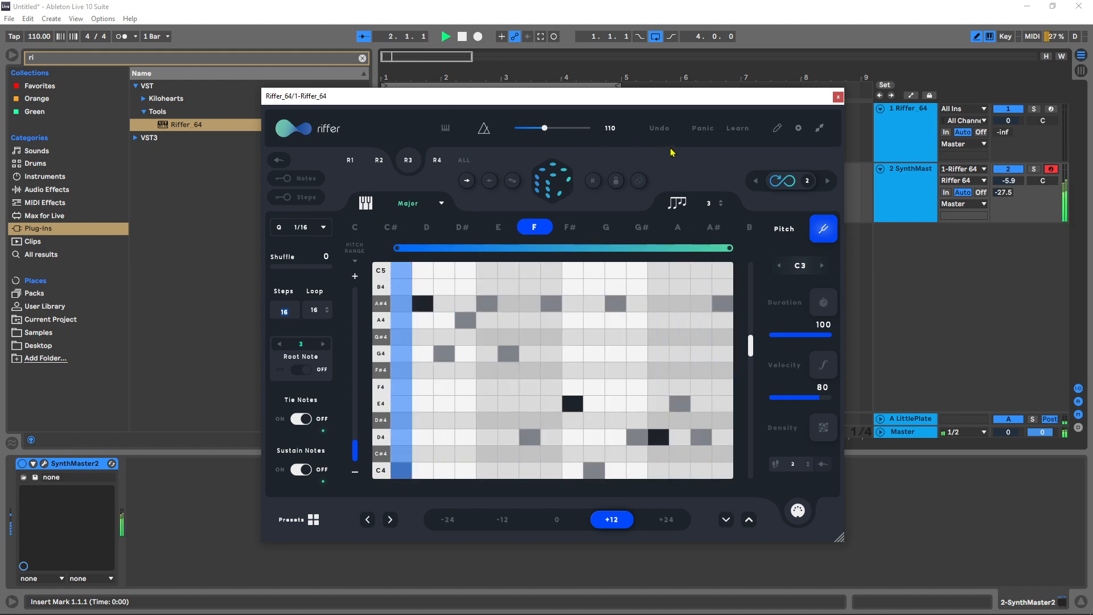
Return to page R1 and roll a new random F major riff.
{"action": "left_click", "coordinate": [445, 35]}
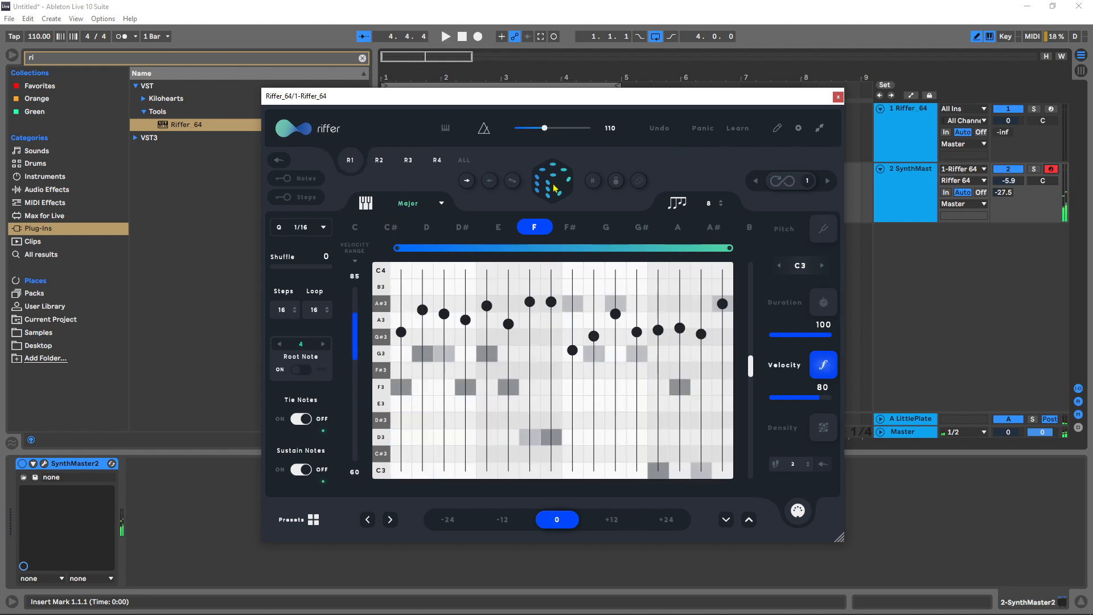
{"action": "left_click", "coordinate": [551, 180]}
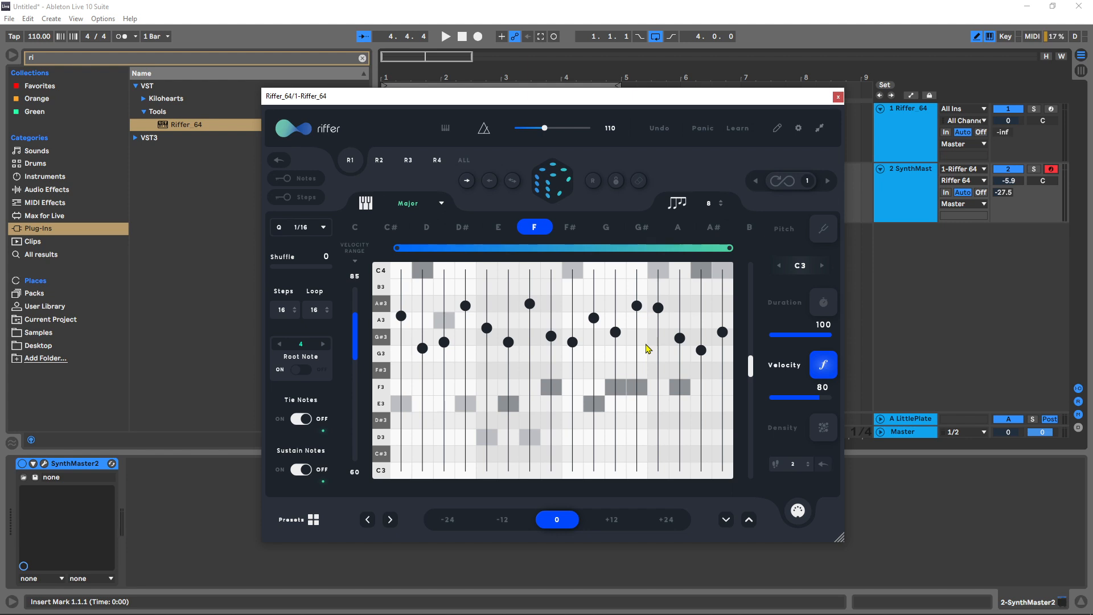
{"action": "left_click", "coordinate": [445, 37]}
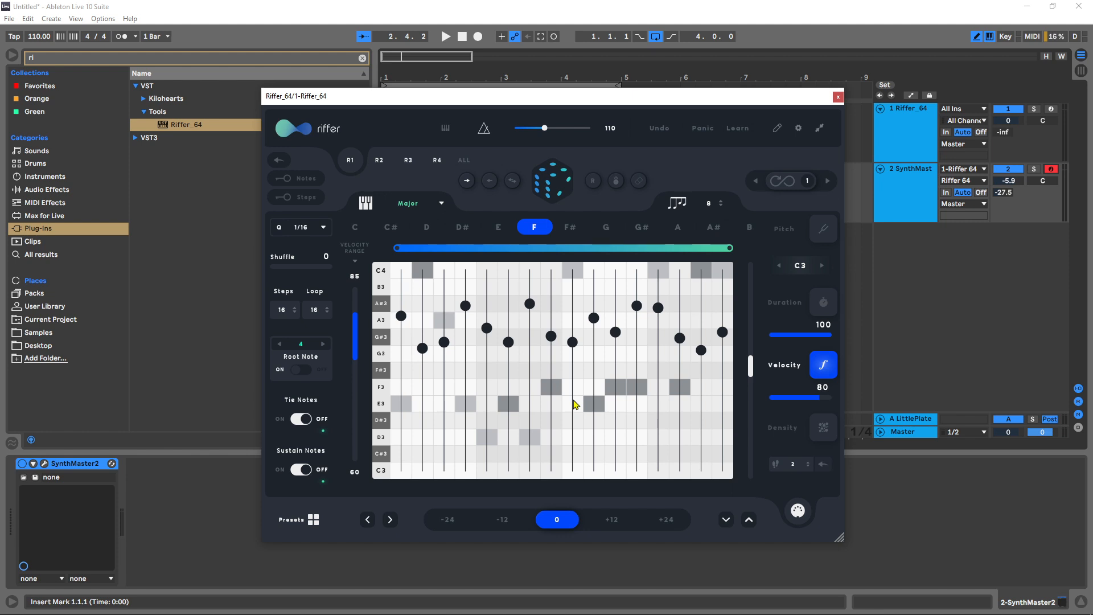
{"action": "mouse_move", "coordinate": [833, 435]}
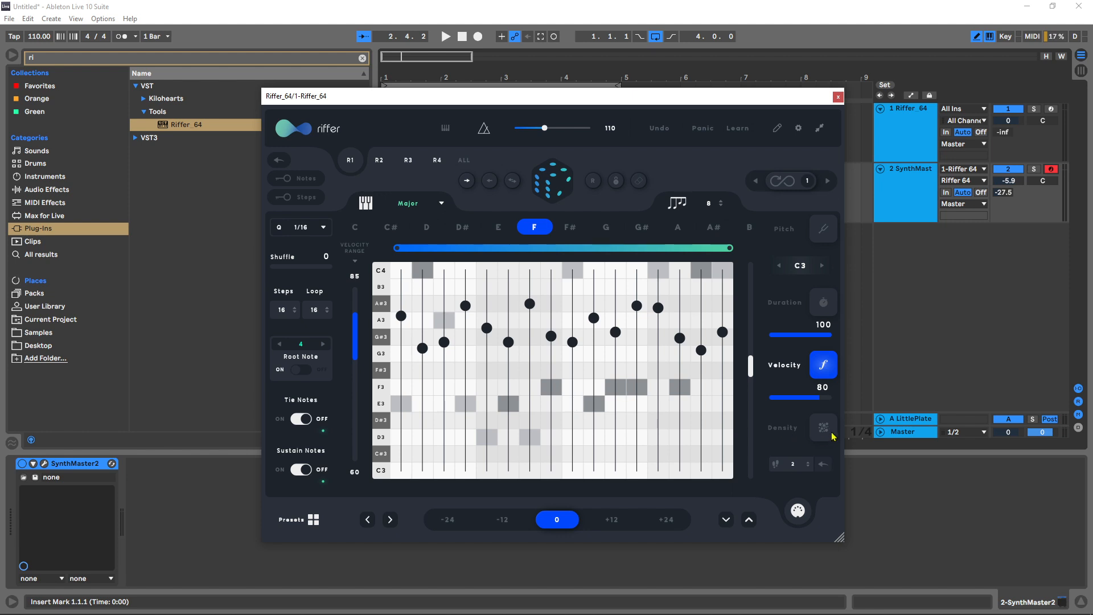